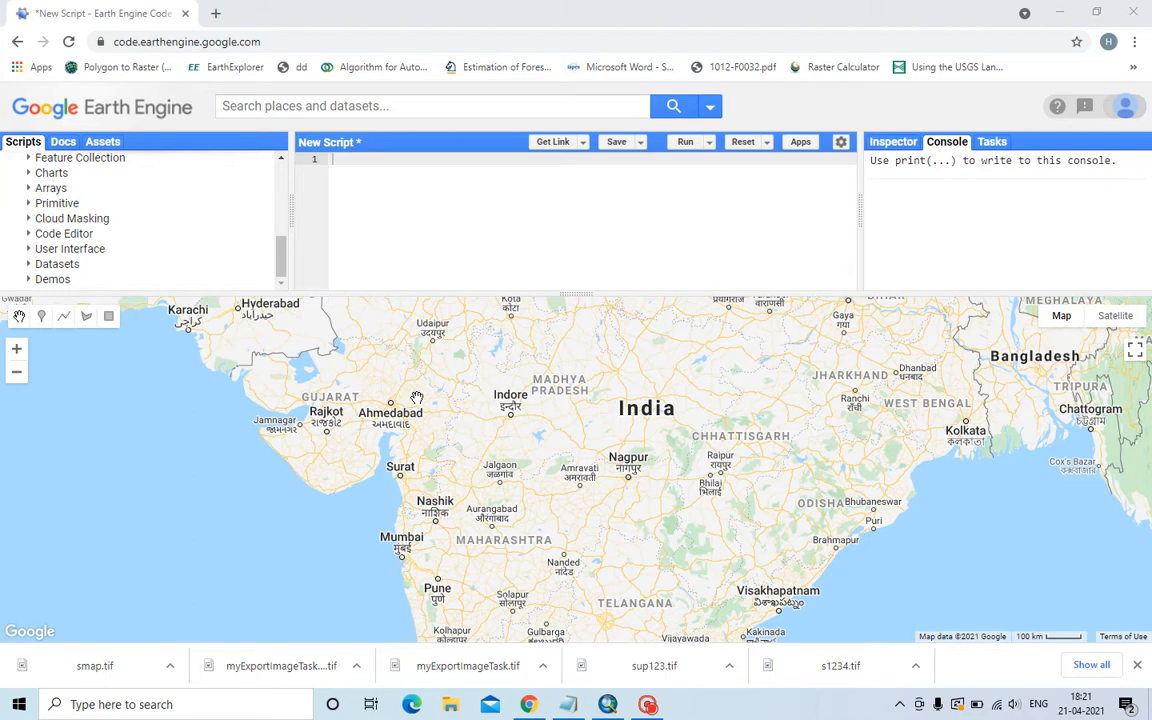
pyautogui.moveTo(672, 472)
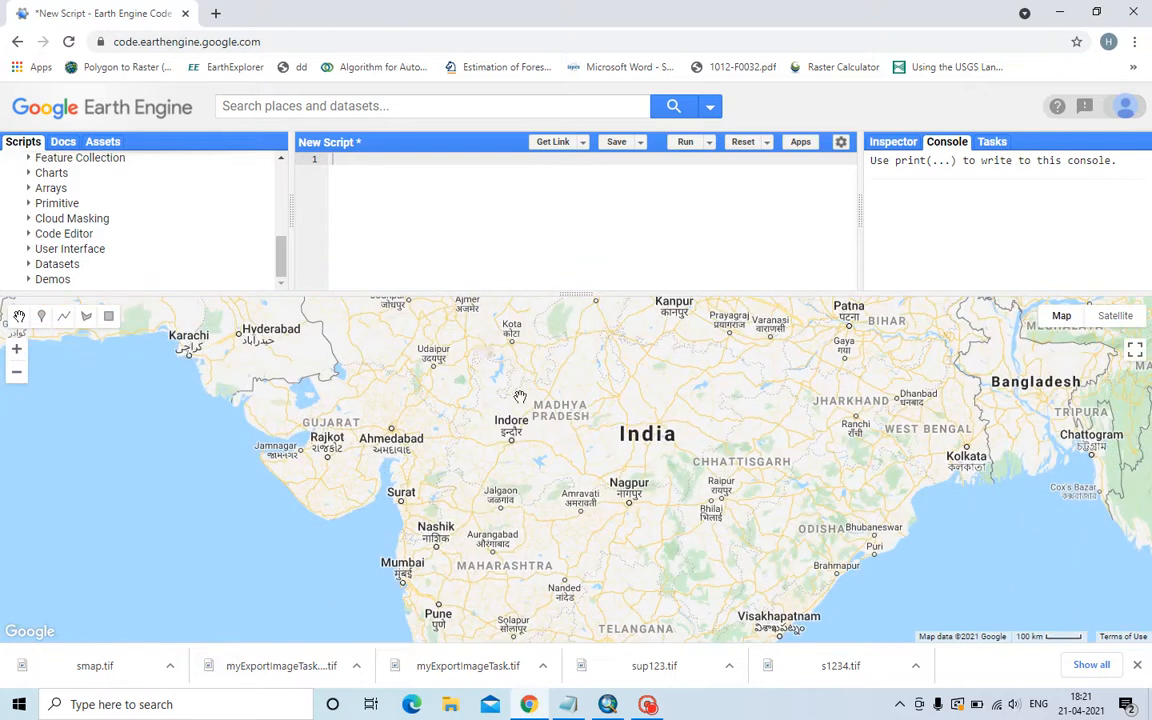
pyautogui.moveTo(788, 324)
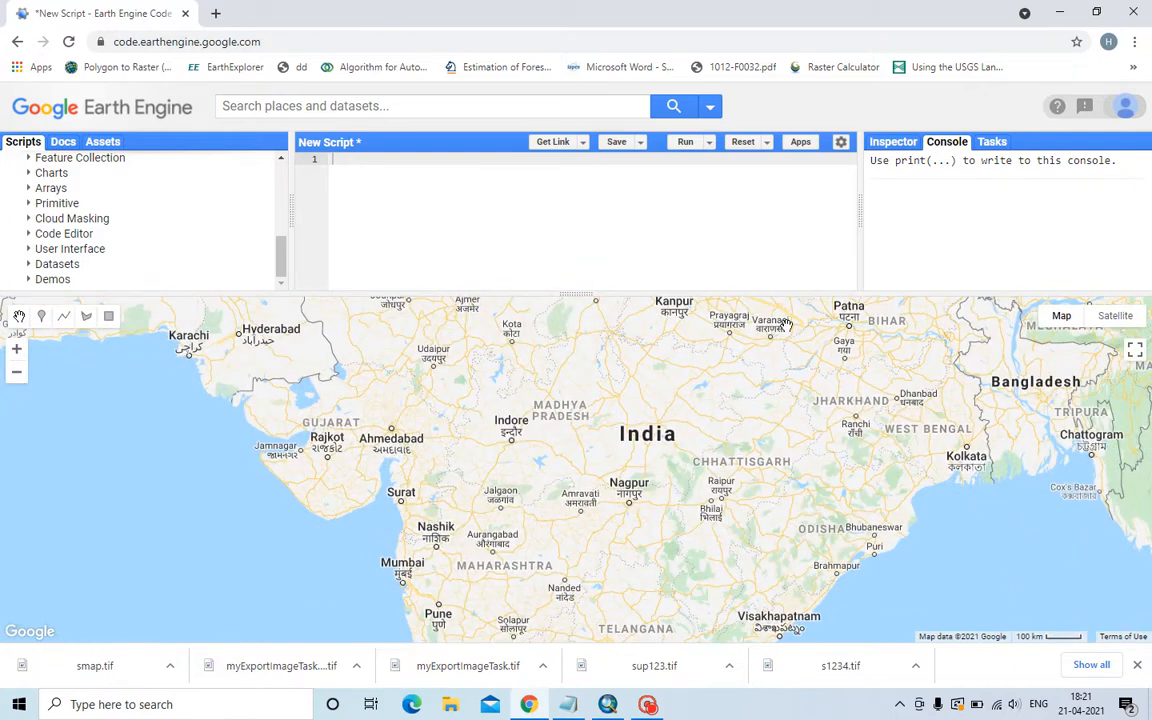
pyautogui.moveTo(204, 336)
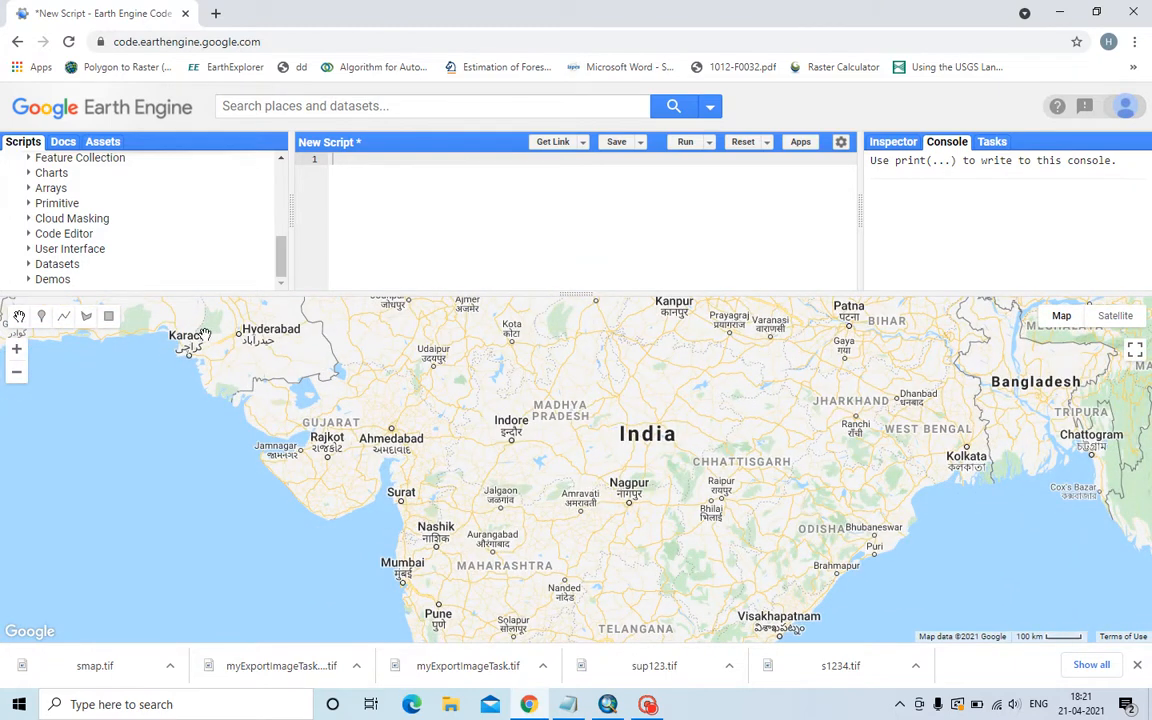
pyautogui.moveTo(108, 316)
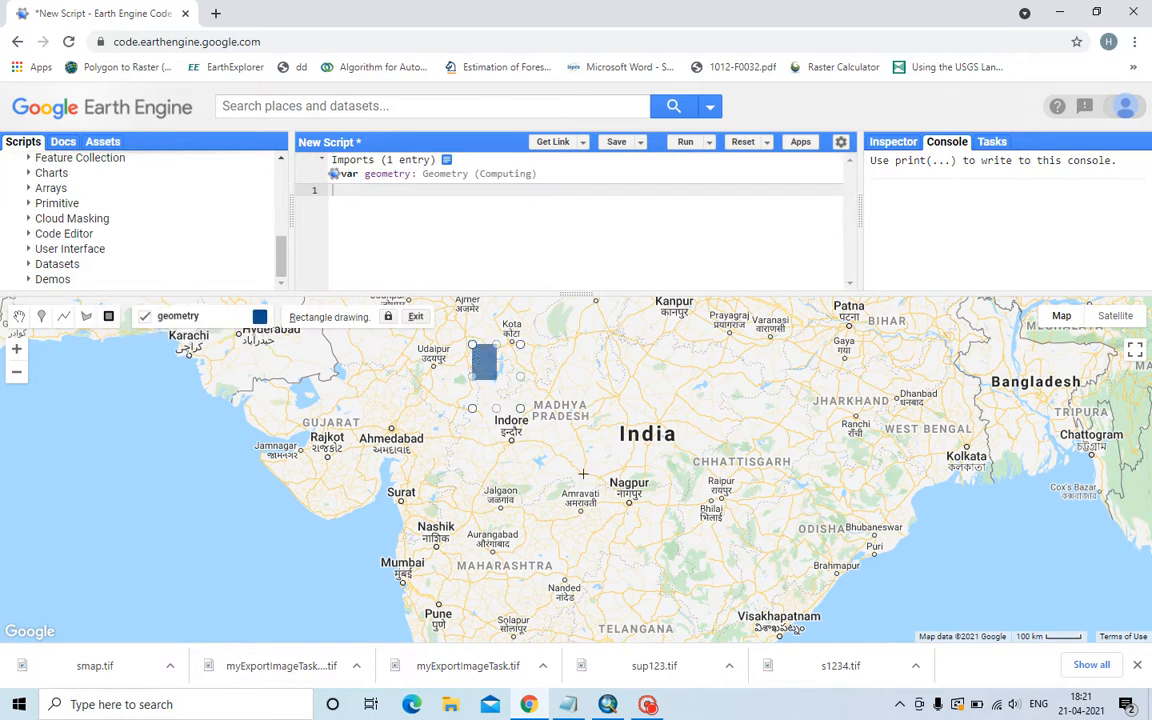
# Step: Draw a rectangle geometry over central India from Indore to Chhattisgarh and finish drawing
pyautogui.moveTo(472, 344); pyautogui.dragTo(760, 600)
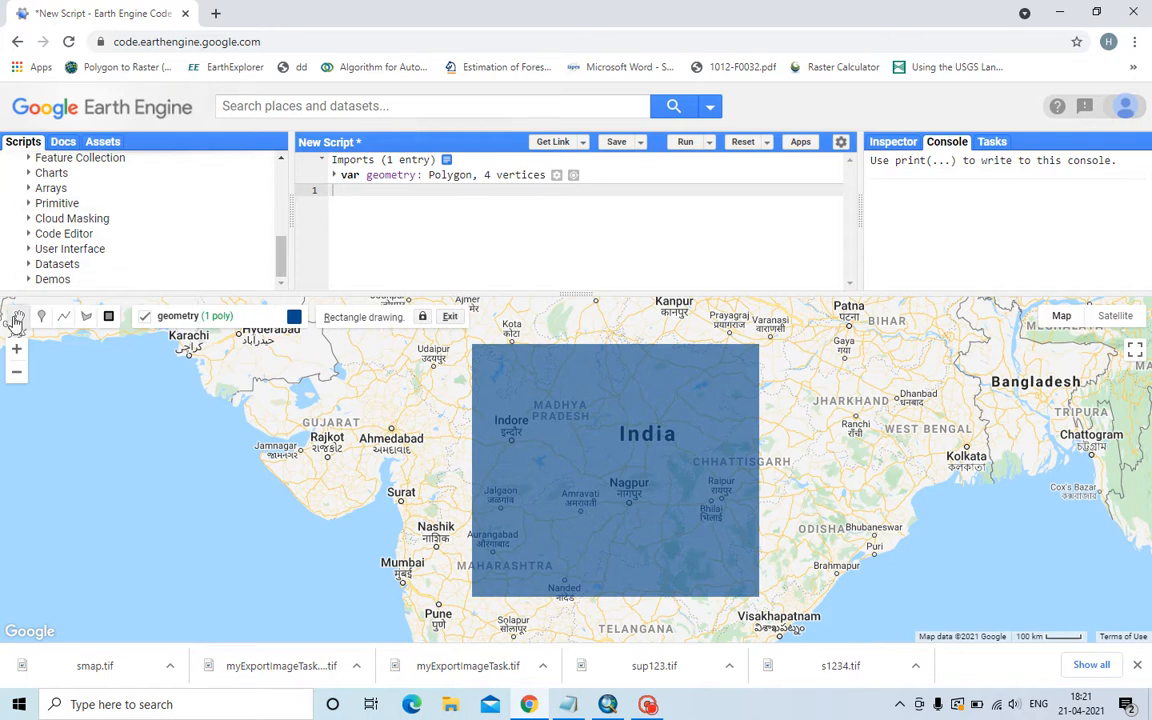
pyautogui.click(448, 316)
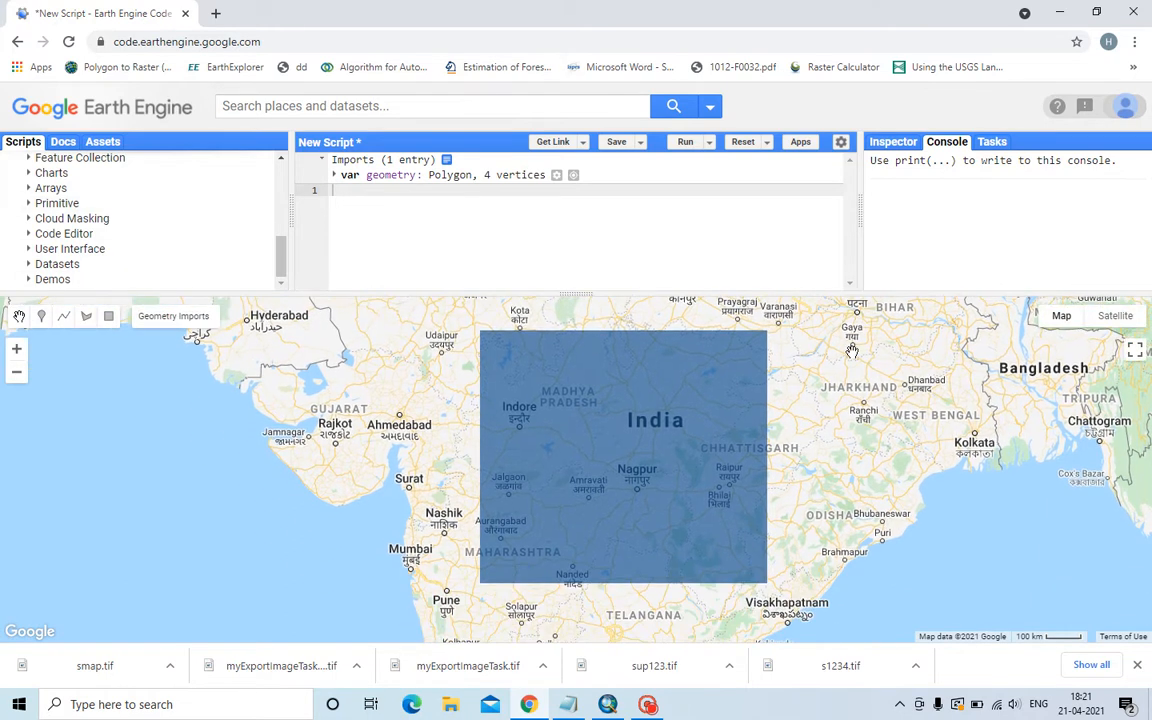
pyautogui.moveTo(690, 348)
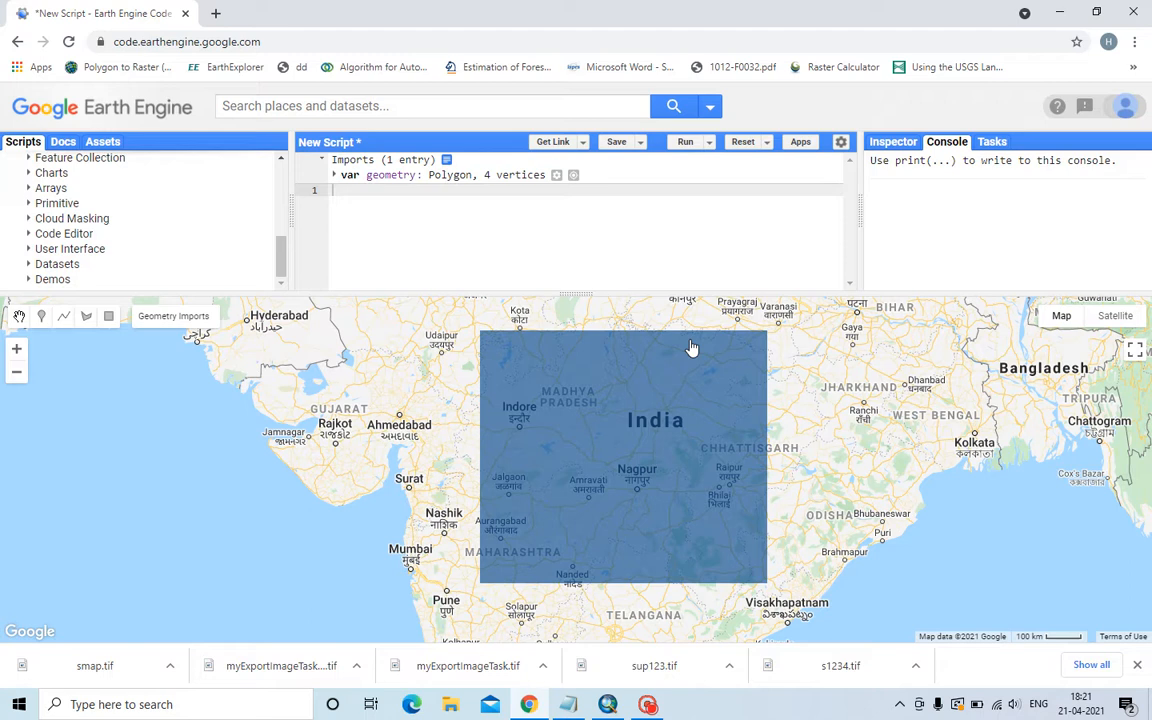
pyautogui.moveTo(504, 360)
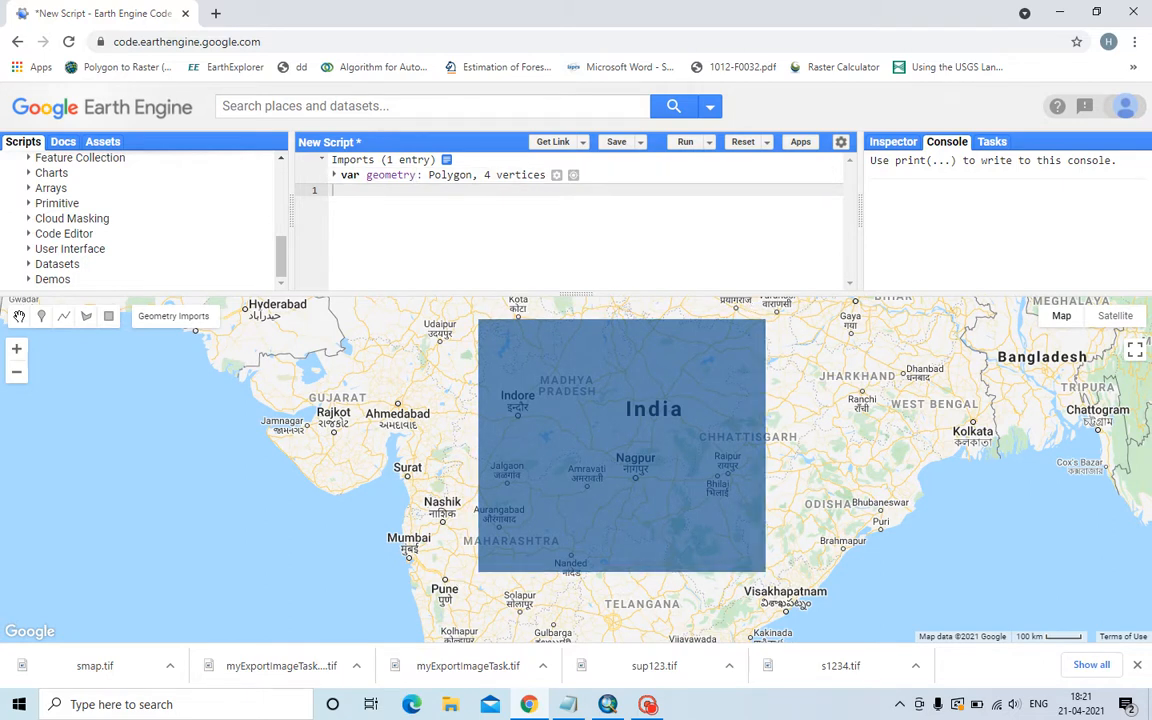
# Step: Rename the geometry import to ROI
pyautogui.doubleClick(390, 174)
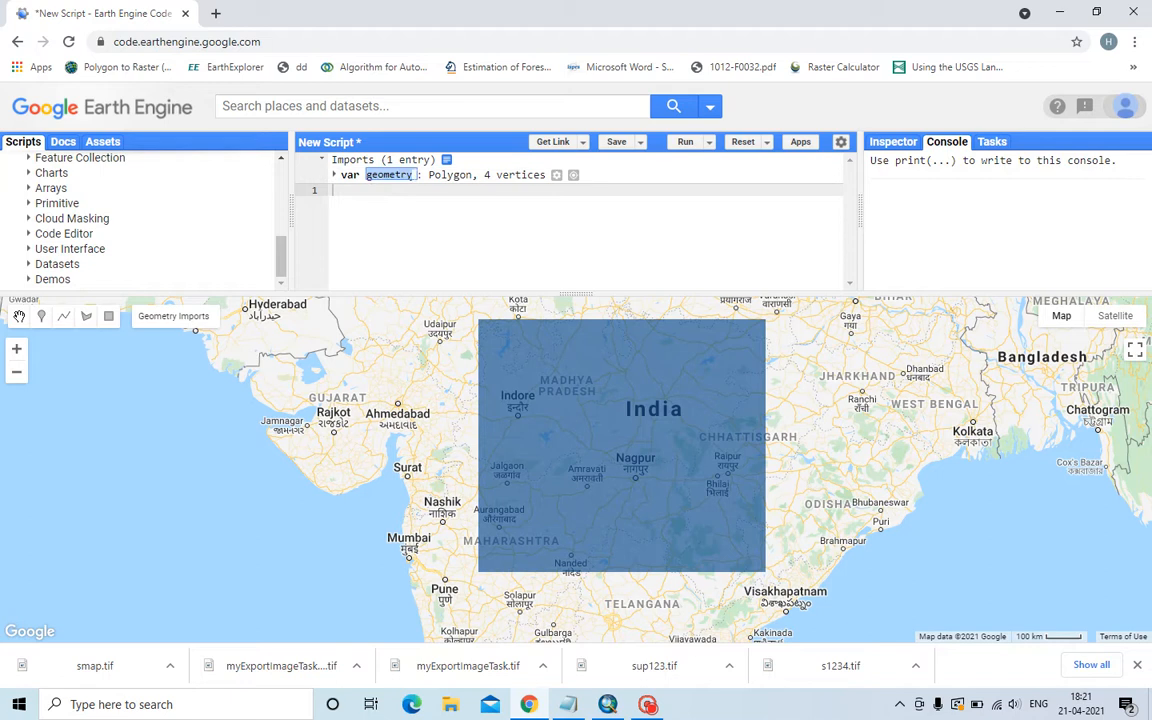
pyautogui.write('ROI')
pyautogui.click(586, 190)
pyautogui.write('var')
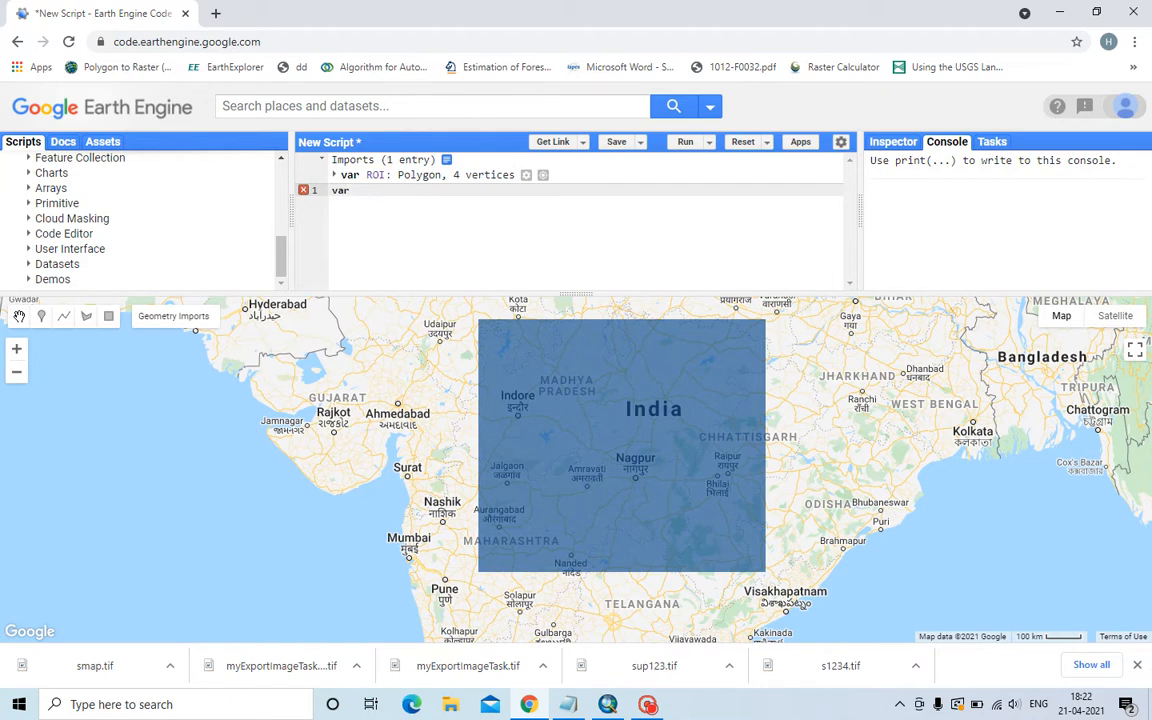
# Step: Begin 'var L8 =' in the script and search the catalog for 'landsat'
pyautogui.write('L')
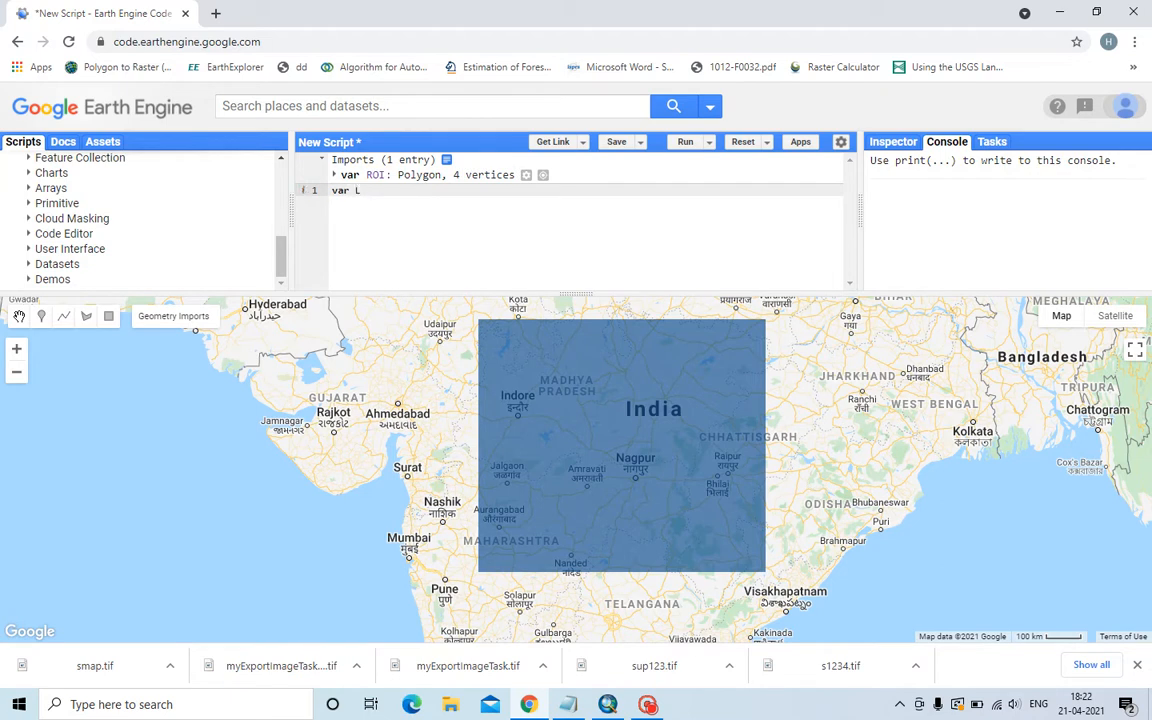
pyautogui.write('8')
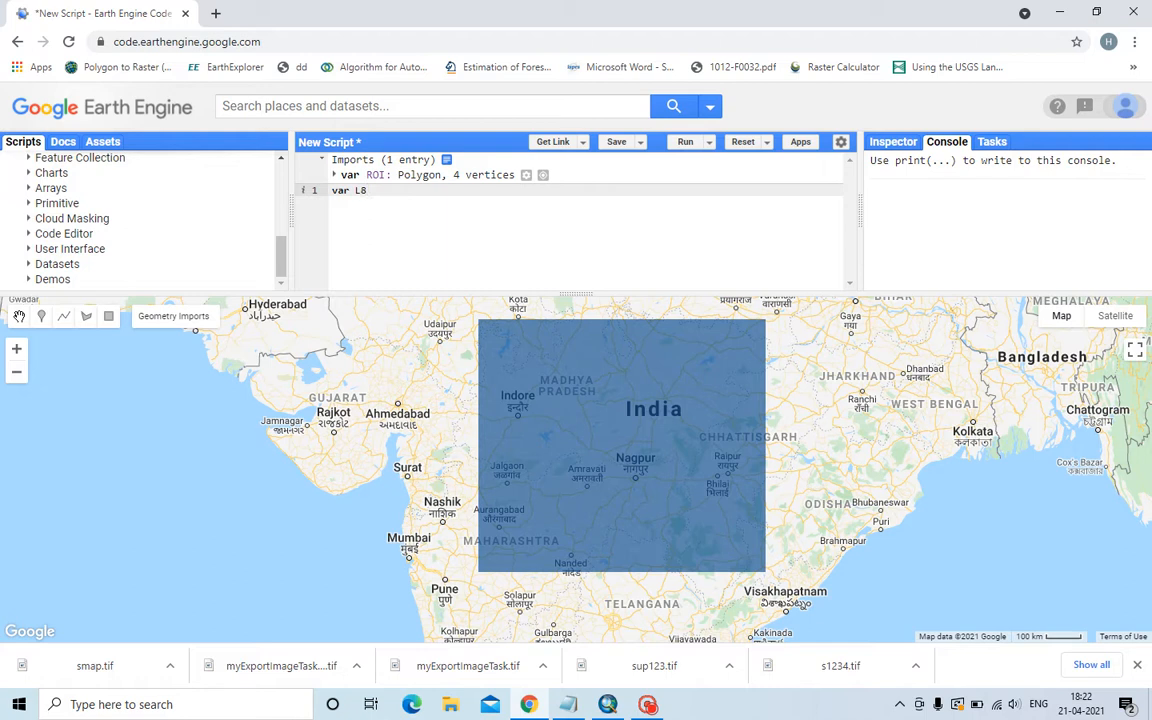
pyautogui.write('=')
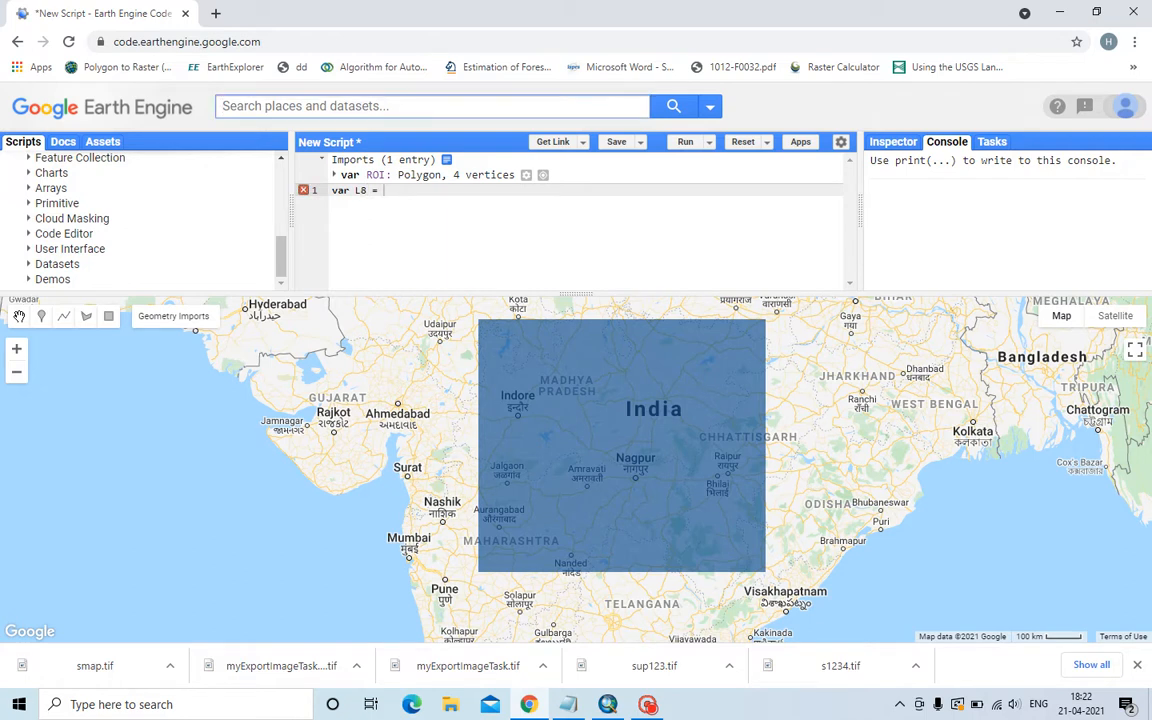
pyautogui.write('landsat')
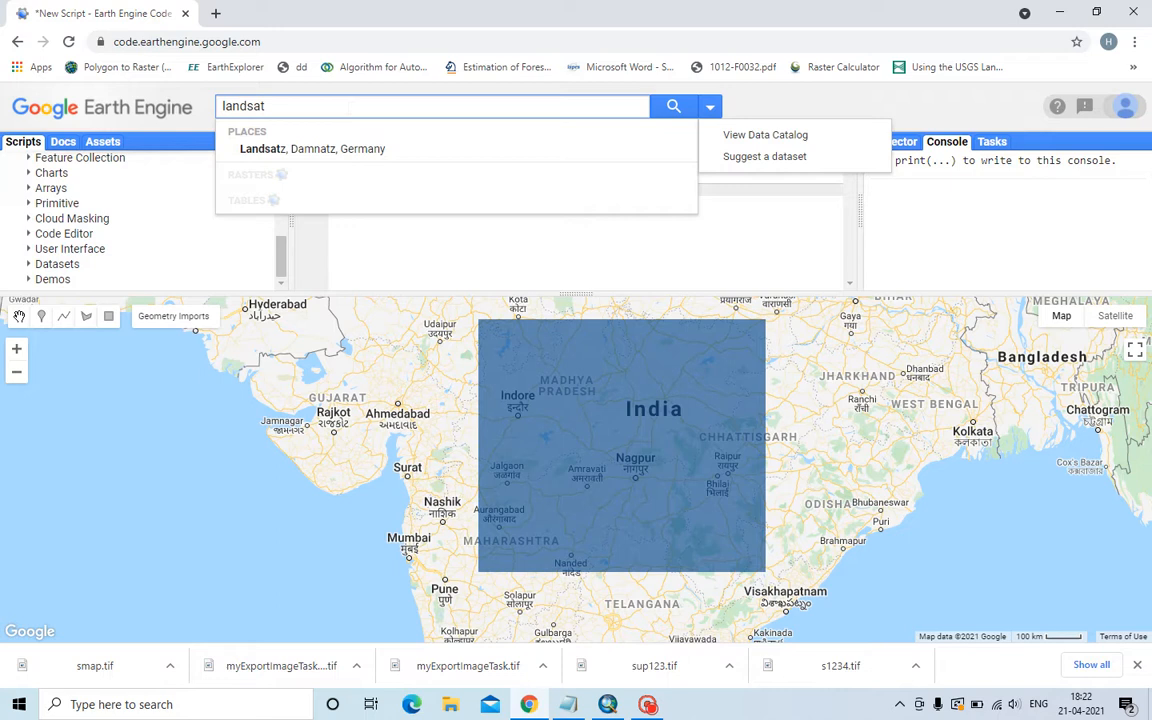
# Step: Find the Landsat 8 Tier 1 TOA Reflectance dataset, copy its collection snippet and close the details
pyautogui.write('8')
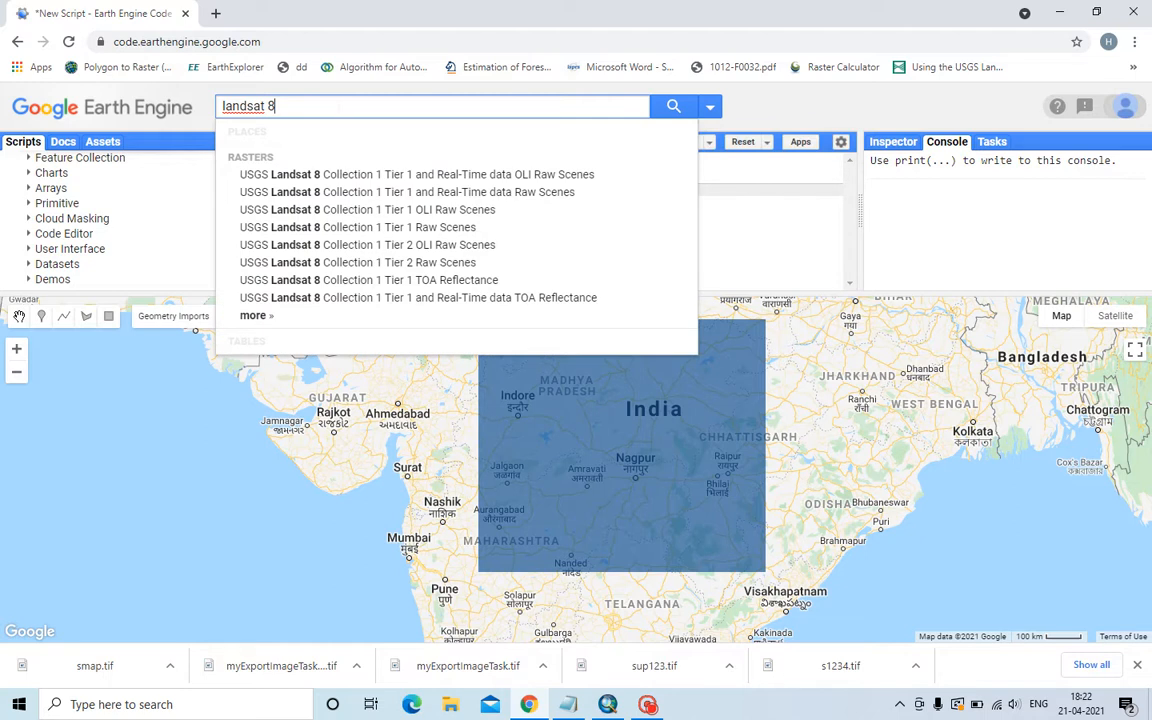
pyautogui.moveTo(368, 244)
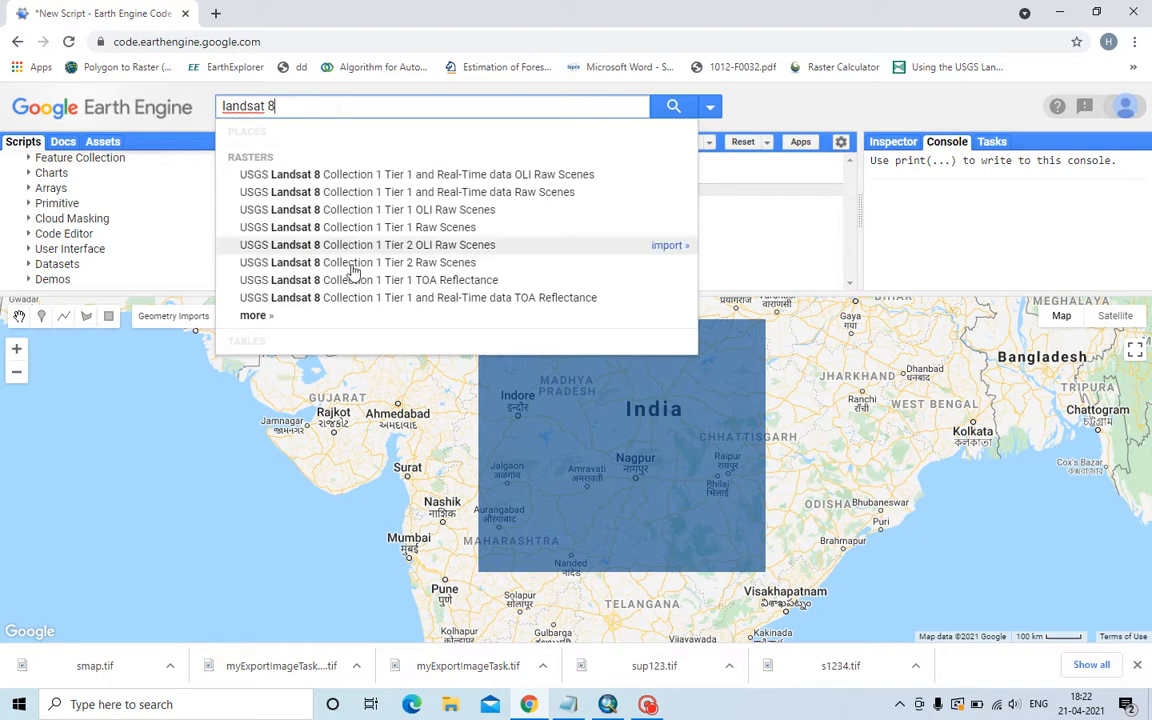
pyautogui.moveTo(480, 284)
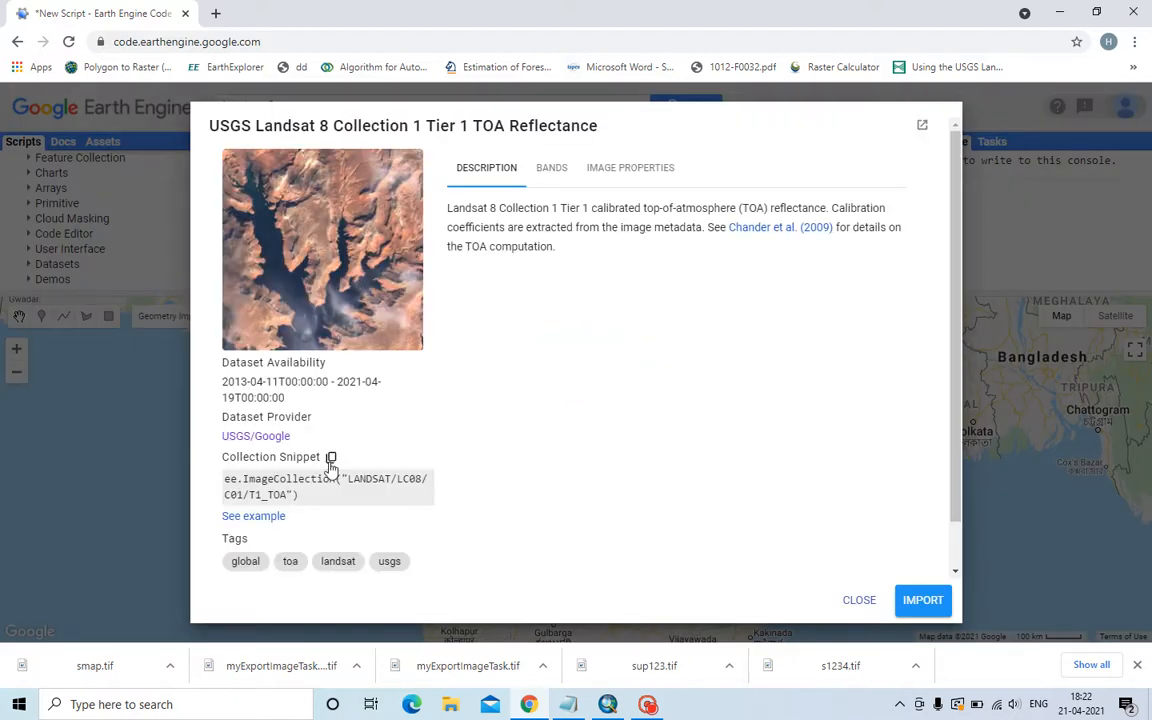
pyautogui.moveTo(336, 432)
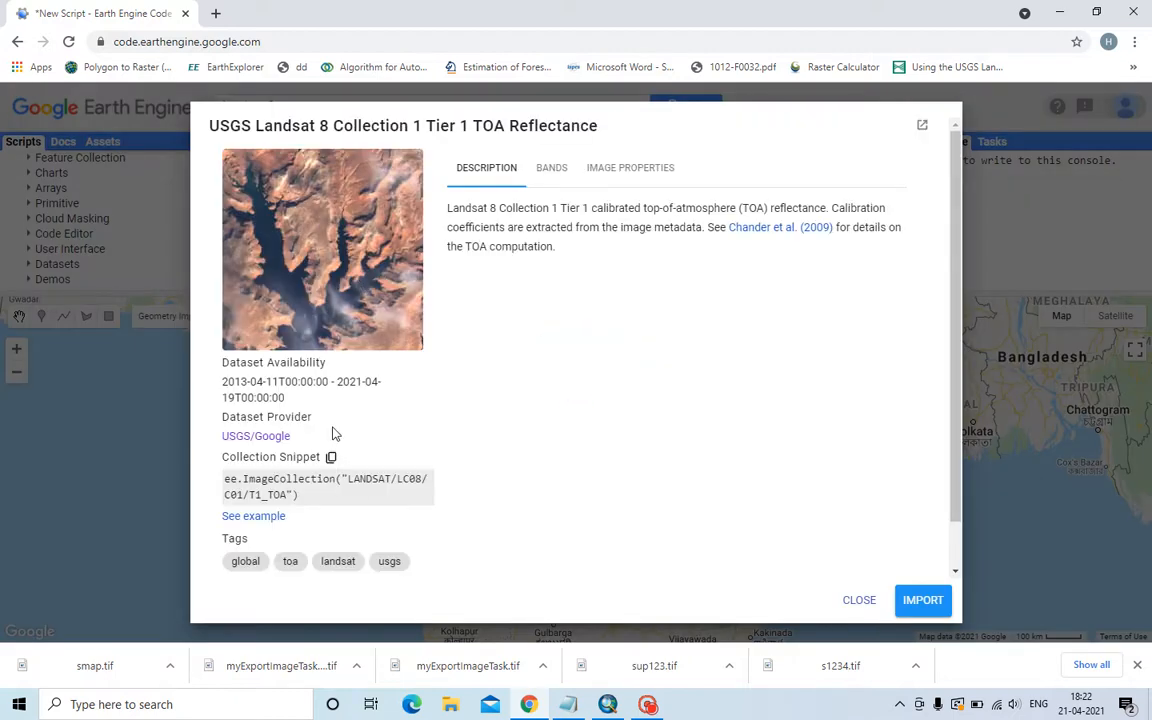
pyautogui.click(332, 456)
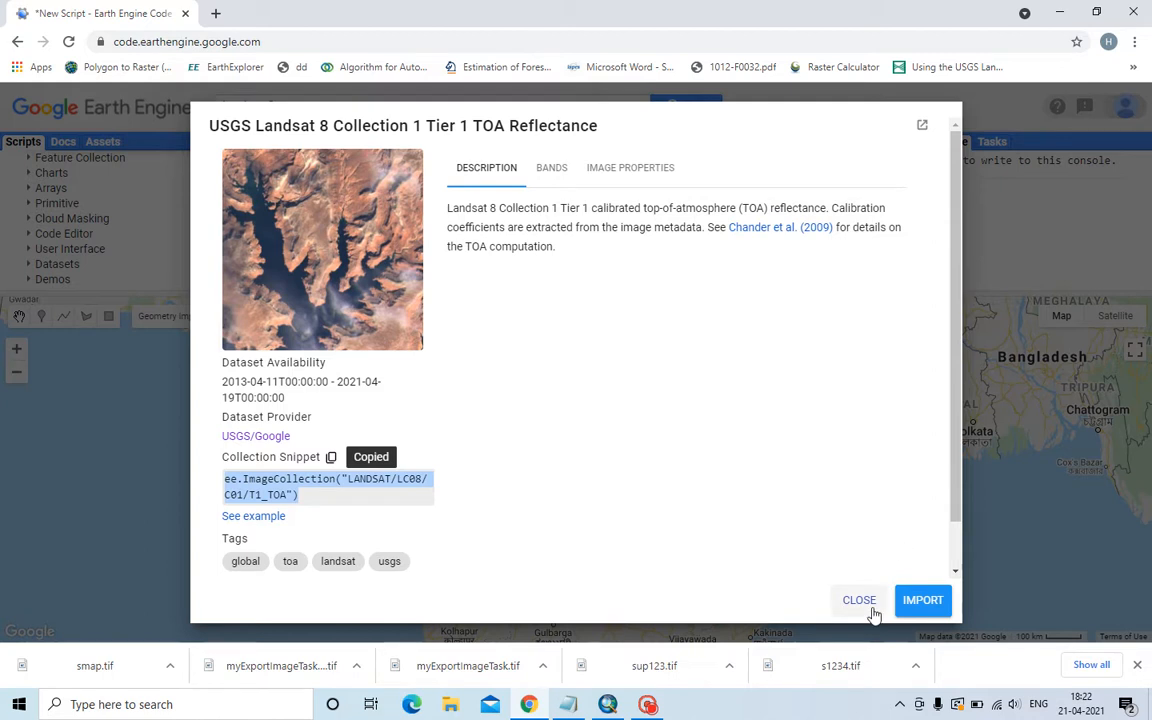
pyautogui.click(920, 600)
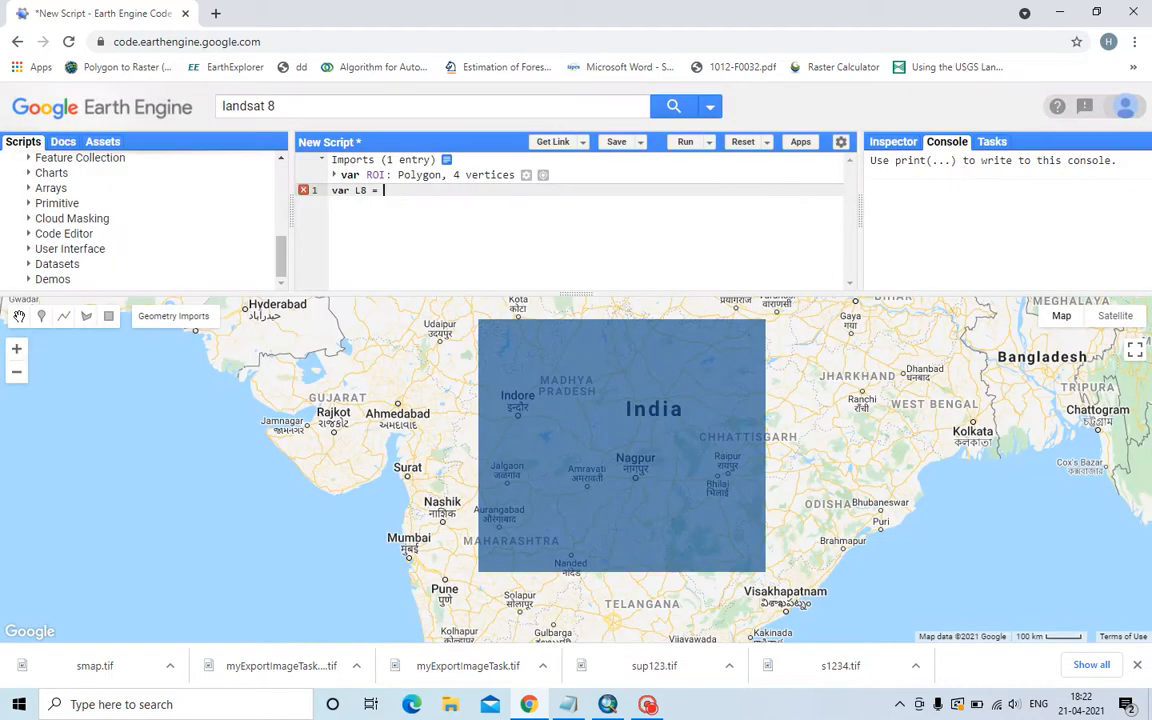
# Step: Set L8 to ee.ImageCollection("LANDSAT/LC08/C01/T1_TOA") with .filterBounds(ROI)
pyautogui.write('ee.ImageCollection("LANDSAT/LC08/C01/T1_TOA")')
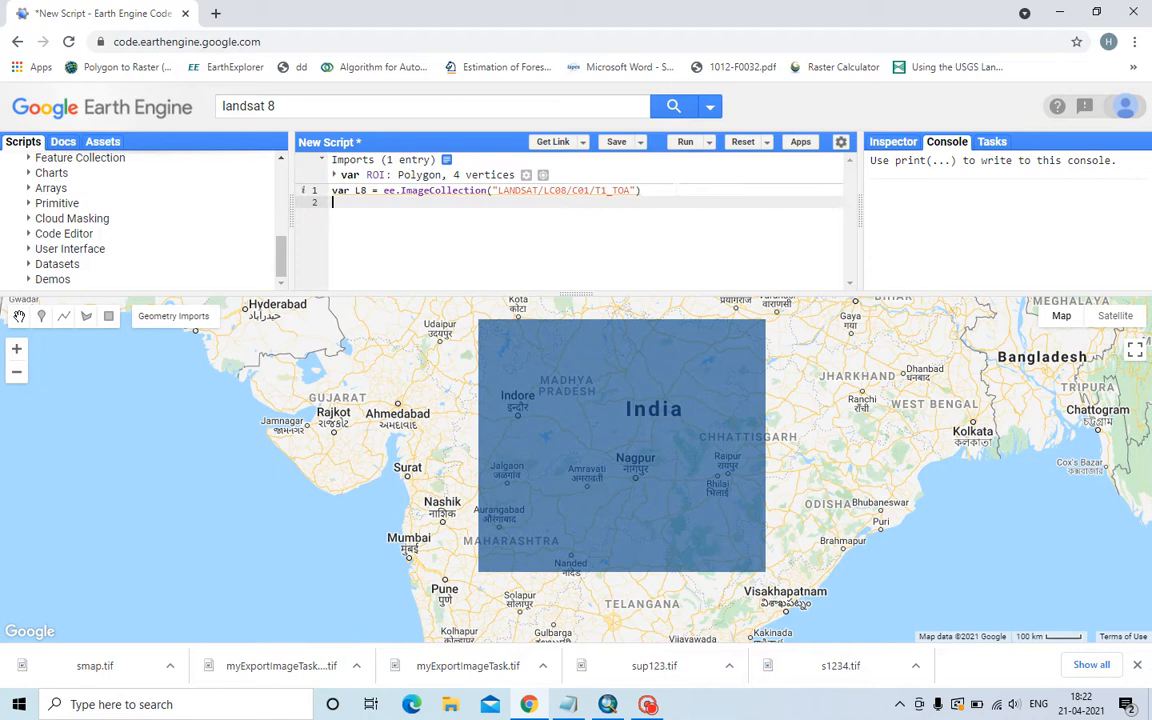
pyautogui.write('.filter')
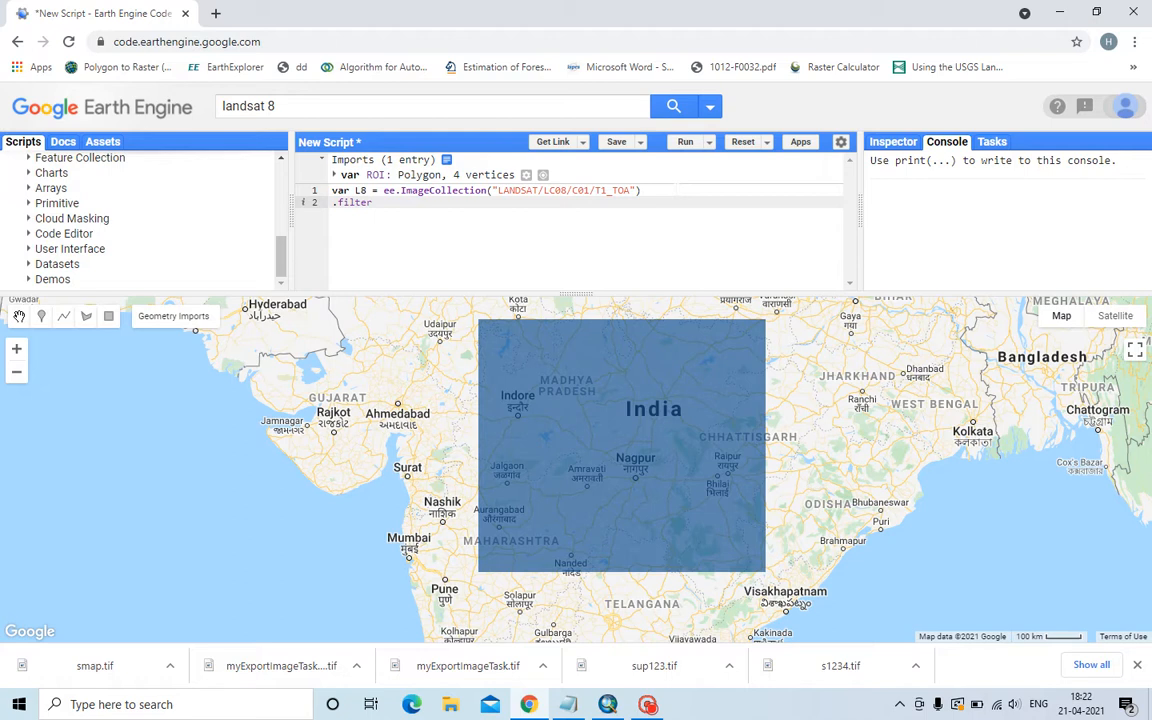
pyautogui.write('Bou')
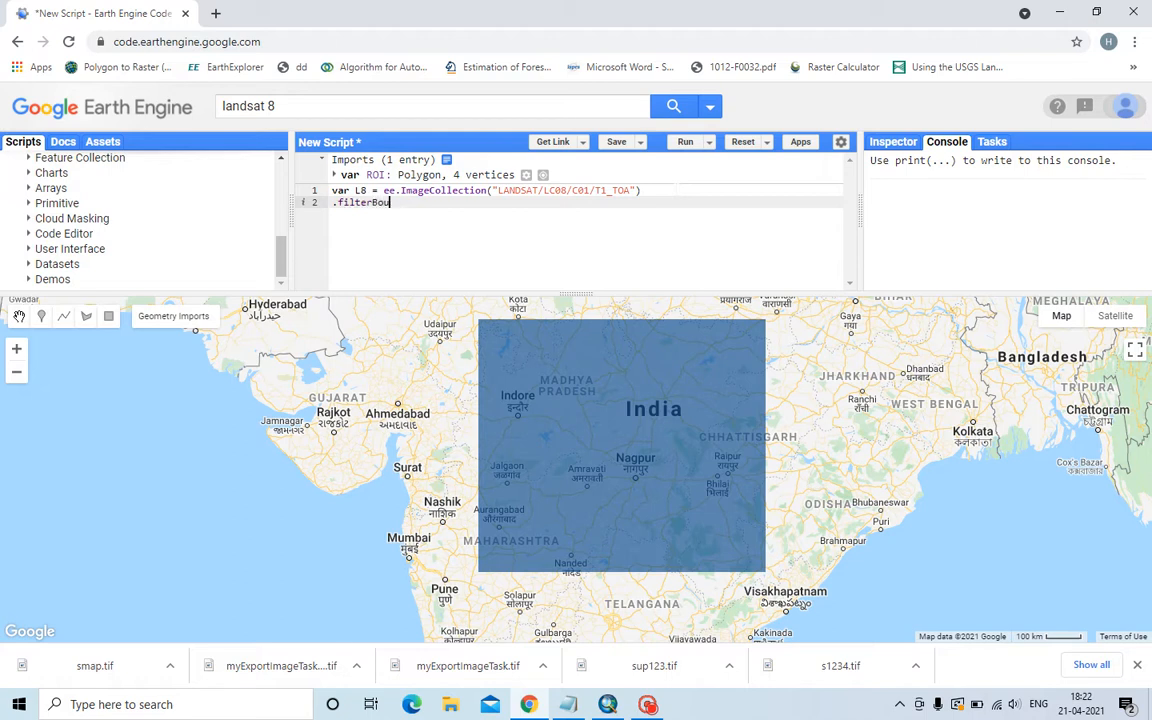
pyautogui.write('nds()')
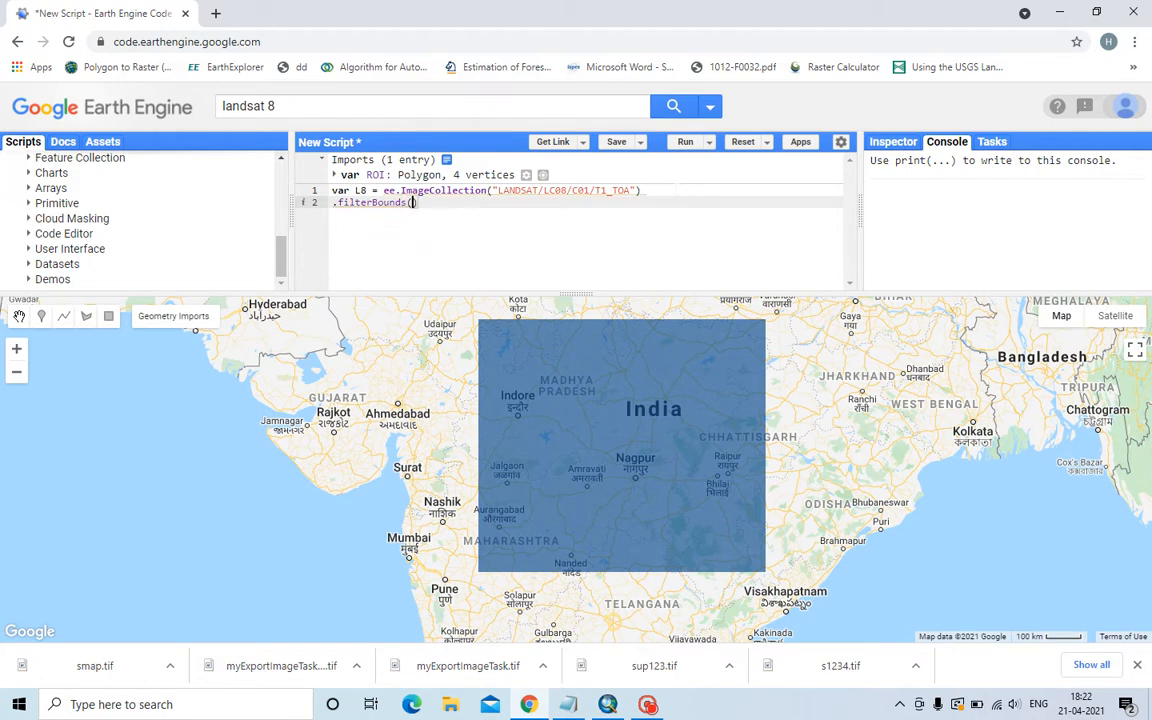
pyautogui.write('ROI')
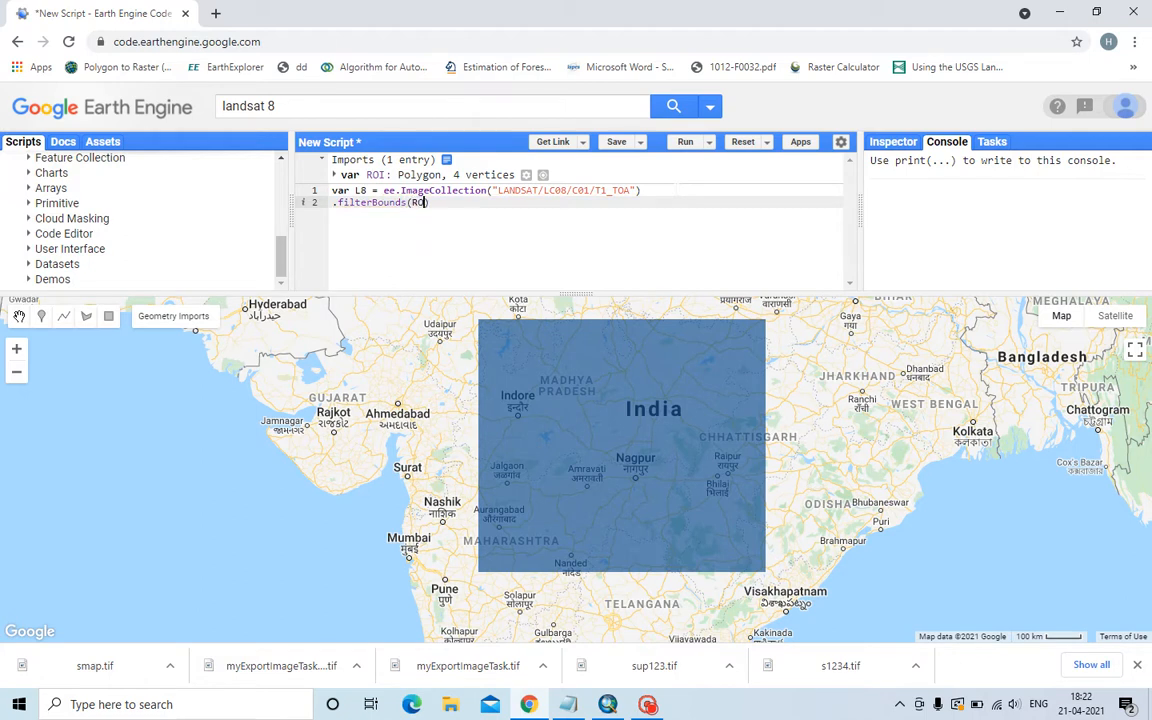
pyautogui.press('Return')
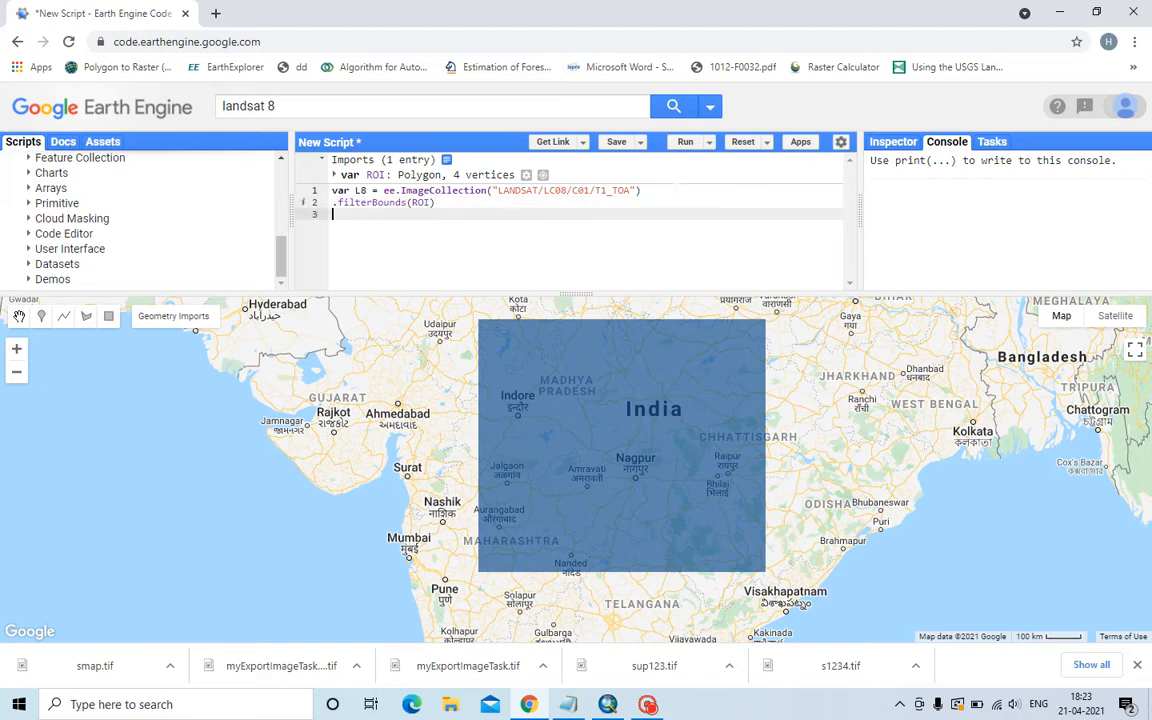
pyautogui.write('.fi')
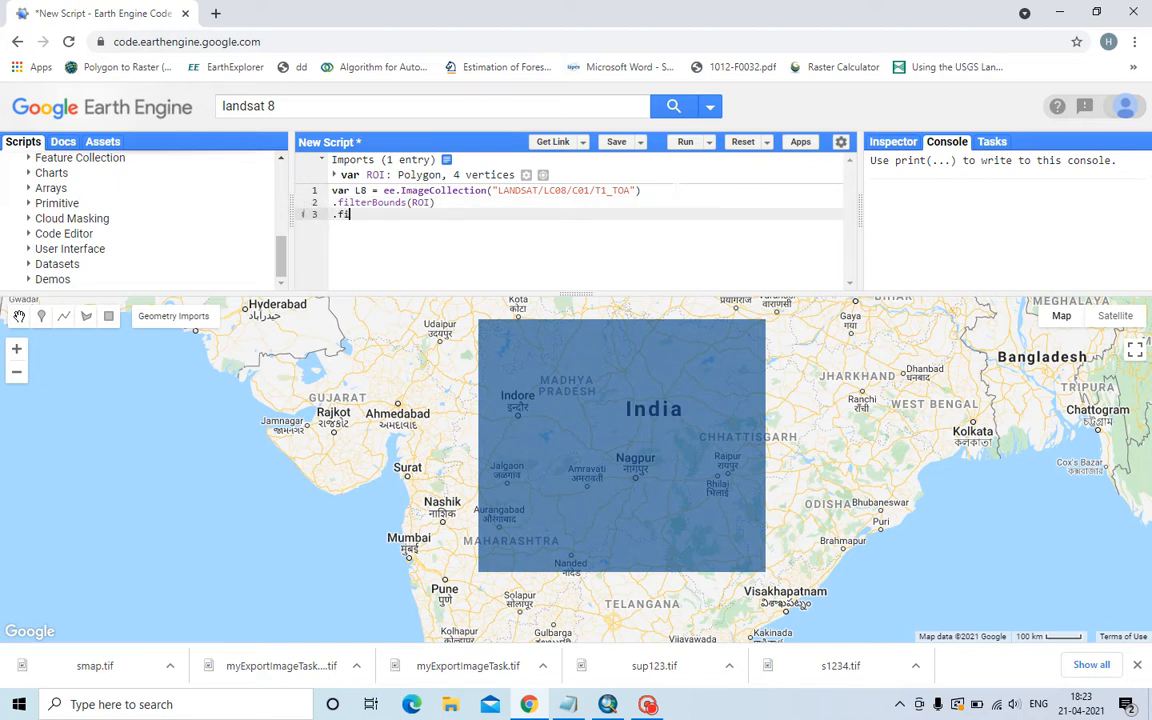
# Step: Add .filterDate('2020-01-01','2021-01-01') to the L8 collection chain
pyautogui.write('lter')
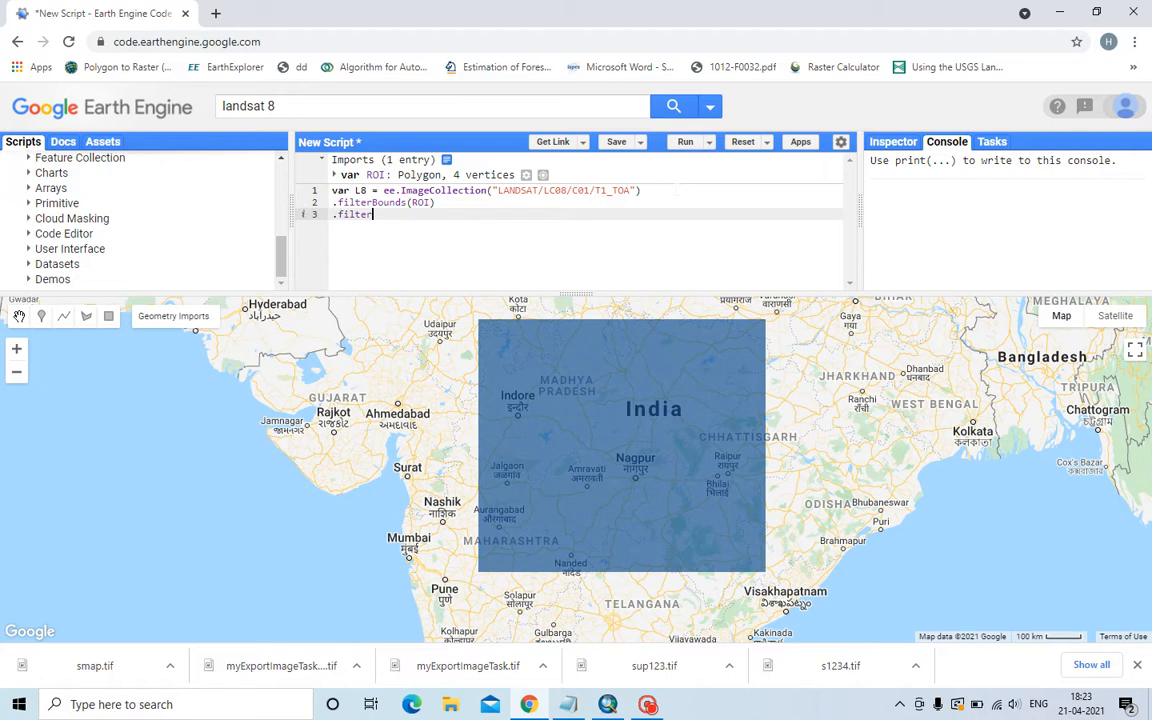
pyautogui.write('(')
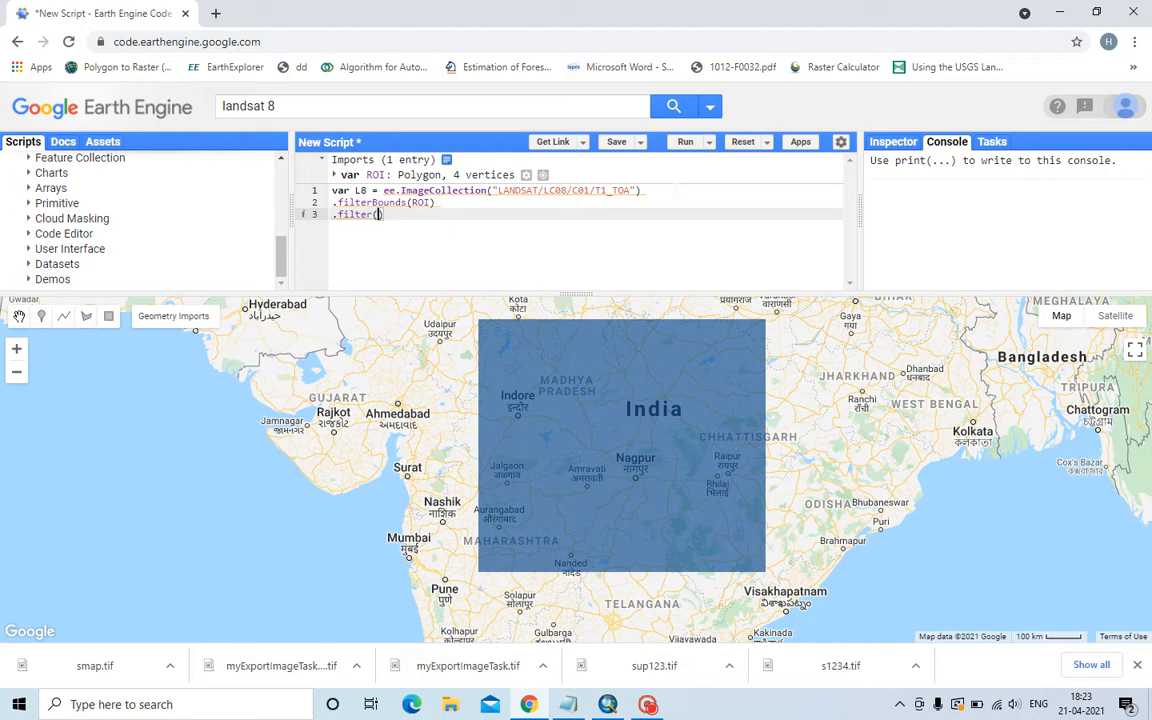
pyautogui.write("''")
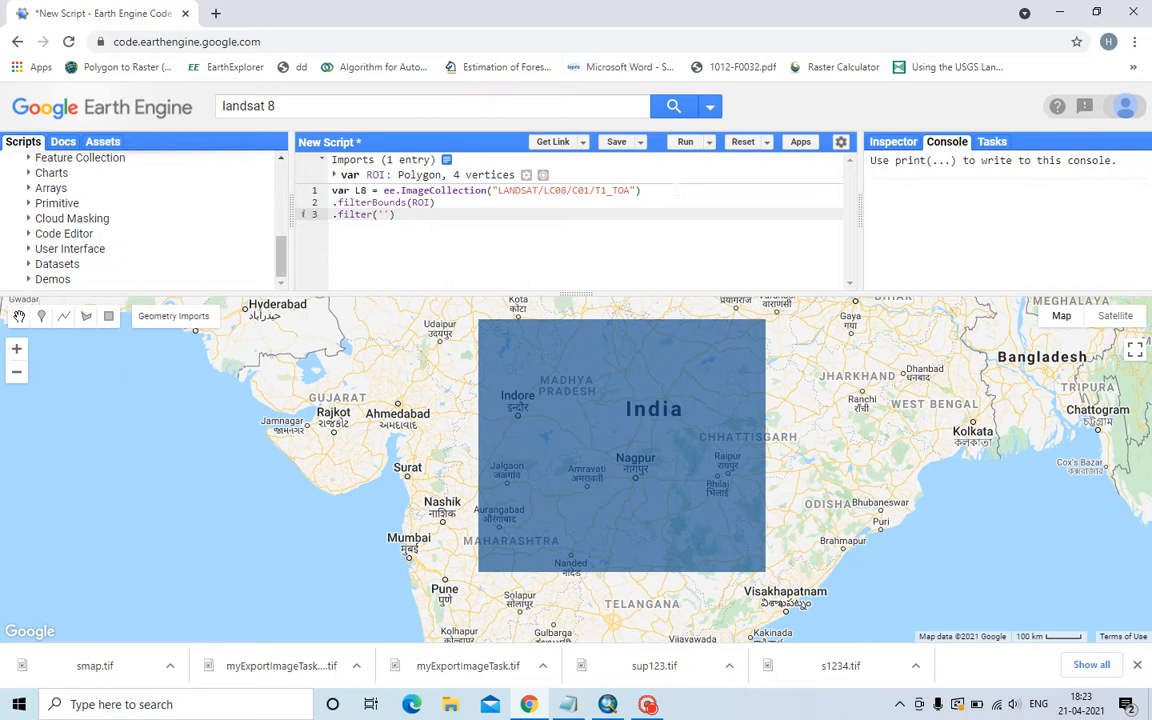
pyautogui.write('2021')
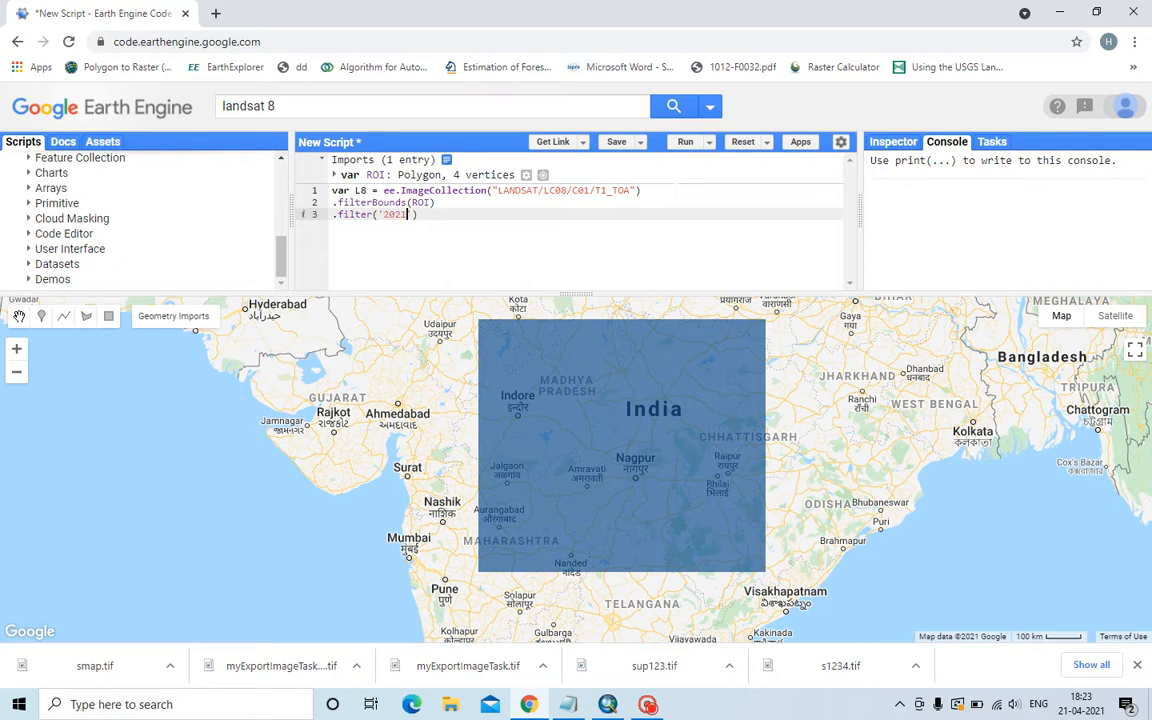
pyautogui.press('Backspace')
pyautogui.write('0')
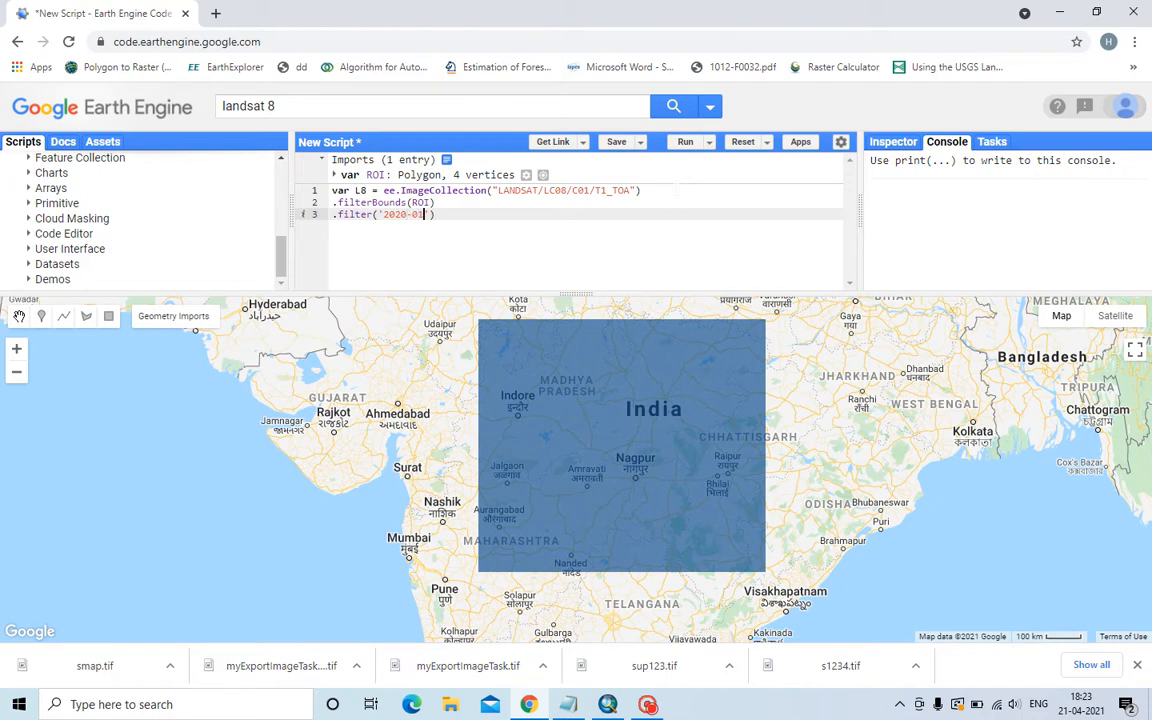
pyautogui.write("-01')")
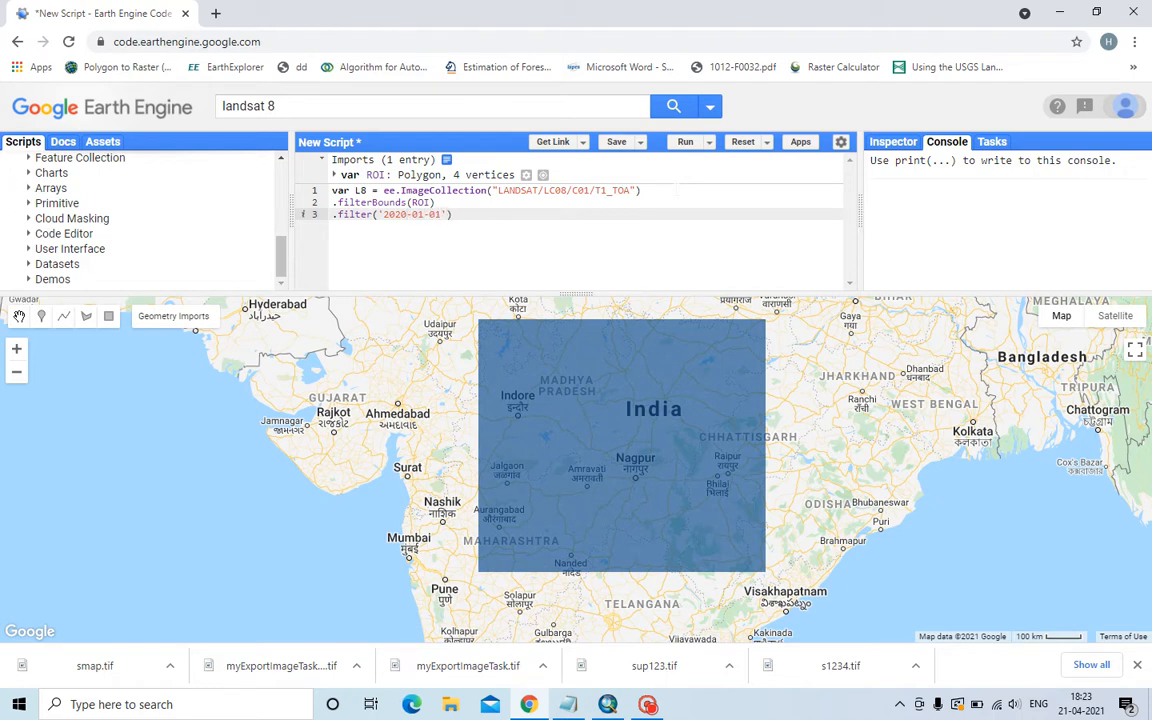
pyautogui.write(',')
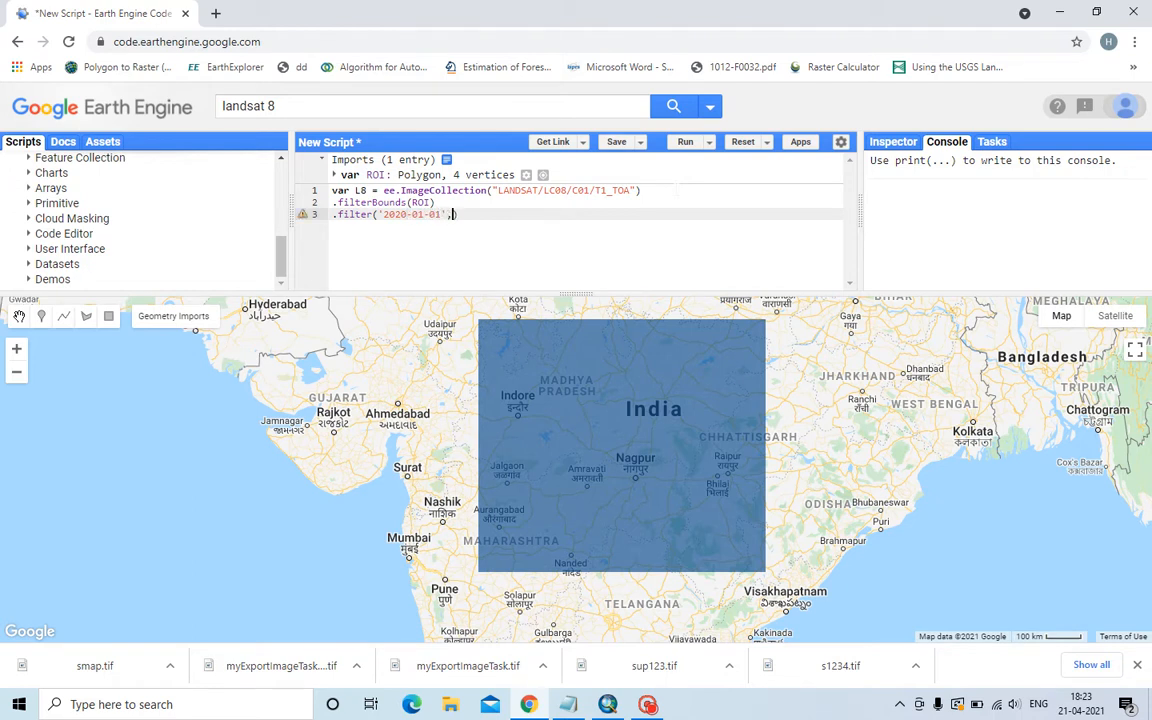
pyautogui.write("'2021-")
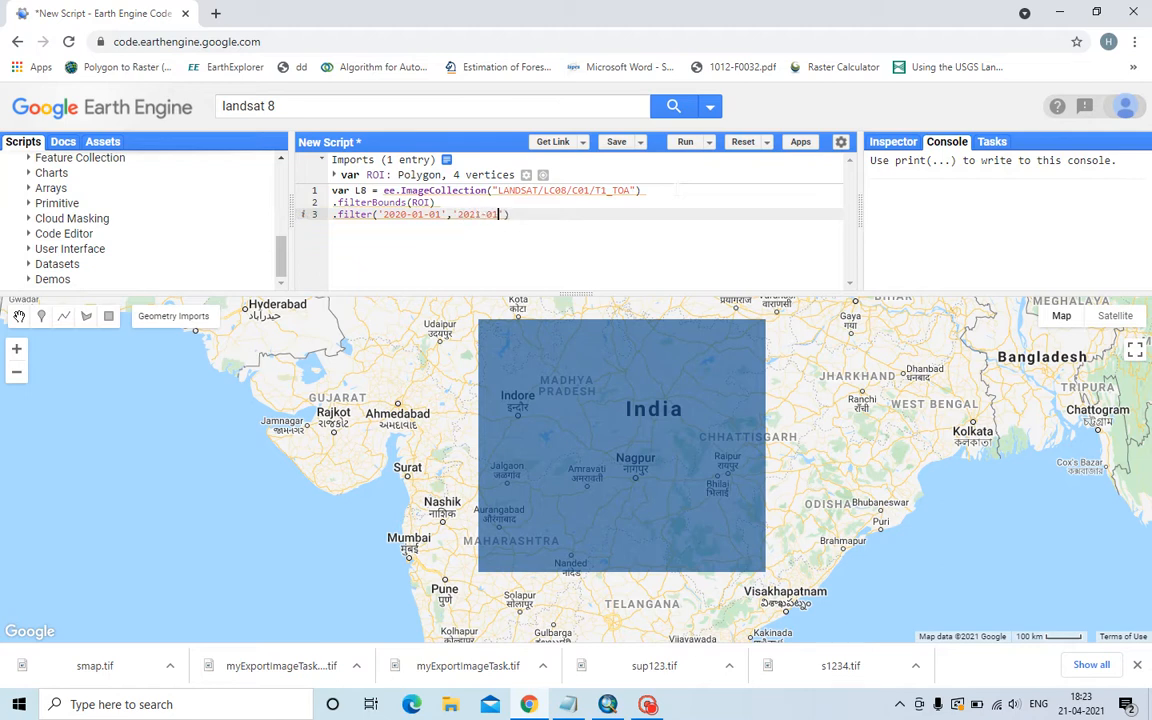
pyautogui.write("01'")
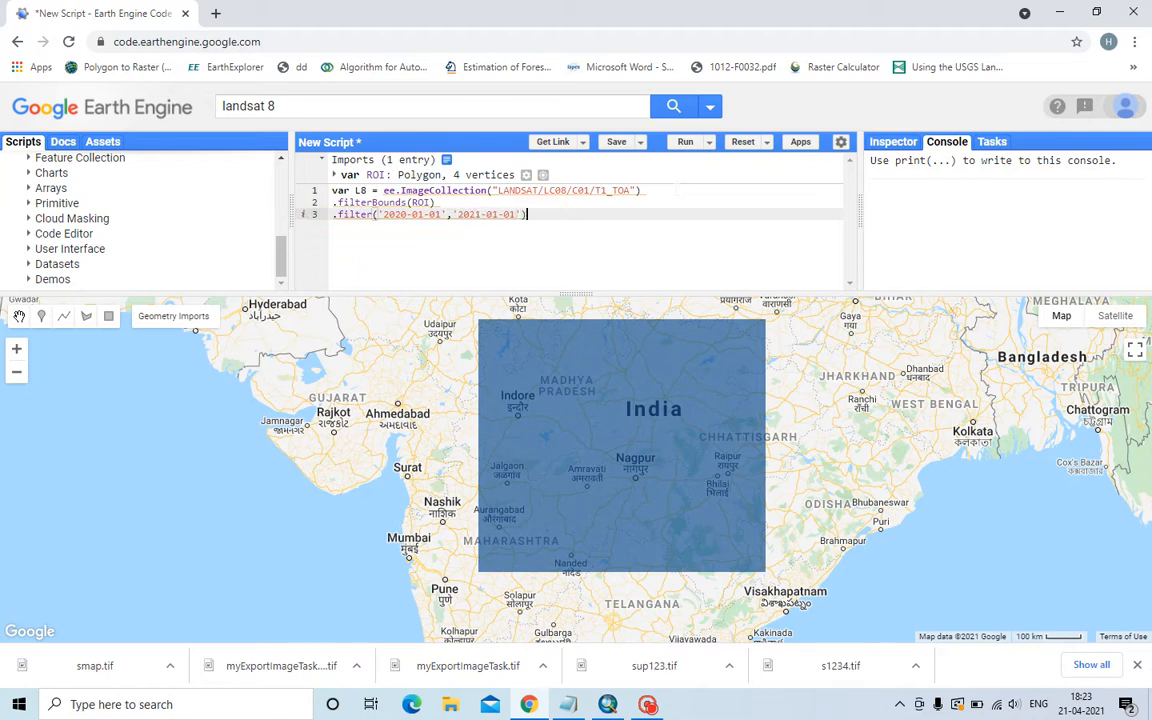
pyautogui.press('Return')
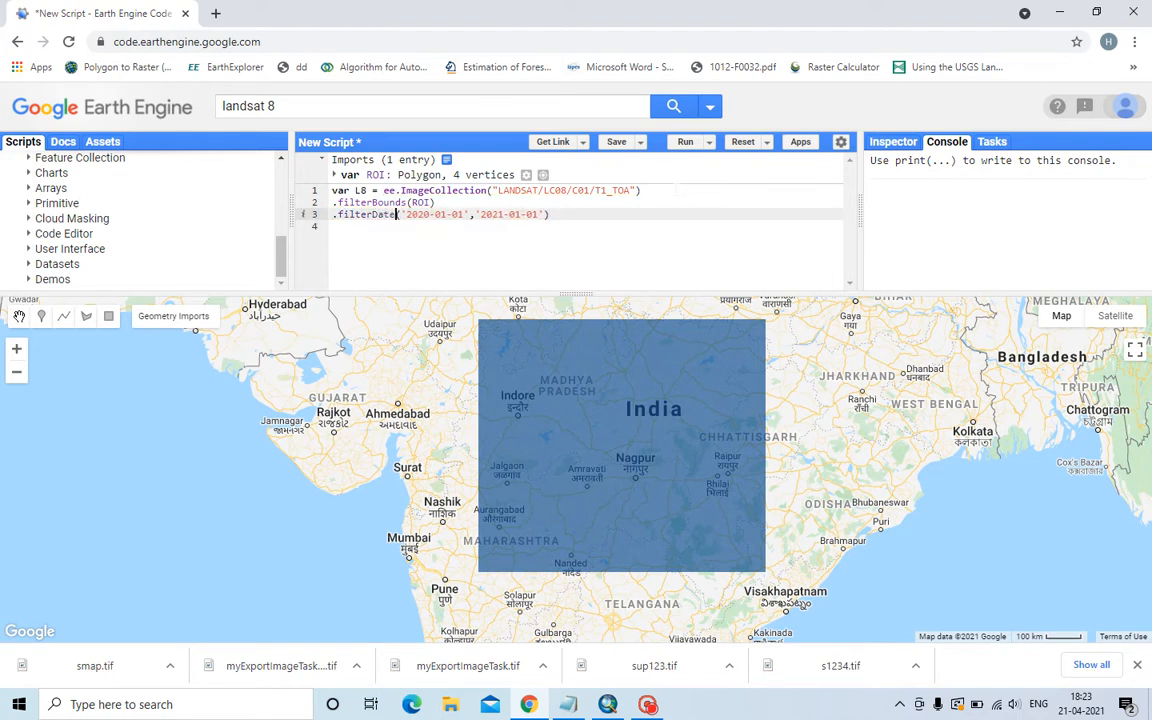
pyautogui.write('.f')
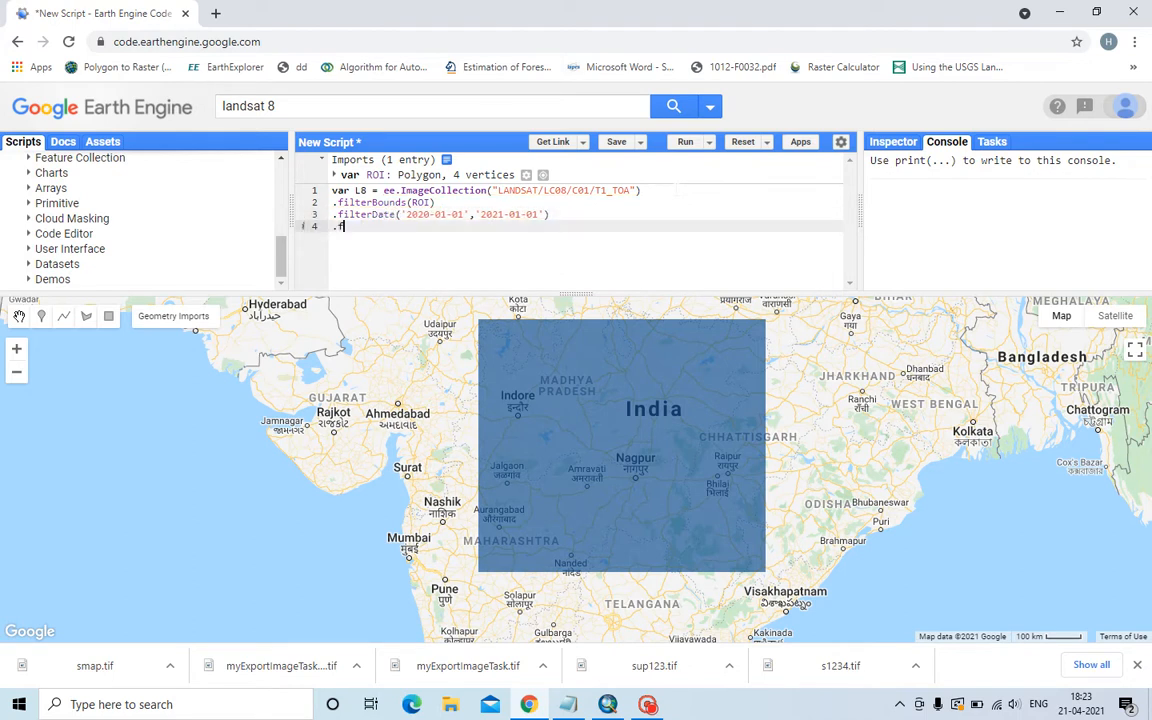
# Step: Add .filterMetadata('CLOUD_COVER','less_than',1) to keep near cloud-free scenes
pyautogui.write('ilter')
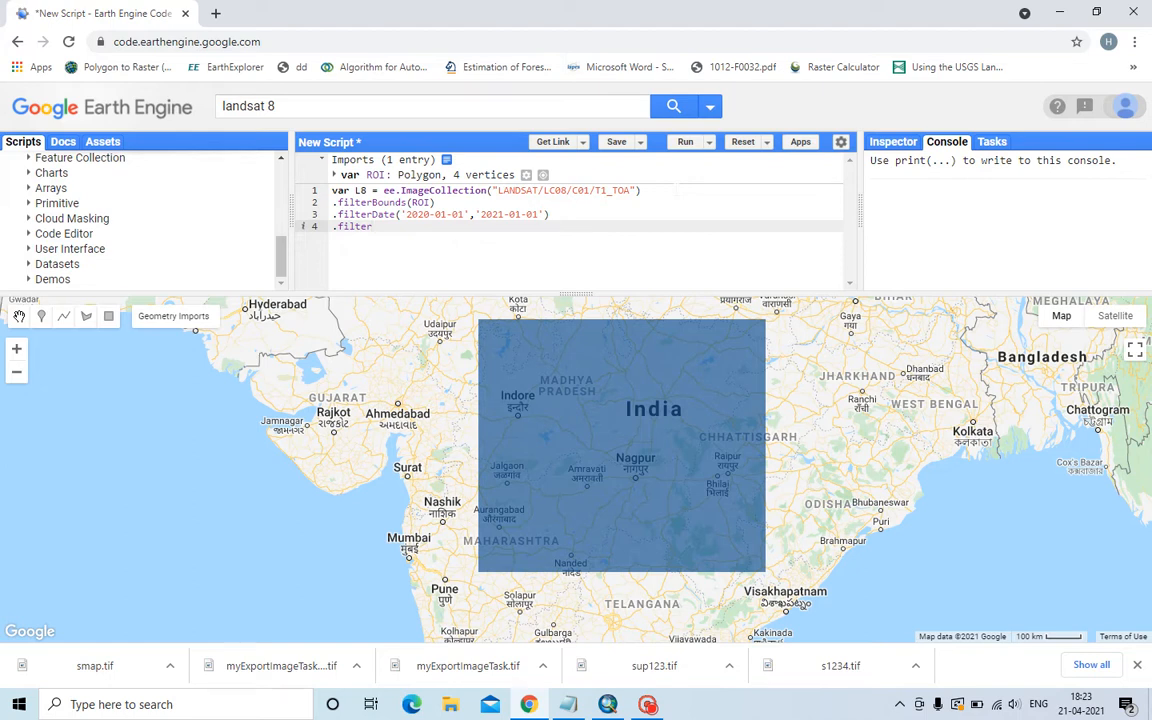
pyautogui.write('Met')
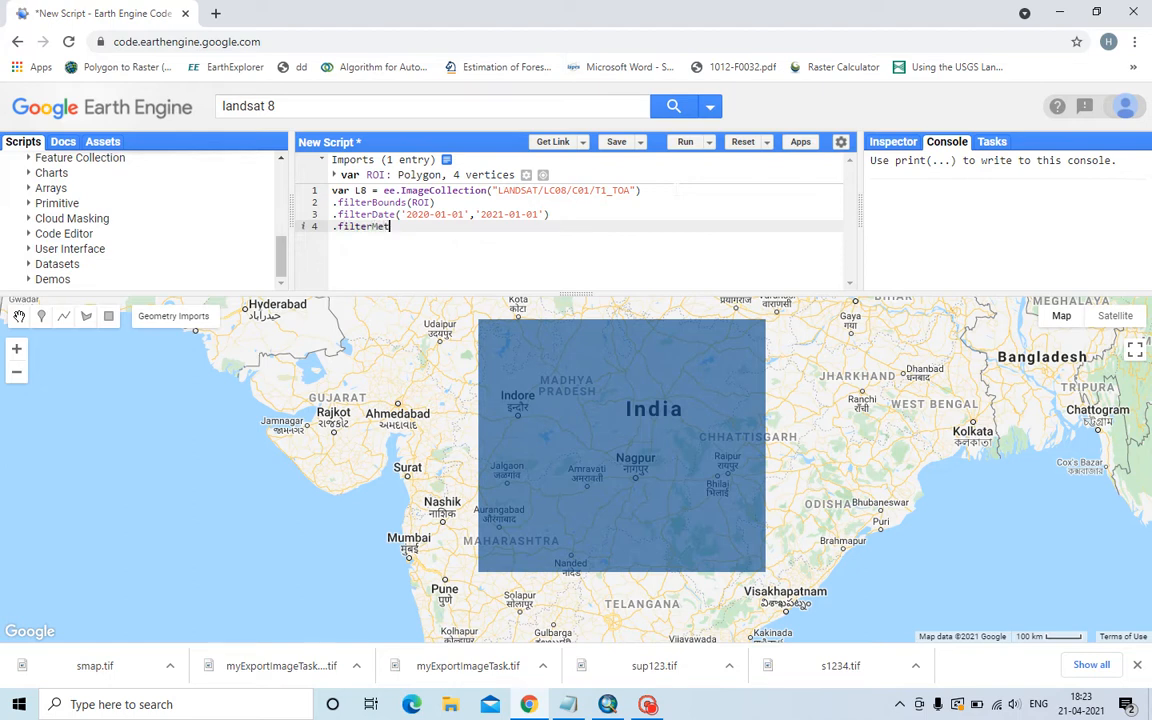
pyautogui.write('a')
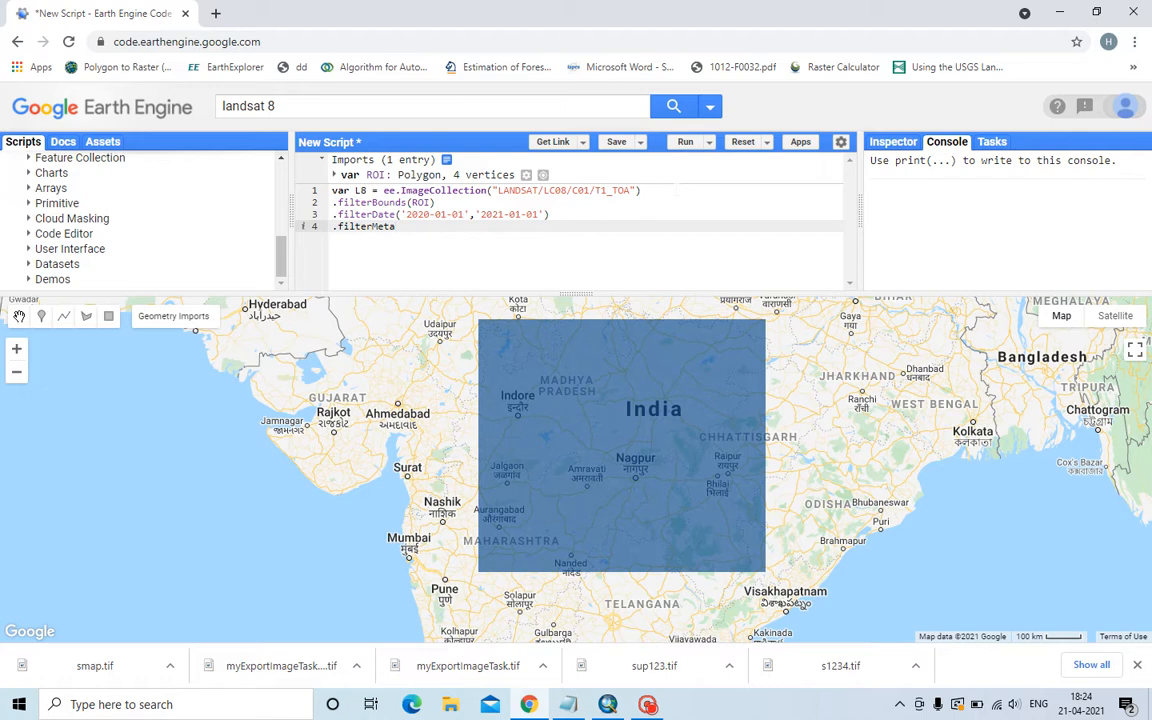
pyautogui.write('dat')
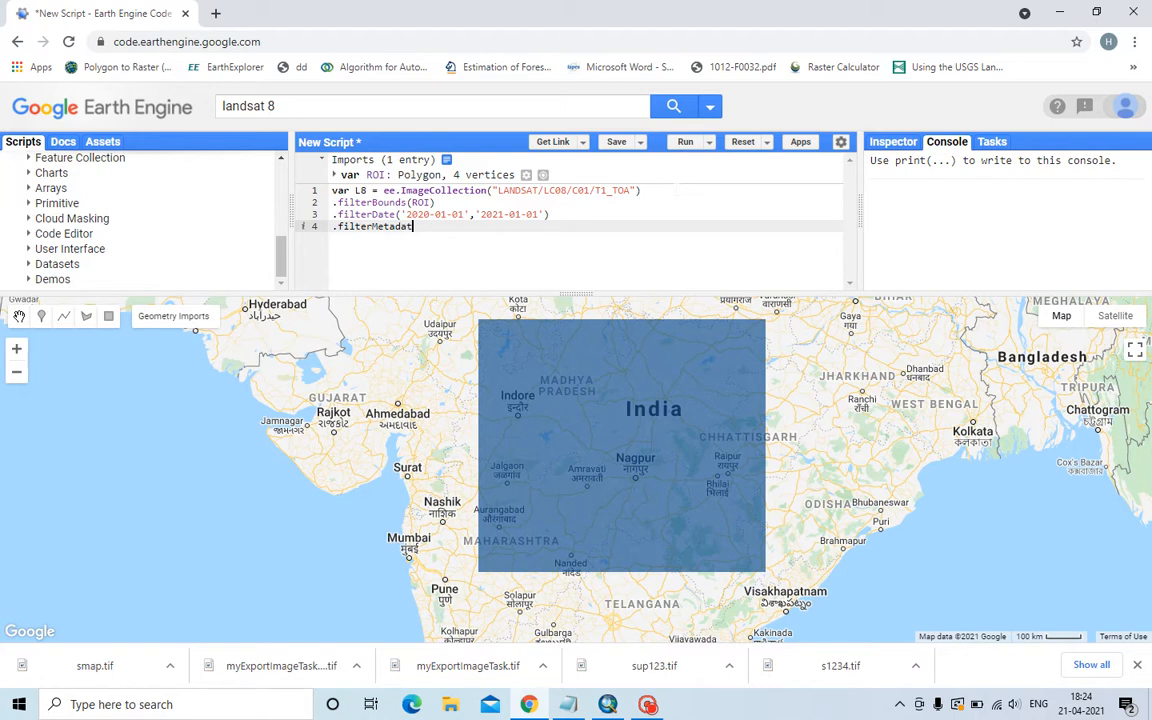
pyautogui.write('()')
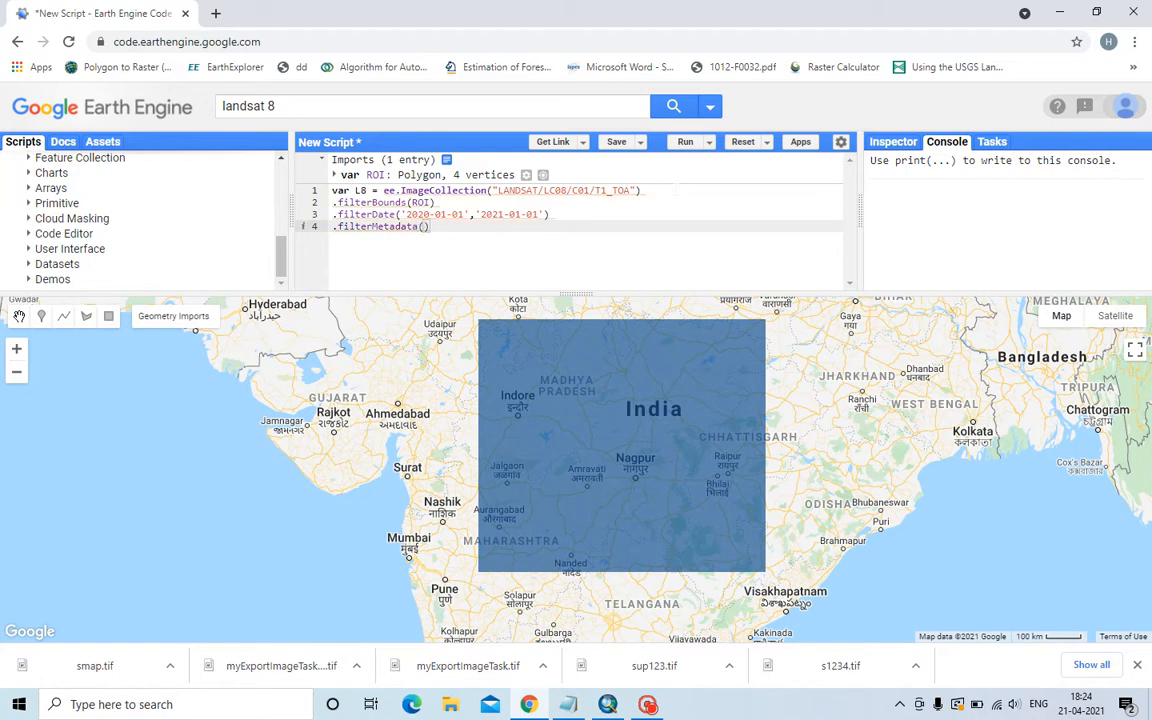
pyautogui.write('""')
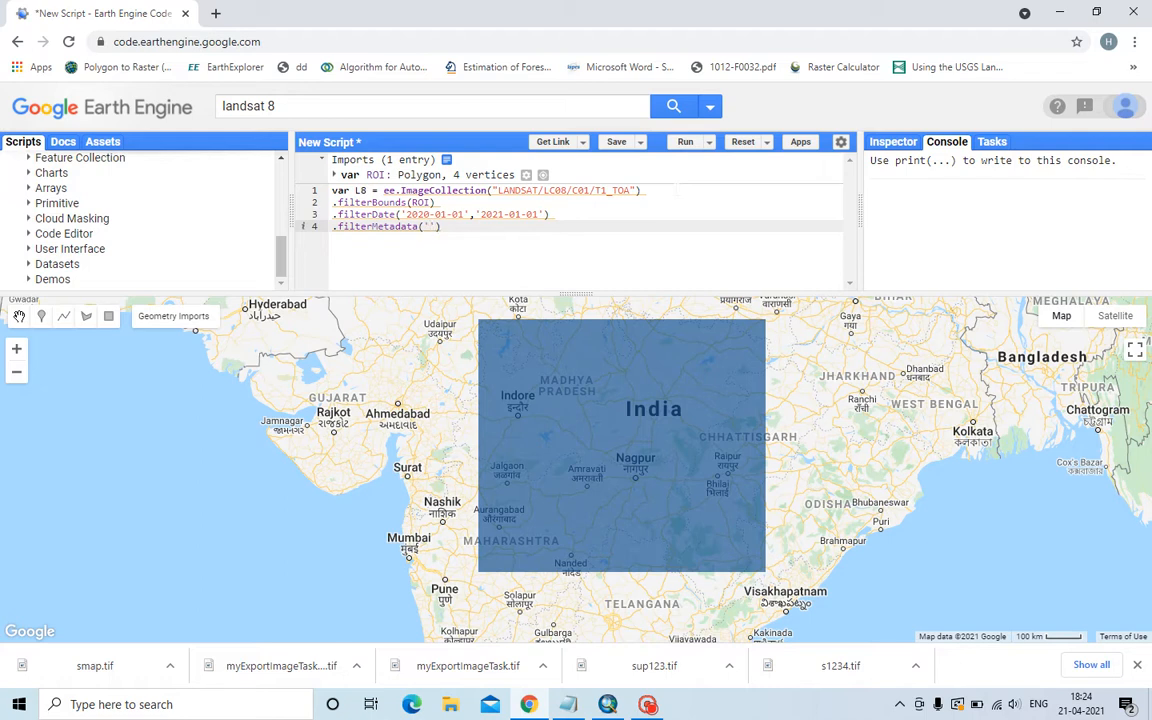
pyautogui.write('CLOUD_COVER')
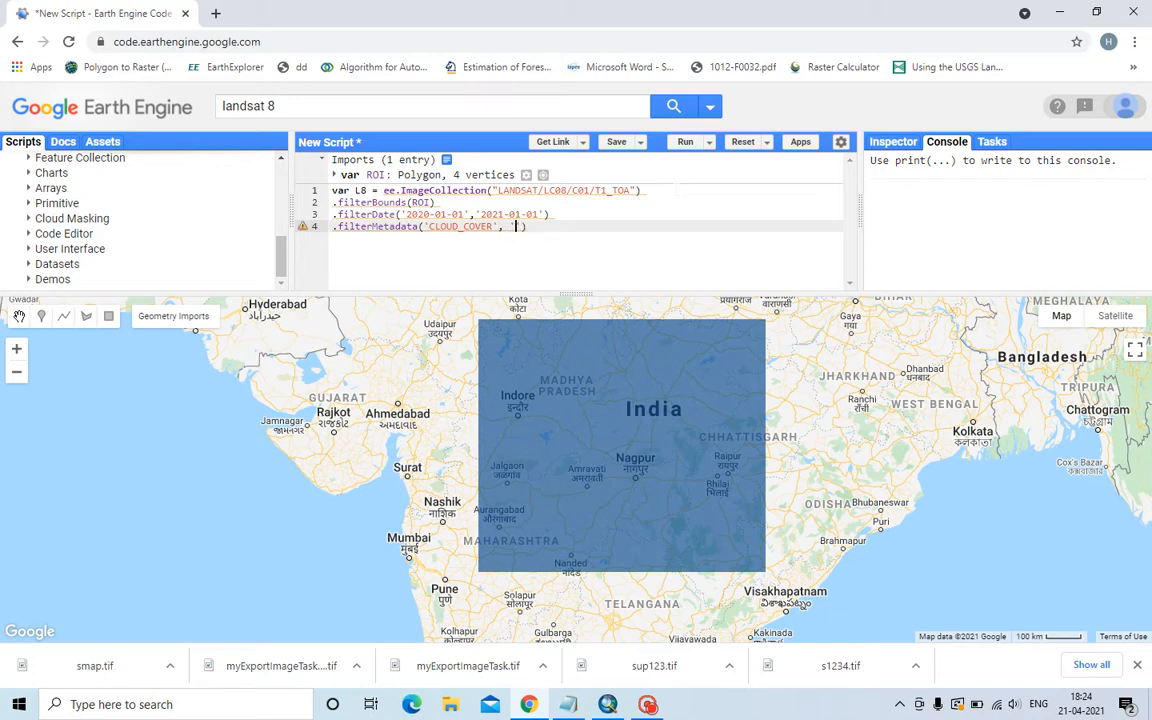
pyautogui.write("'less_than',")
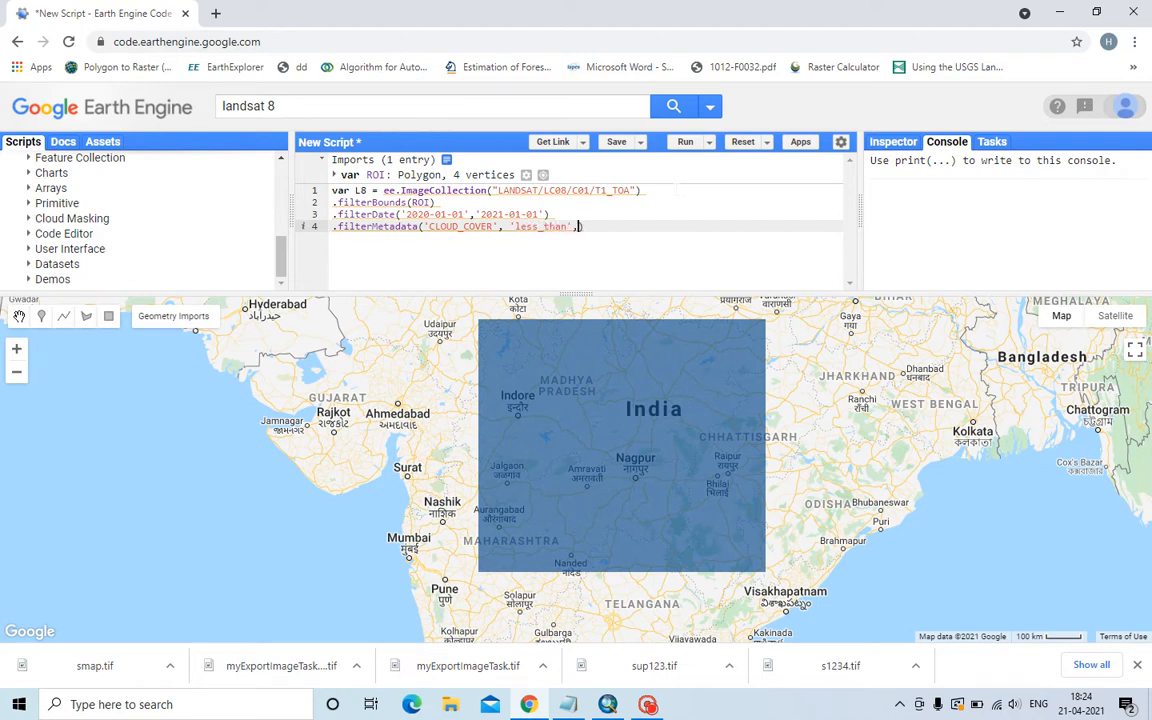
pyautogui.write('1')
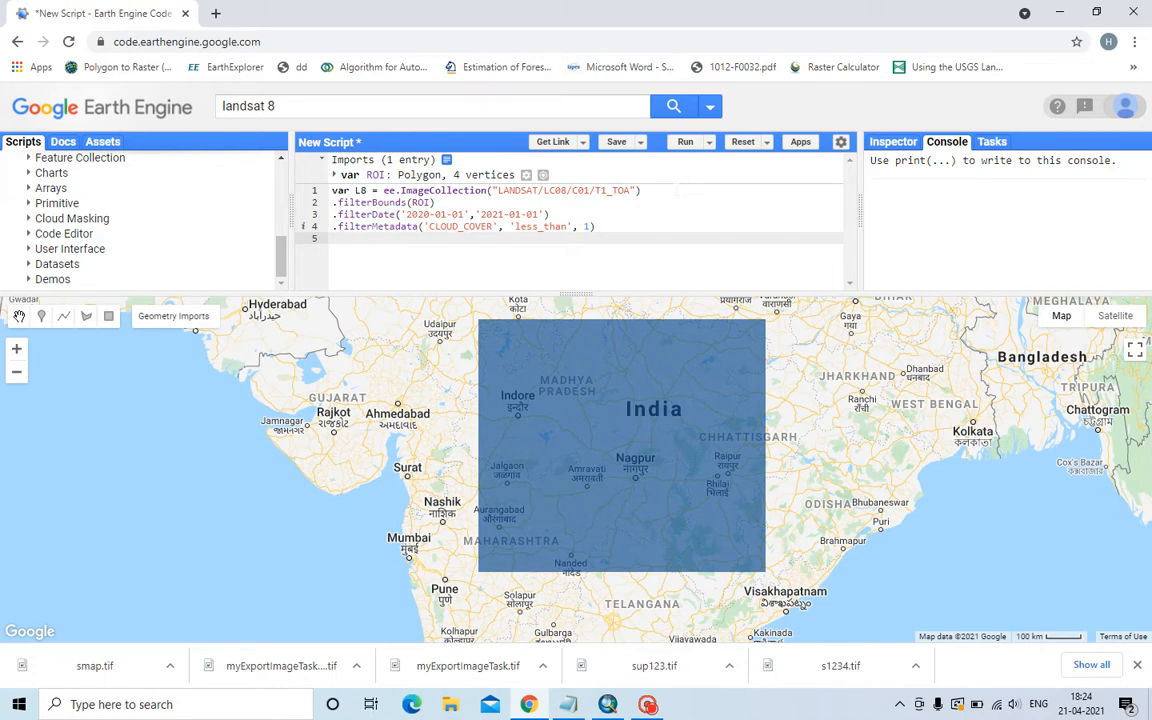
# Step: Reduce the collection with .mean() and clip the composite with .clip(ROI);
pyautogui.write('.mean')
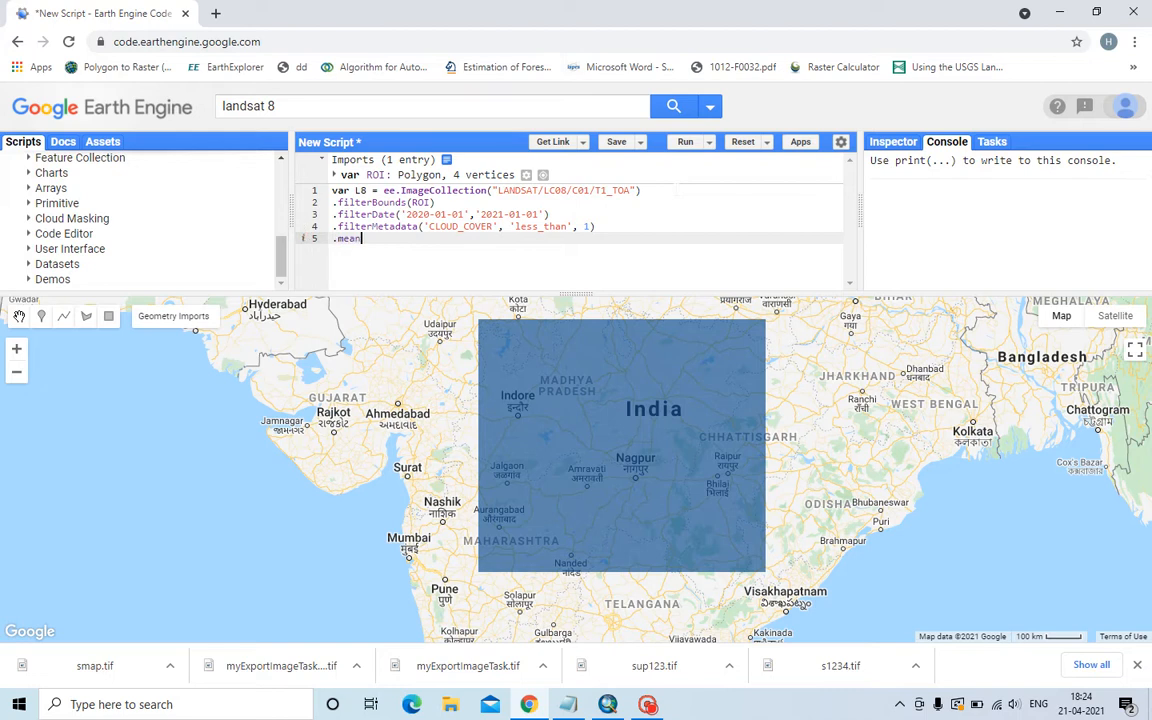
pyautogui.write('()')
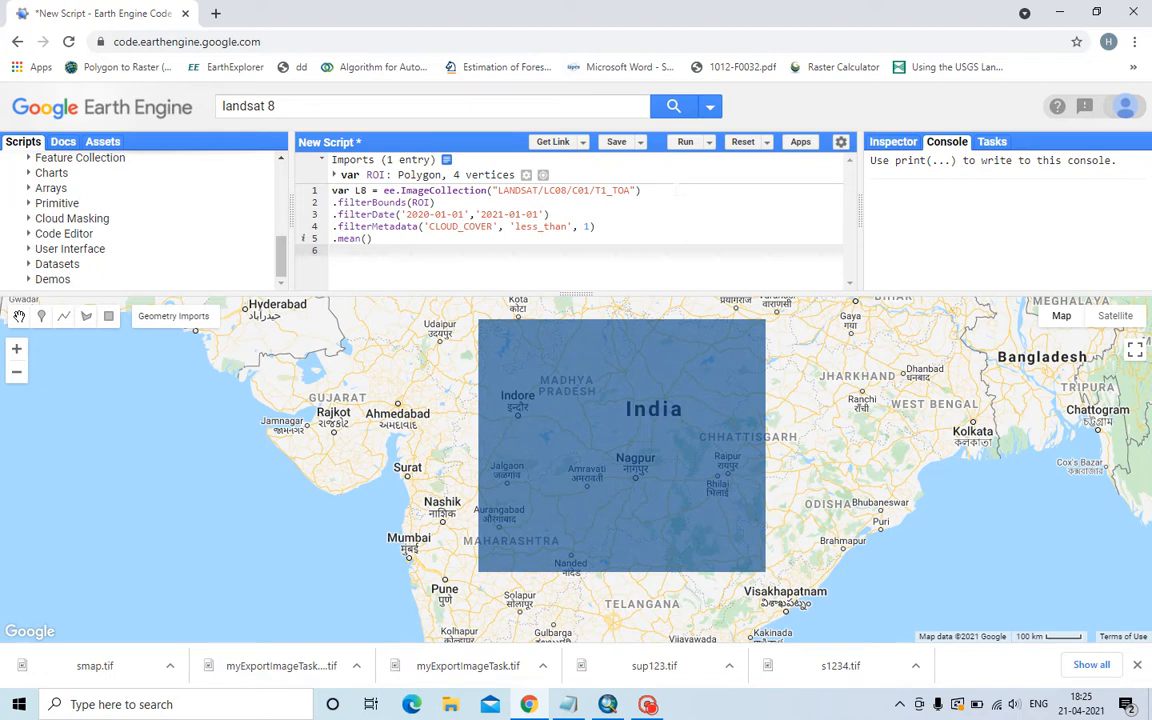
pyautogui.write('.c')
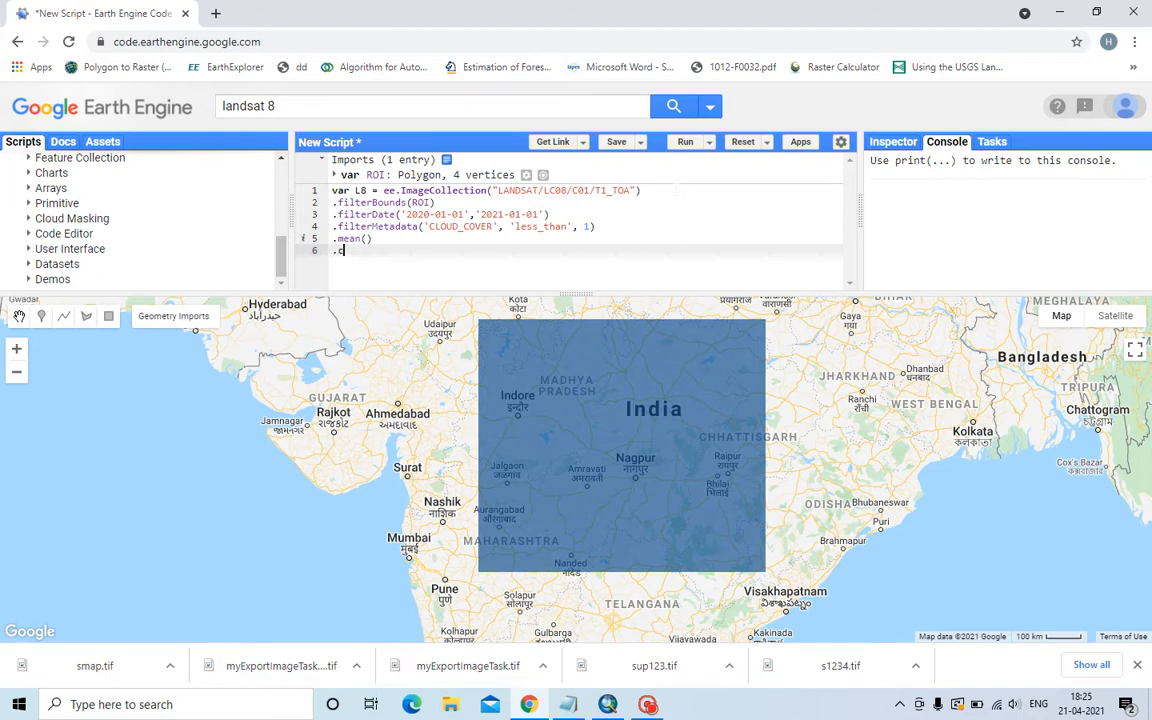
pyautogui.write('lip()')
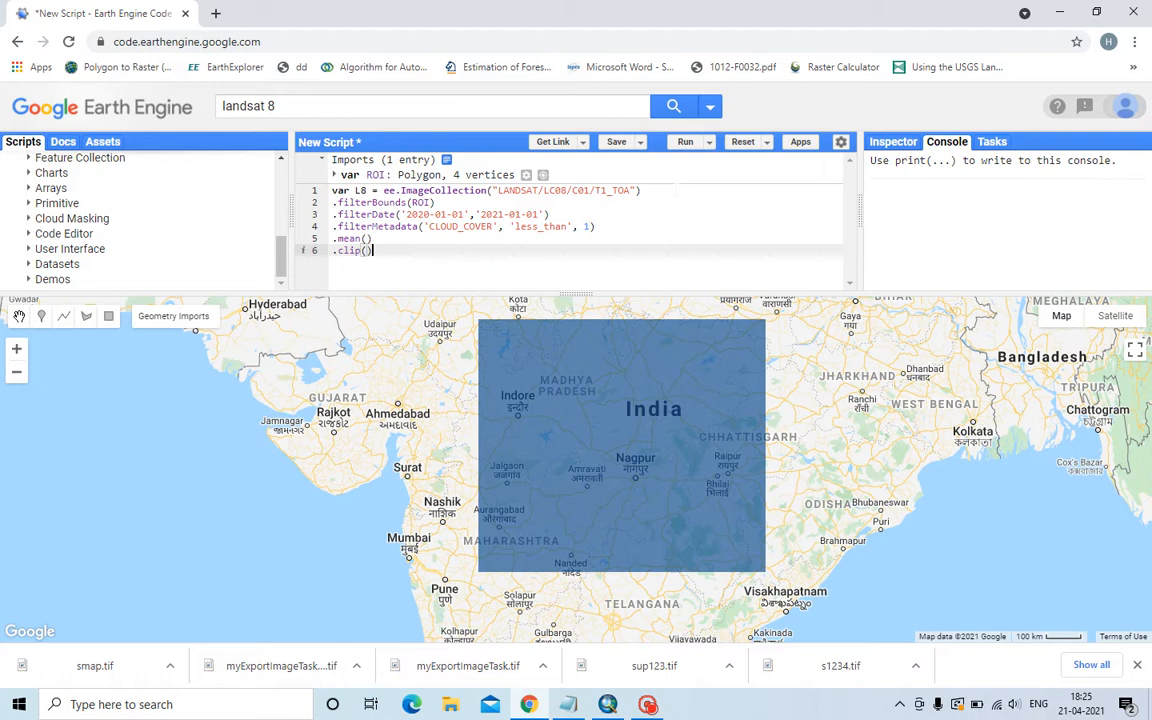
pyautogui.write('ROI')
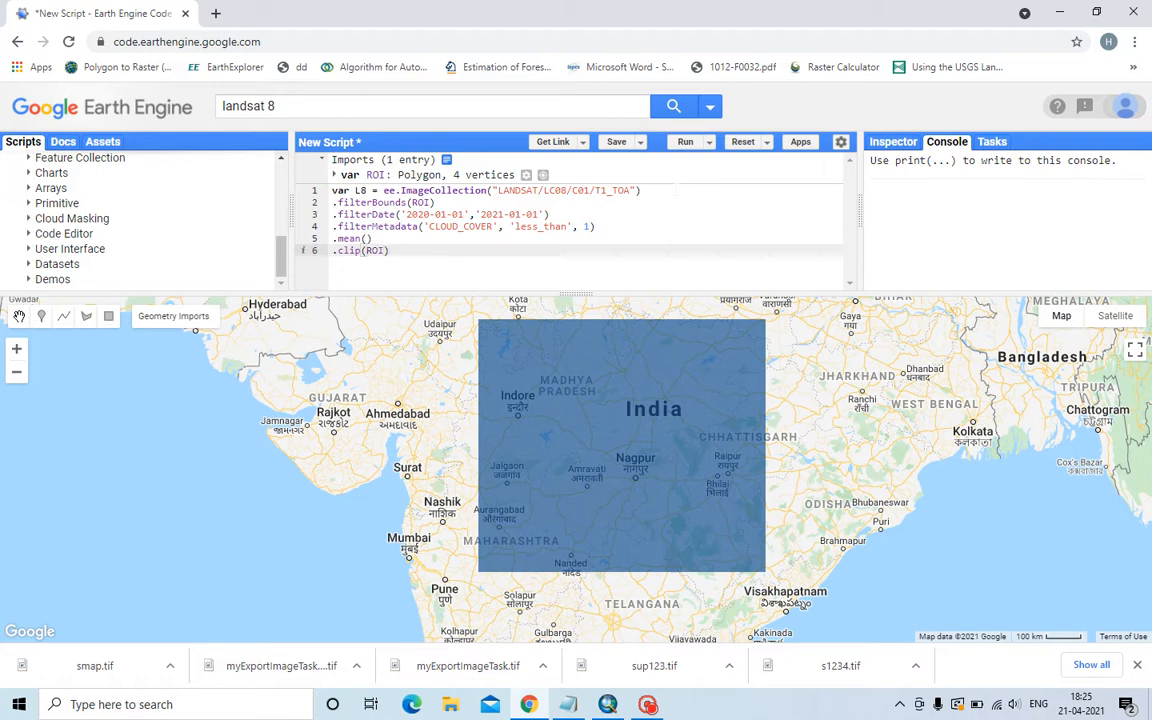
pyautogui.write(';')
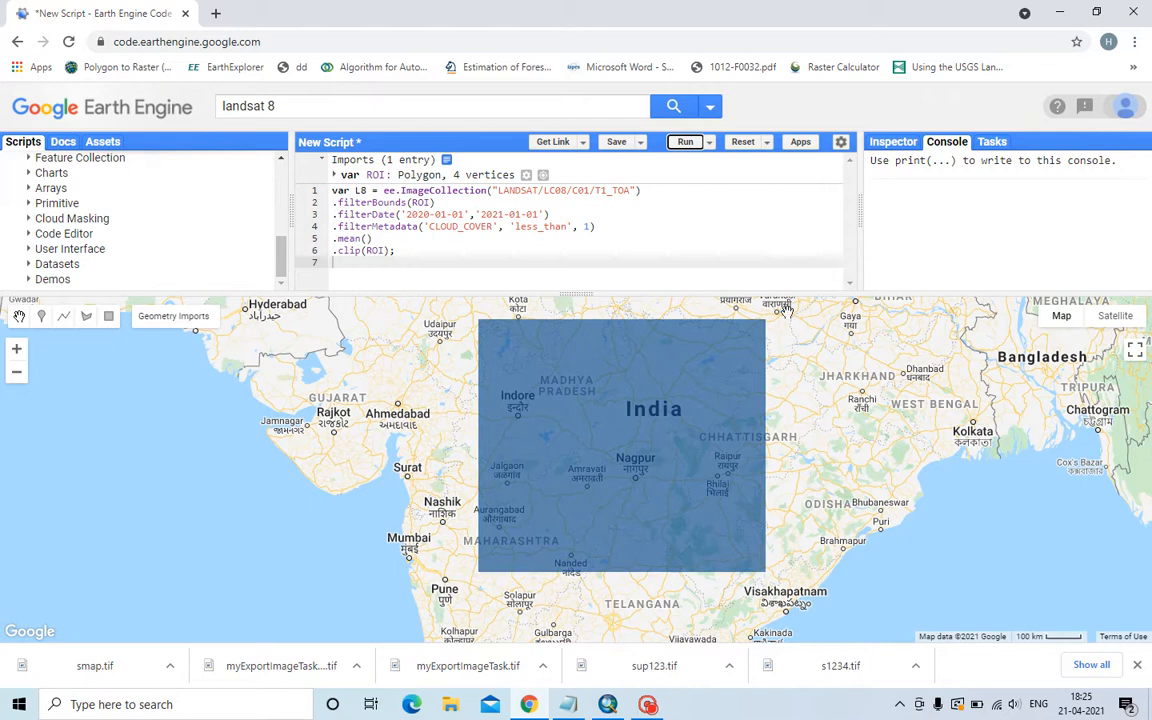
pyautogui.moveTo(788, 310)
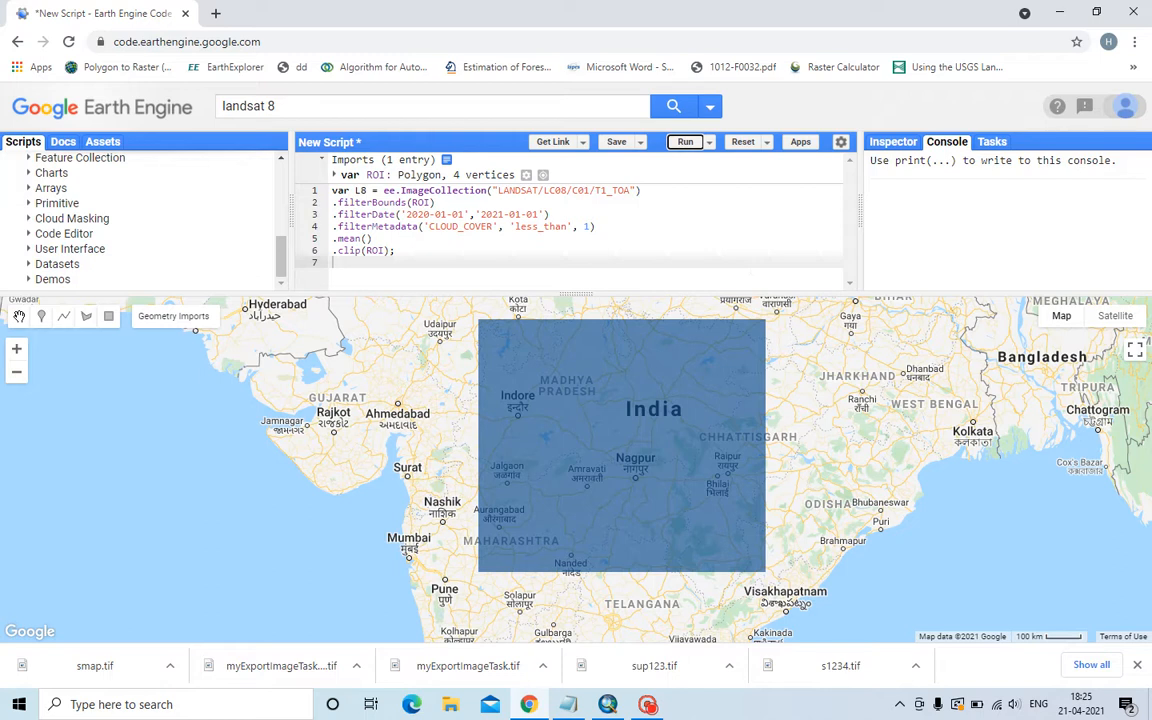
# Step: Write Map.addLayer(L8, {bands:["B5","B4","B3"]}); to display the composite as false colour
pyautogui.write('Map')
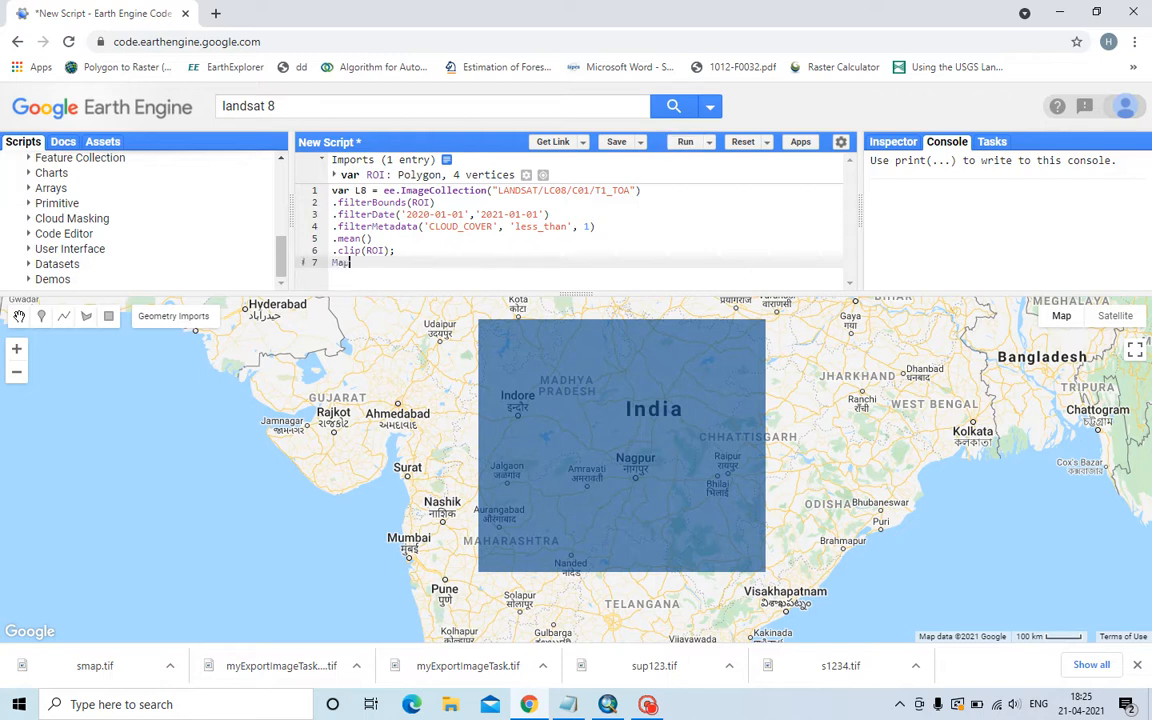
pyautogui.write('.addLa')
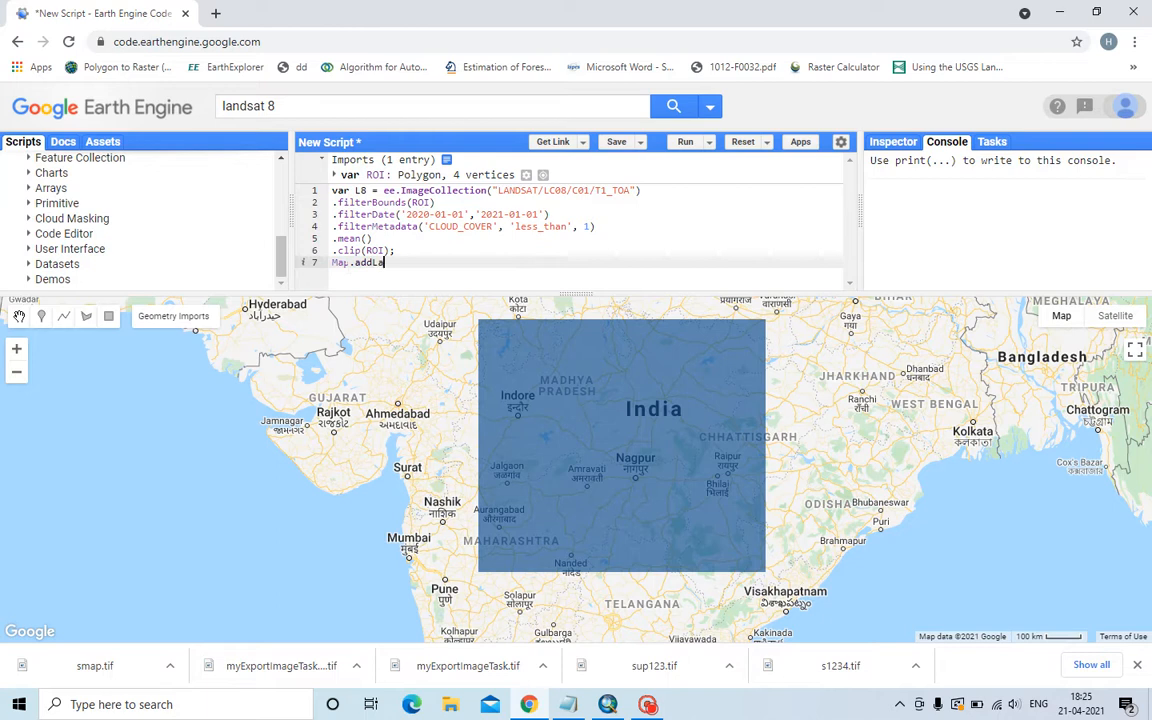
pyautogui.write('yer()')
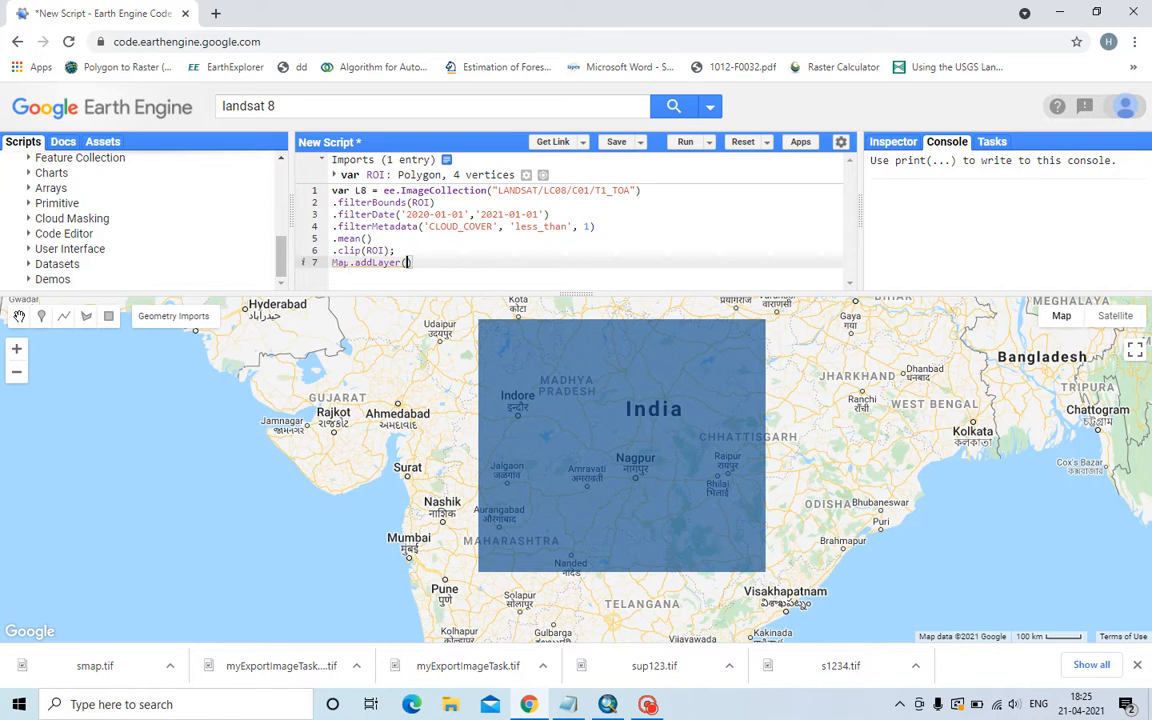
pyautogui.write('L8,')
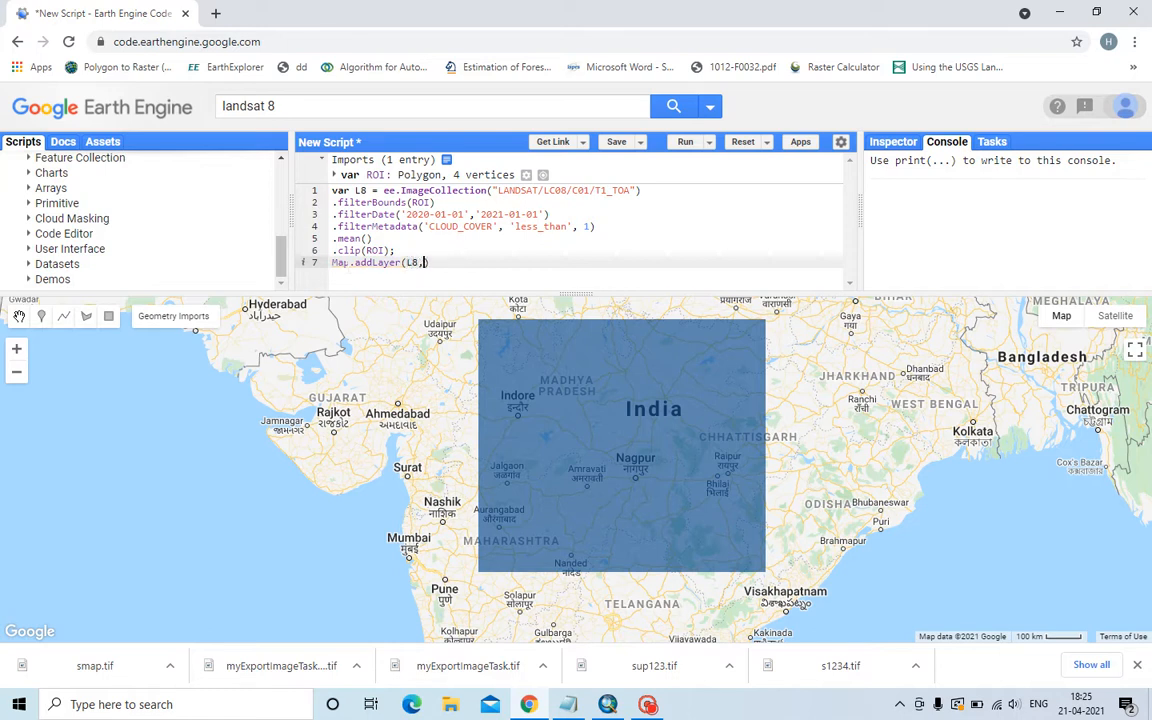
pyautogui.write('{')
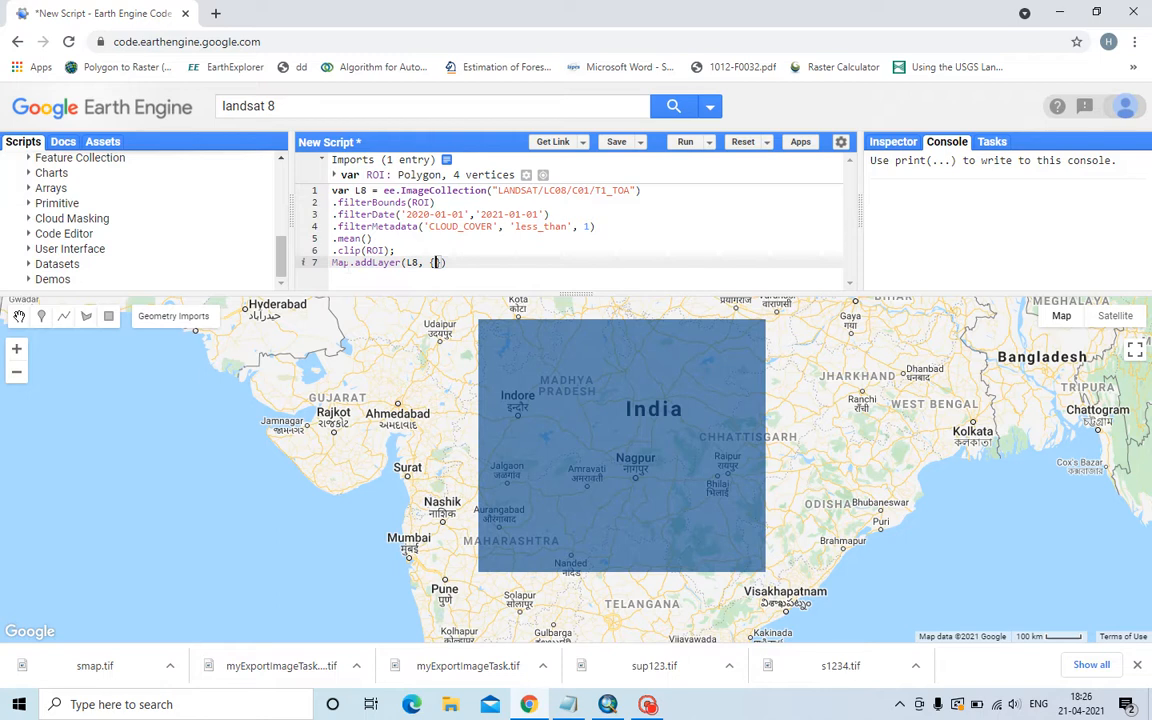
pyautogui.write('b')
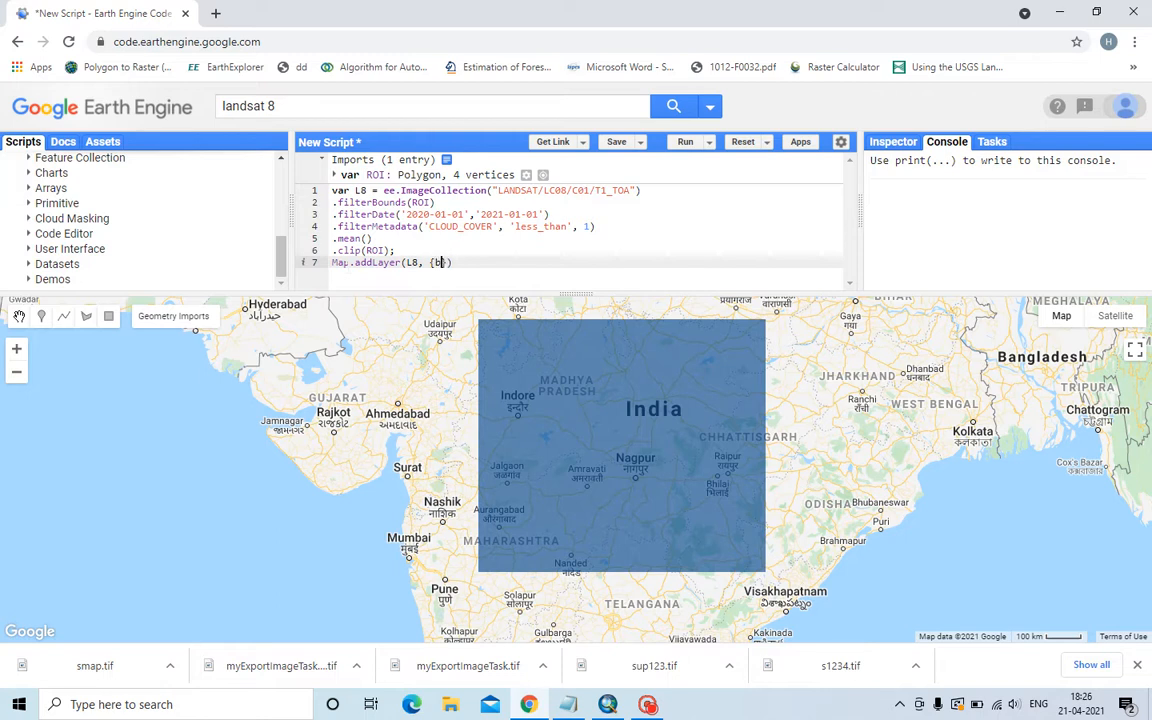
pyautogui.write('ands:')
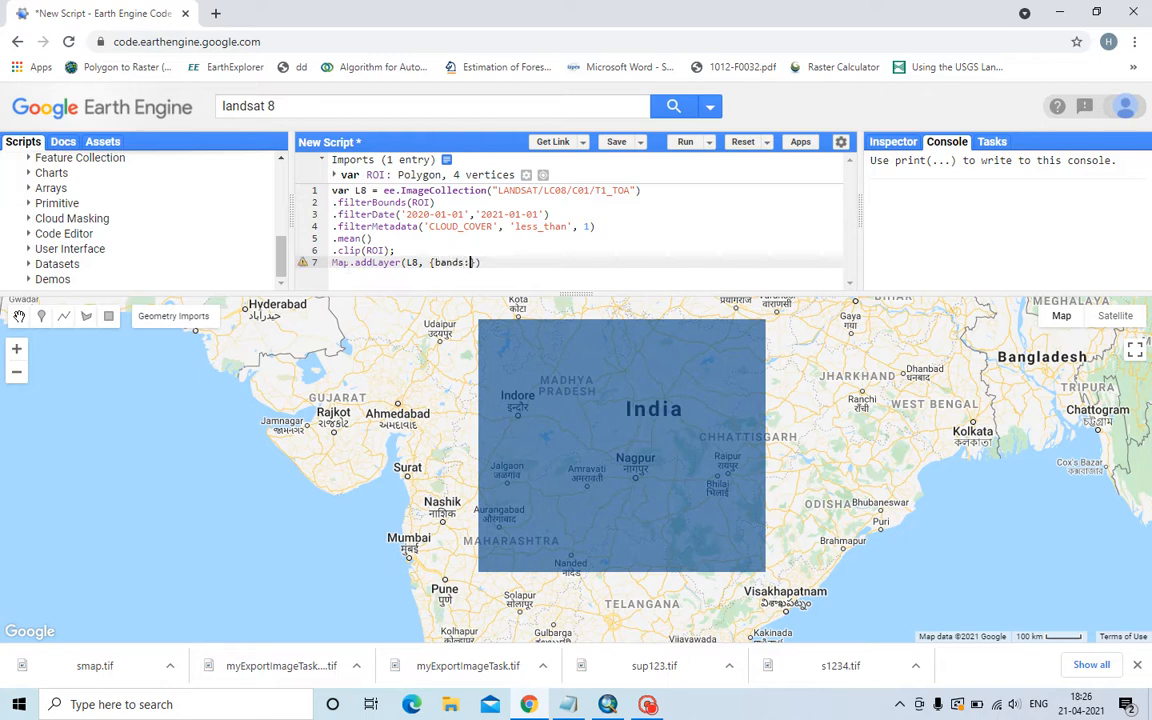
pyautogui.write("['")
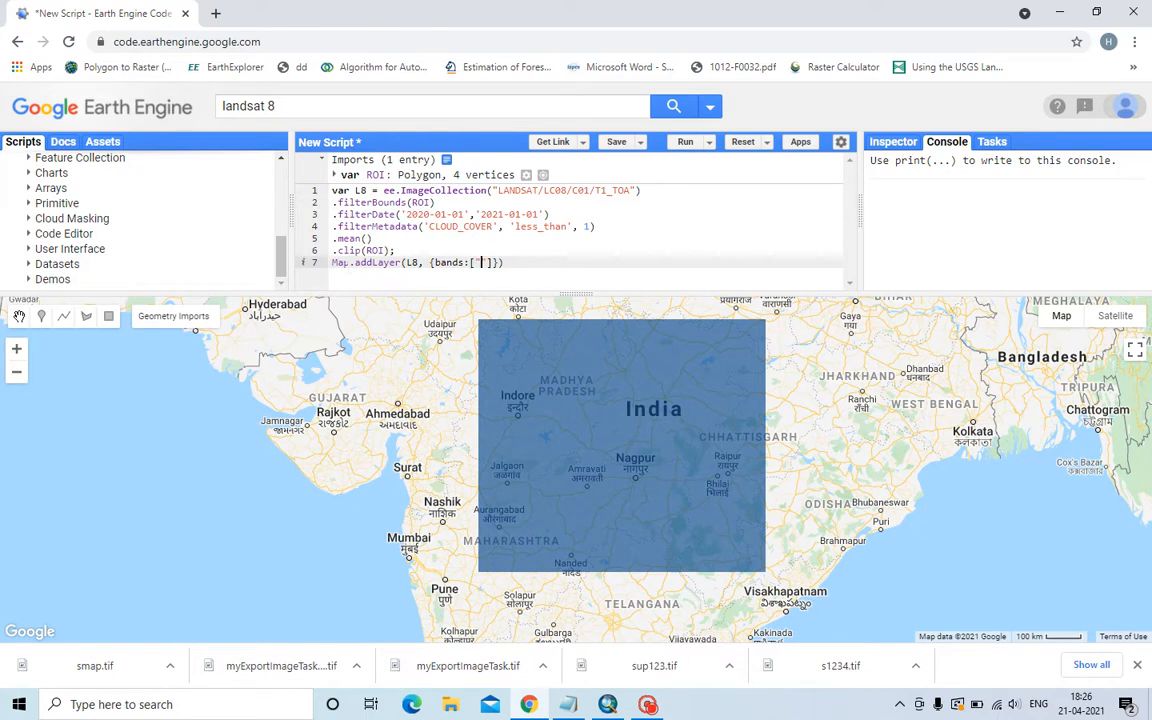
pyautogui.write('B5')
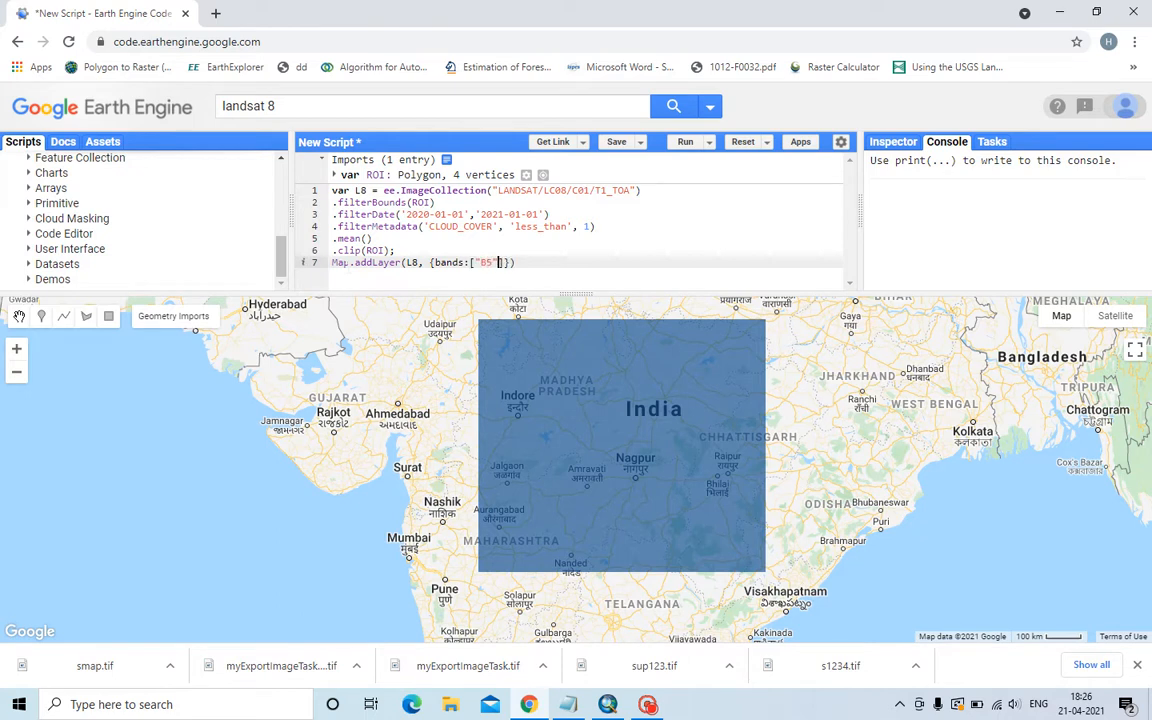
pyautogui.write(',"')
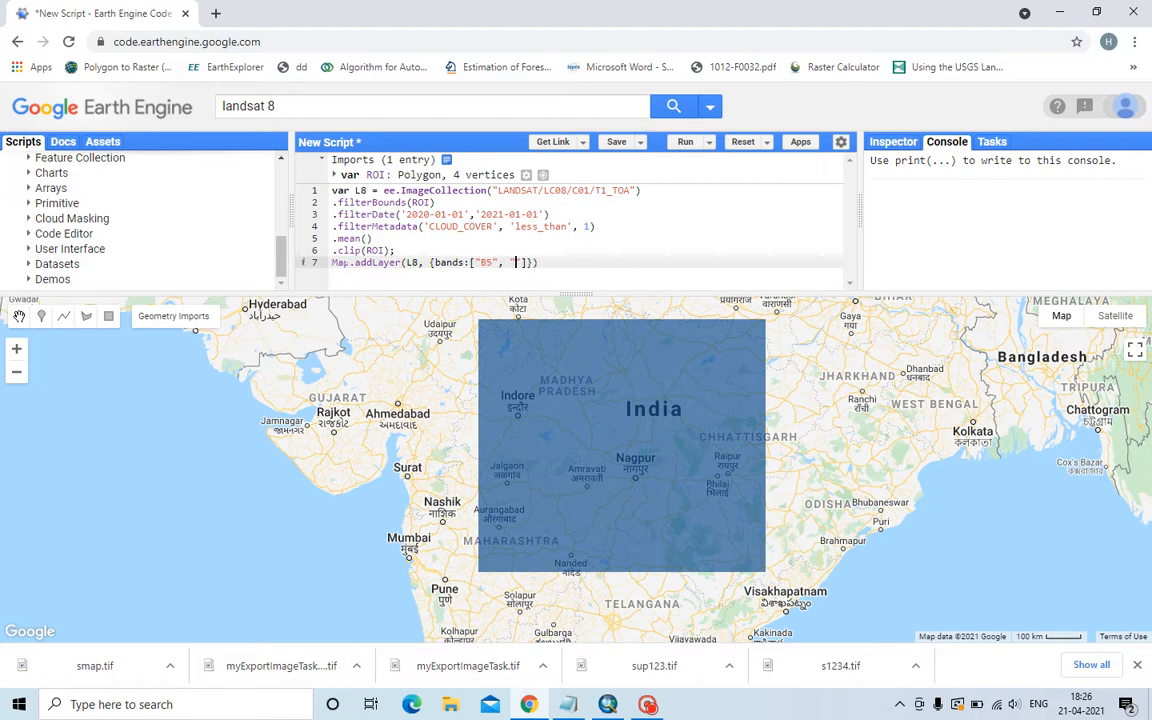
pyautogui.write('B4", "B3')
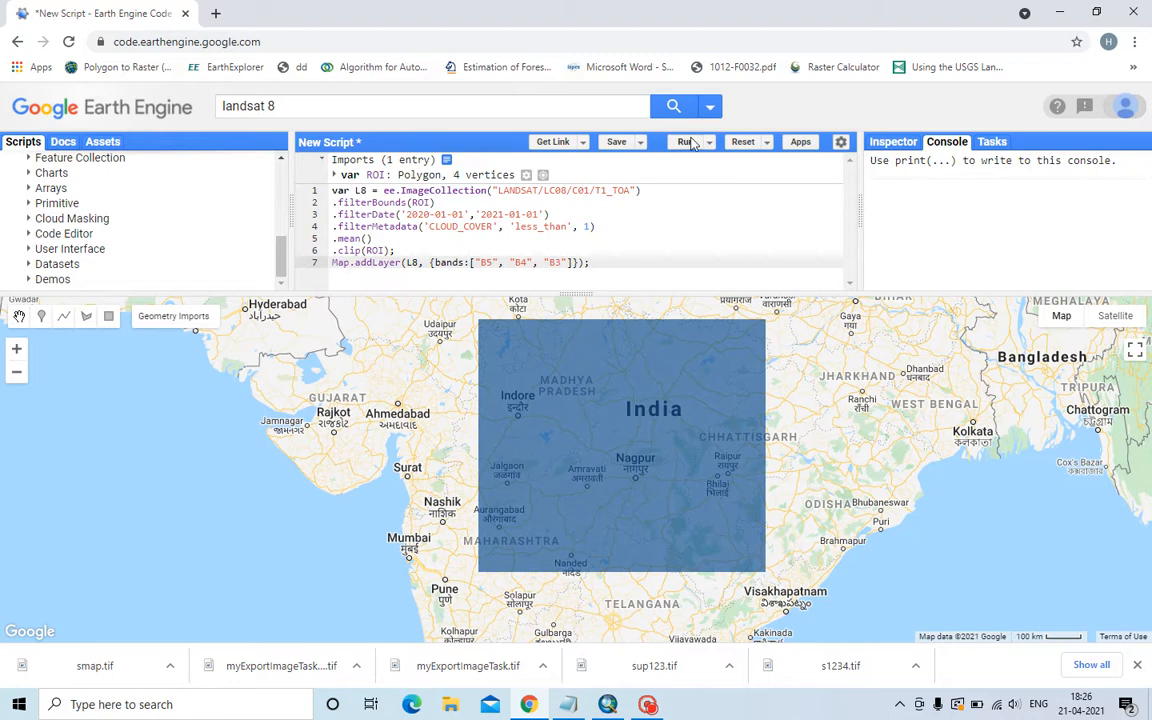
# Step: Run the script, hide the ROI geometry on the map and show Layer 1 in the Layers list
pyautogui.click(684, 140)
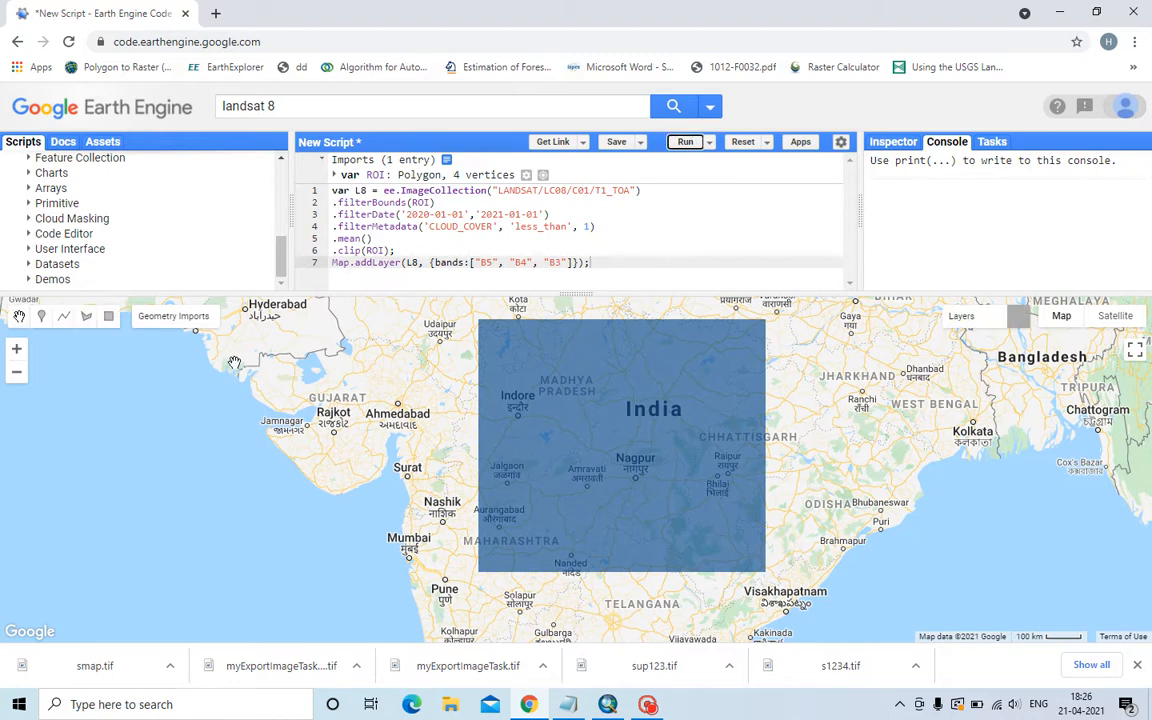
pyautogui.click(172, 316)
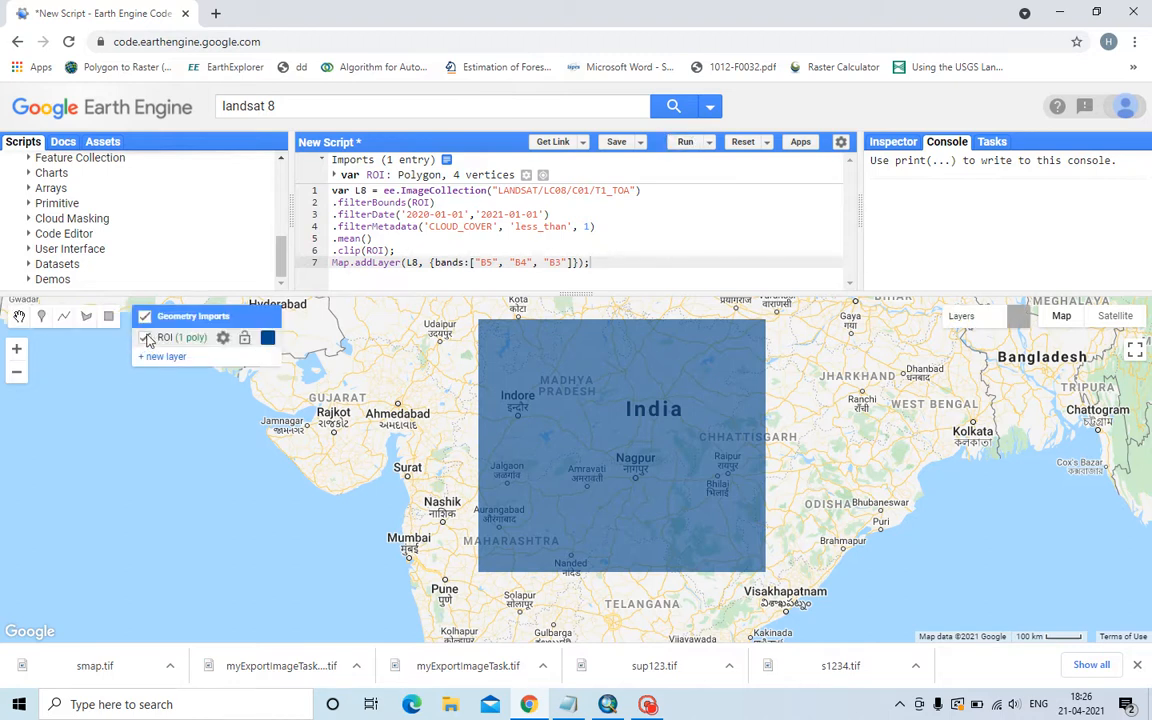
pyautogui.click(146, 336)
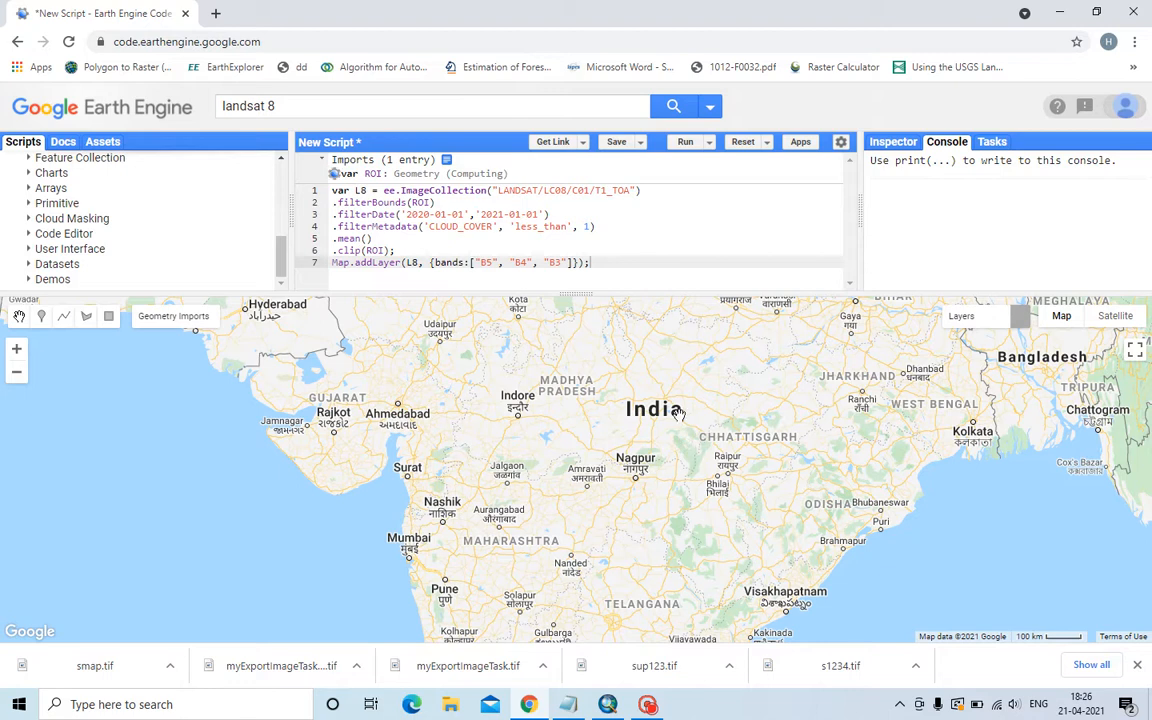
pyautogui.click(684, 140)
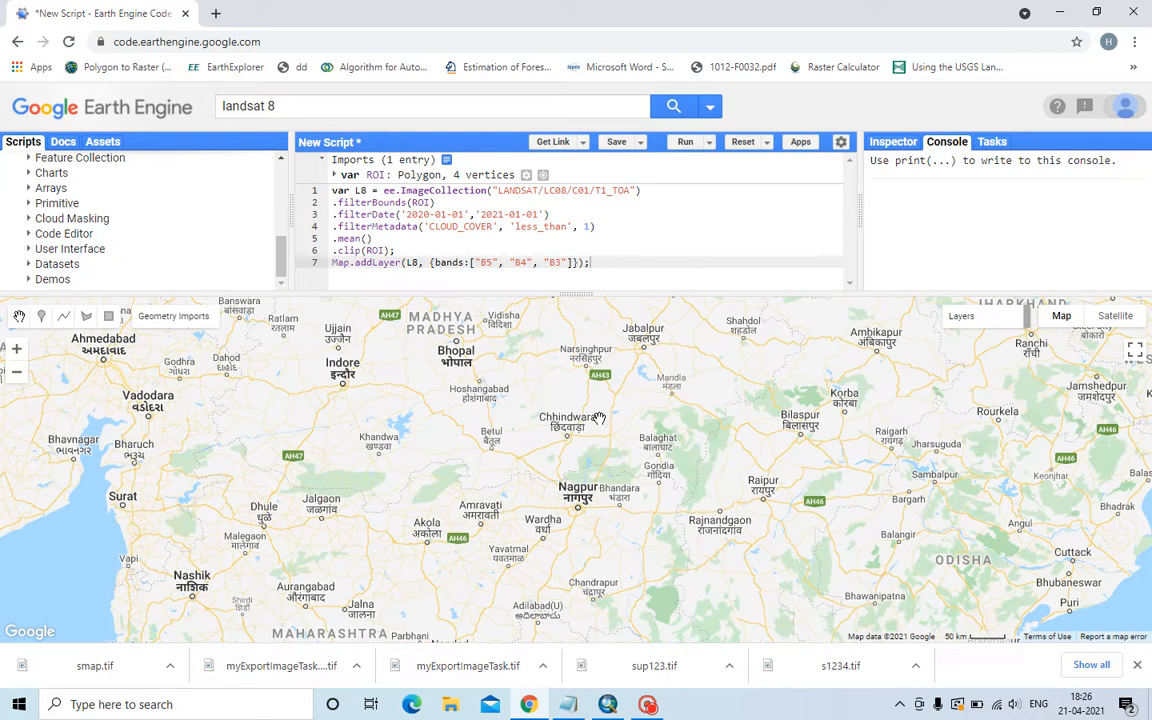
pyautogui.click(684, 140)
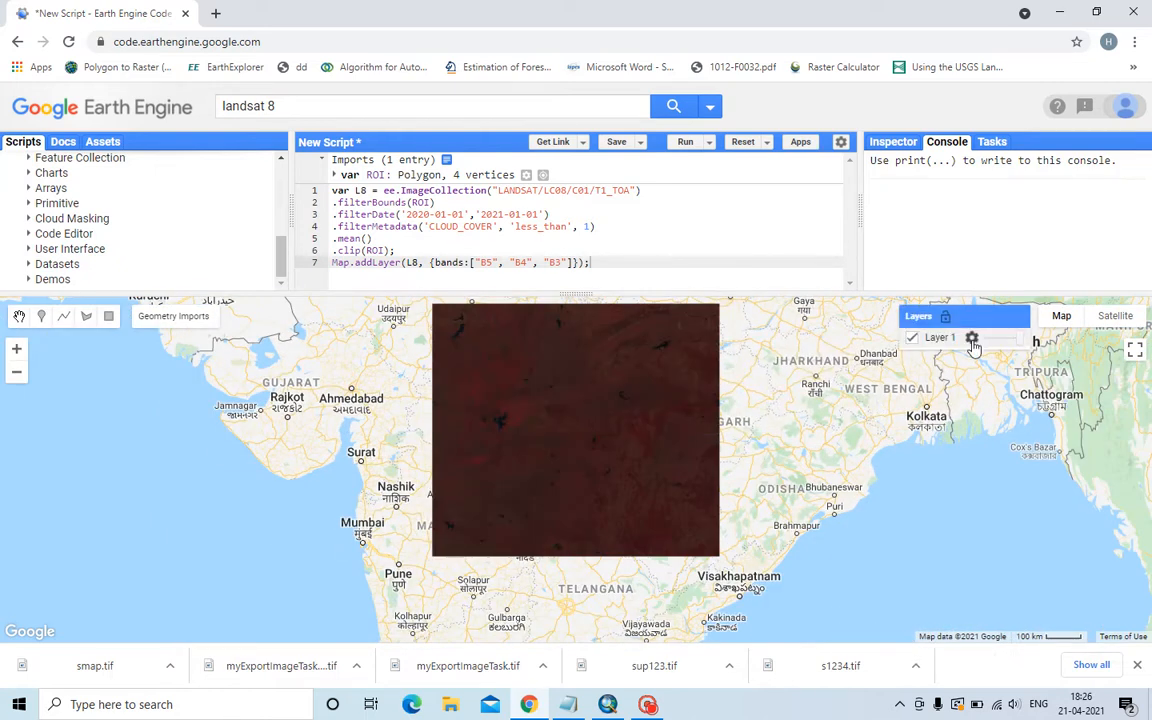
# Step: Set Layer 1's visualization range to Stretch: 100% and apply it
pyautogui.click(856, 388)
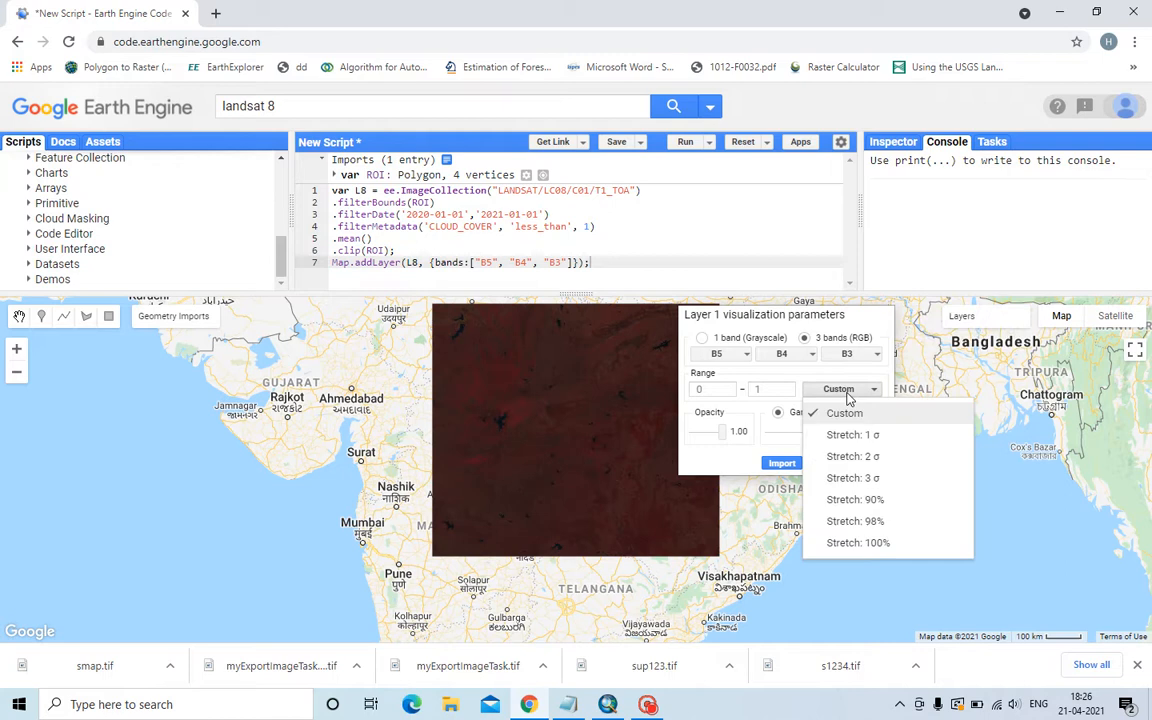
pyautogui.click(856, 542)
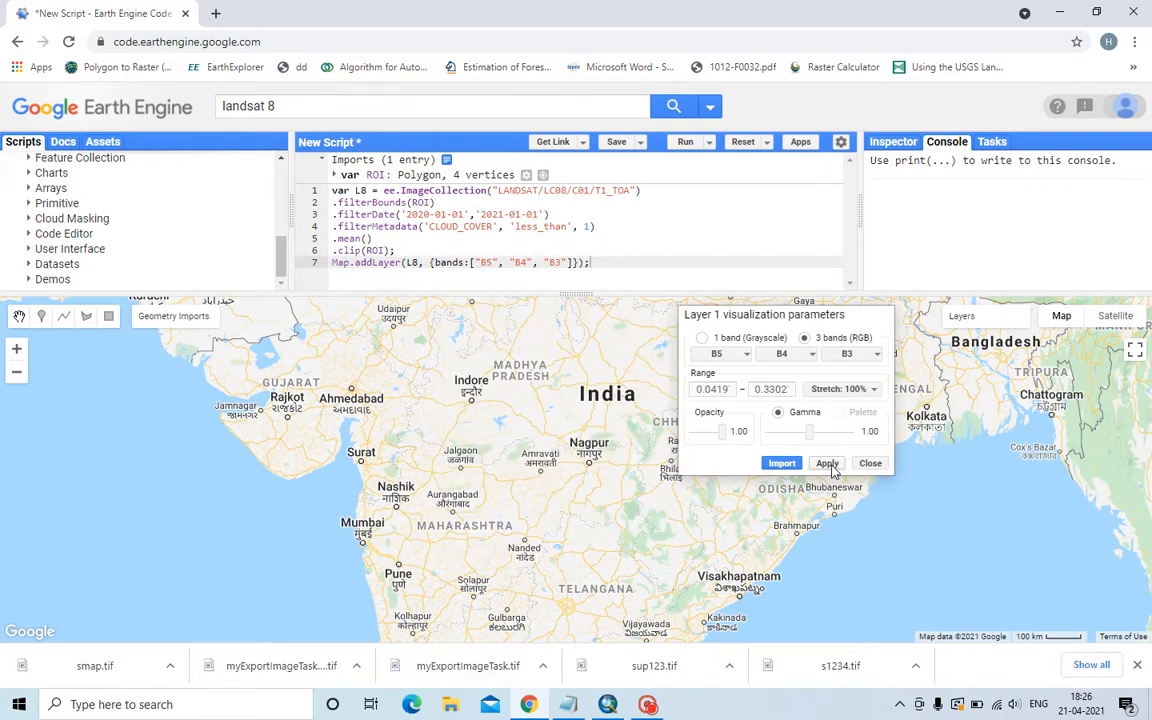
pyautogui.click(844, 388)
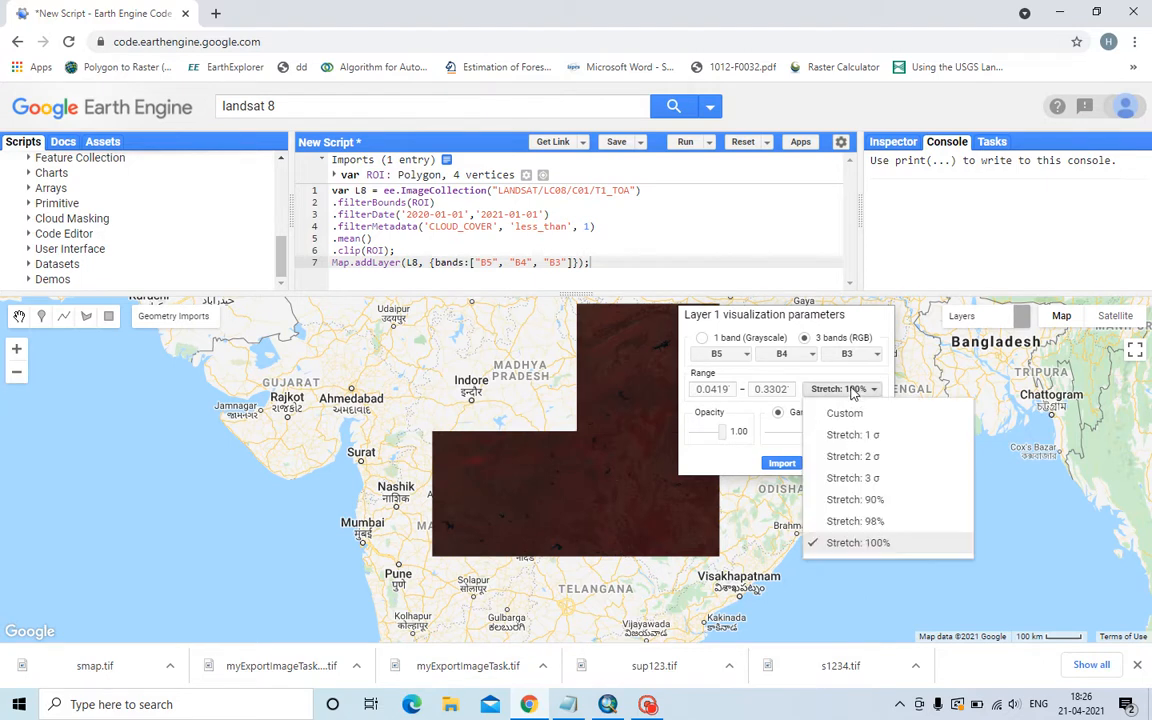
pyautogui.click(856, 542)
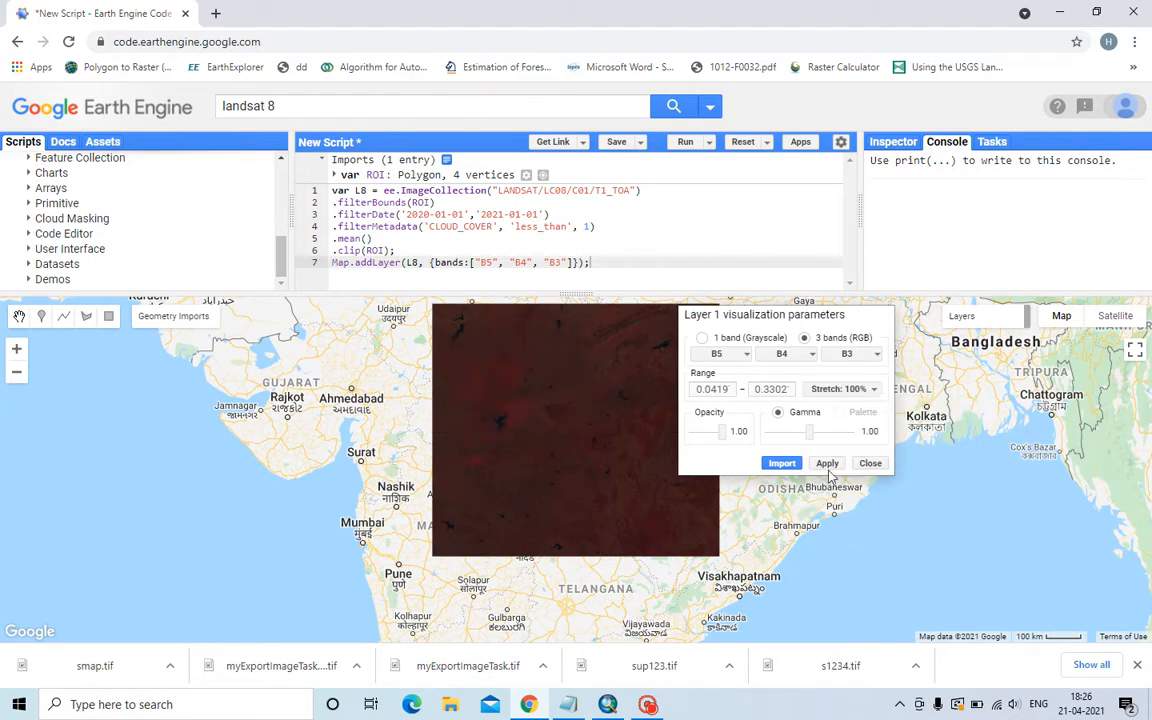
pyautogui.click(844, 388)
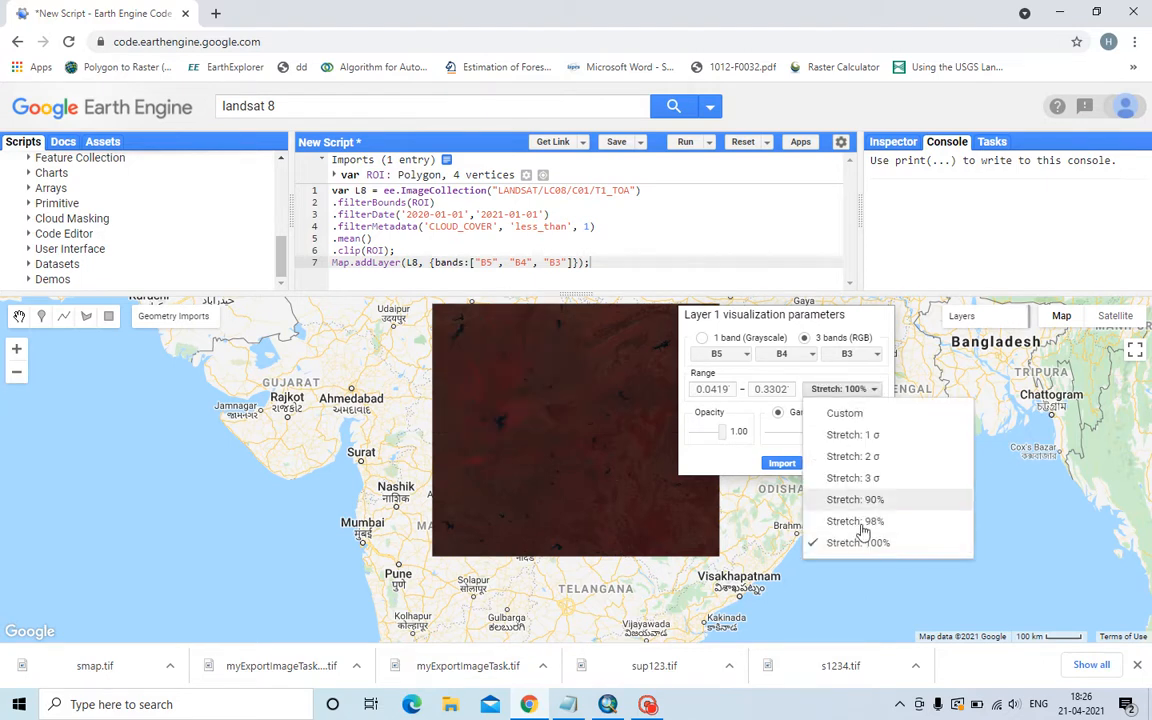
pyautogui.click(856, 542)
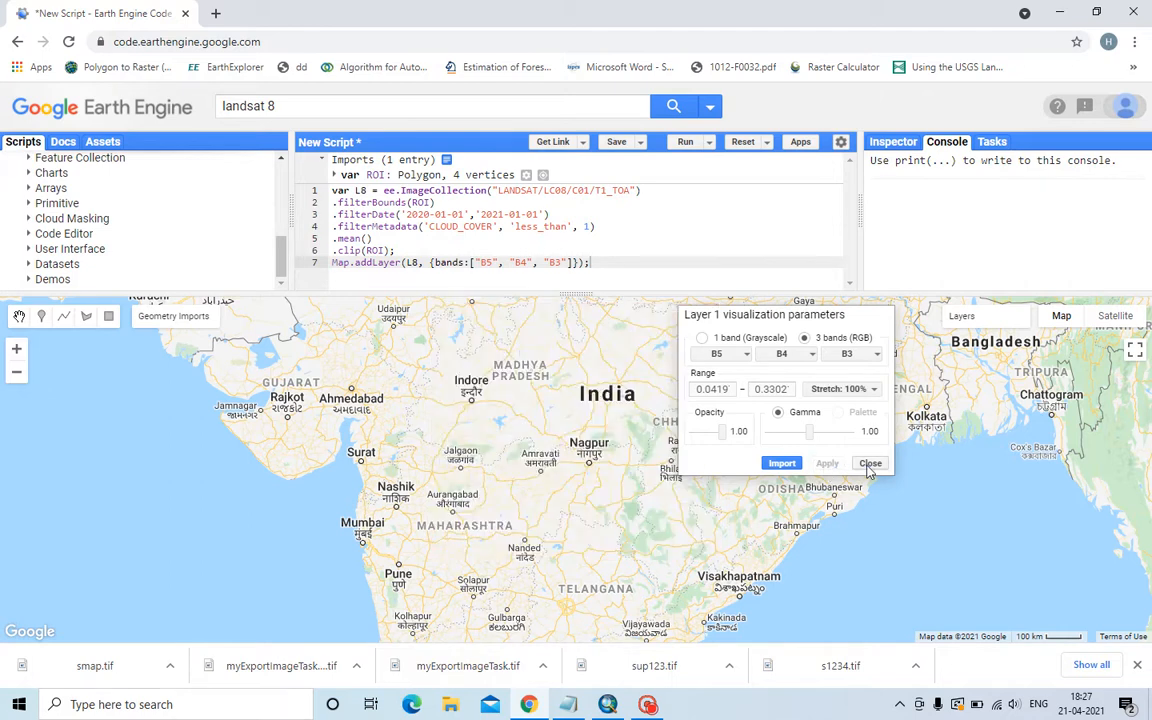
pyautogui.click(828, 464)
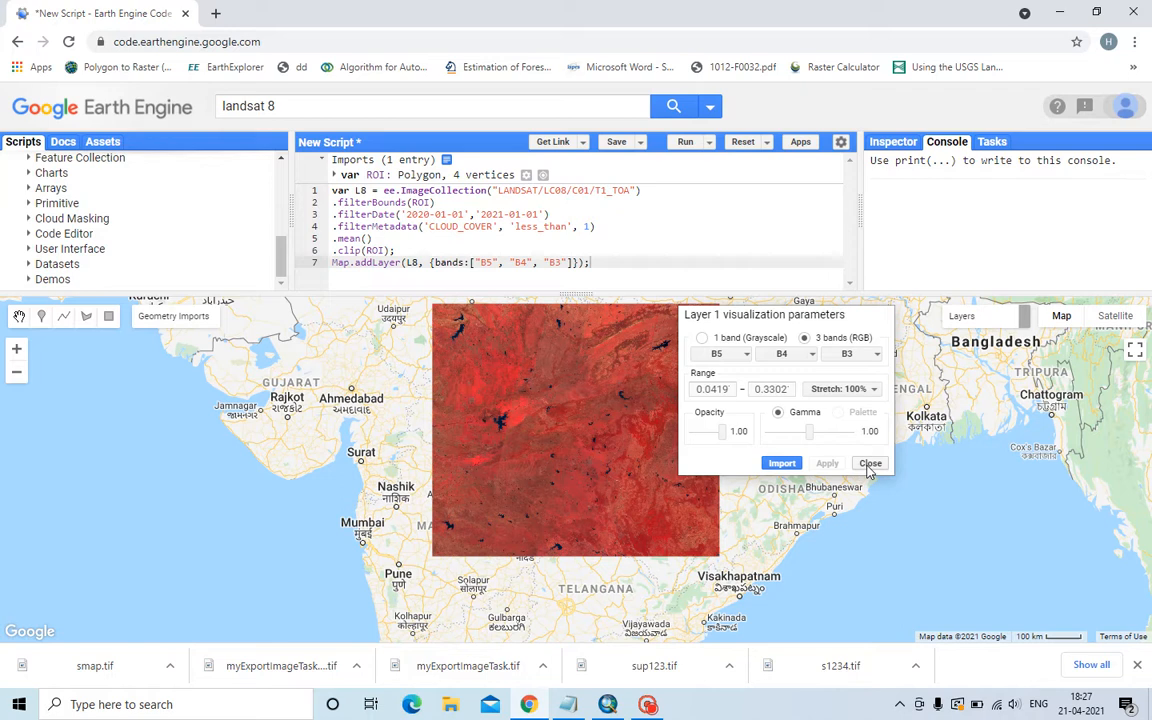
pyautogui.click(868, 464)
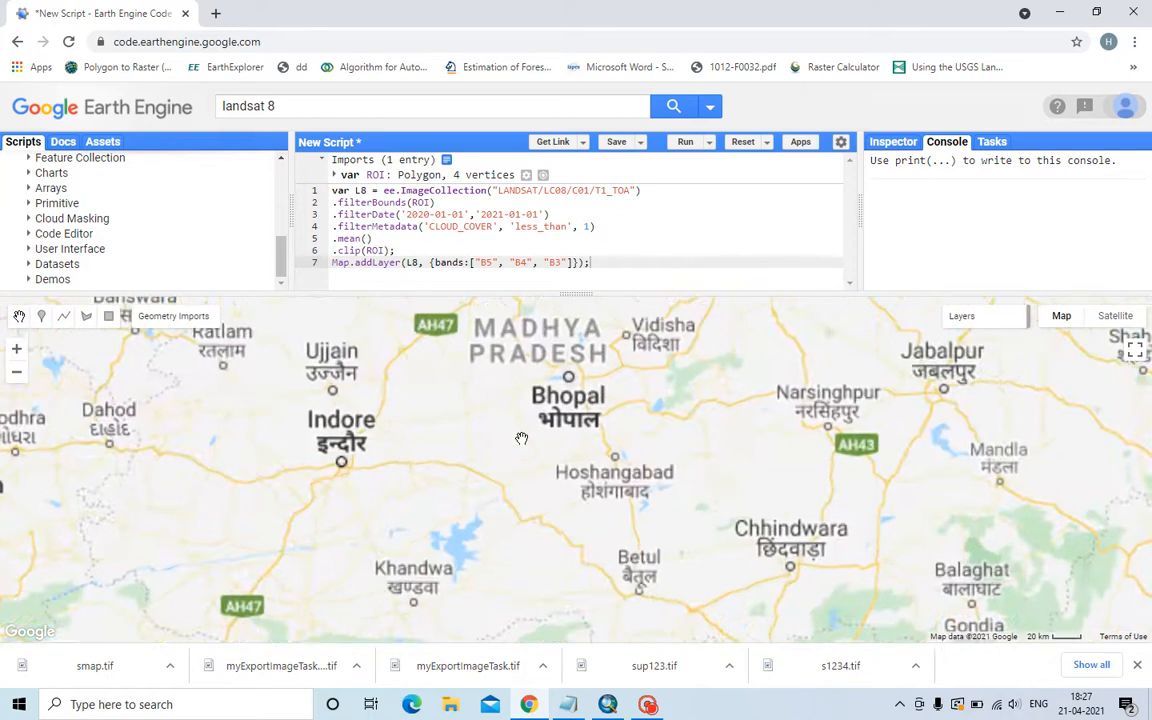
pyautogui.moveTo(700, 510)
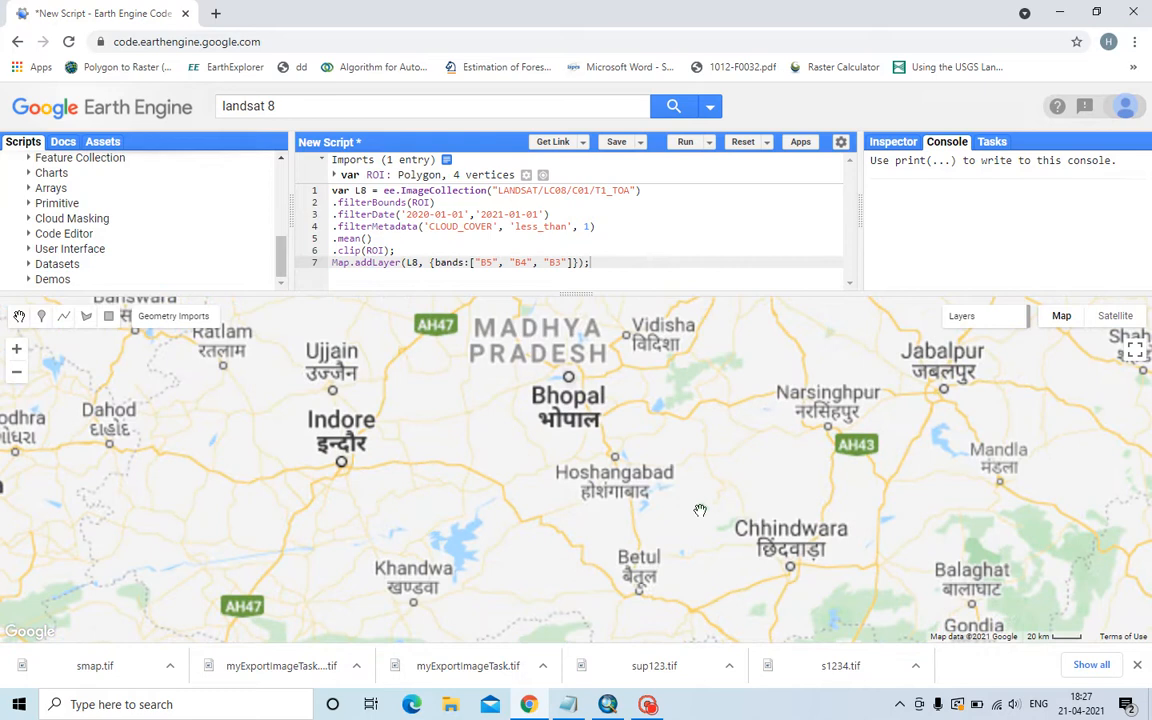
# Step: Zoom into the false-colour composite near Hoshangabad to inspect the river and reservoir
pyautogui.click(684, 140)
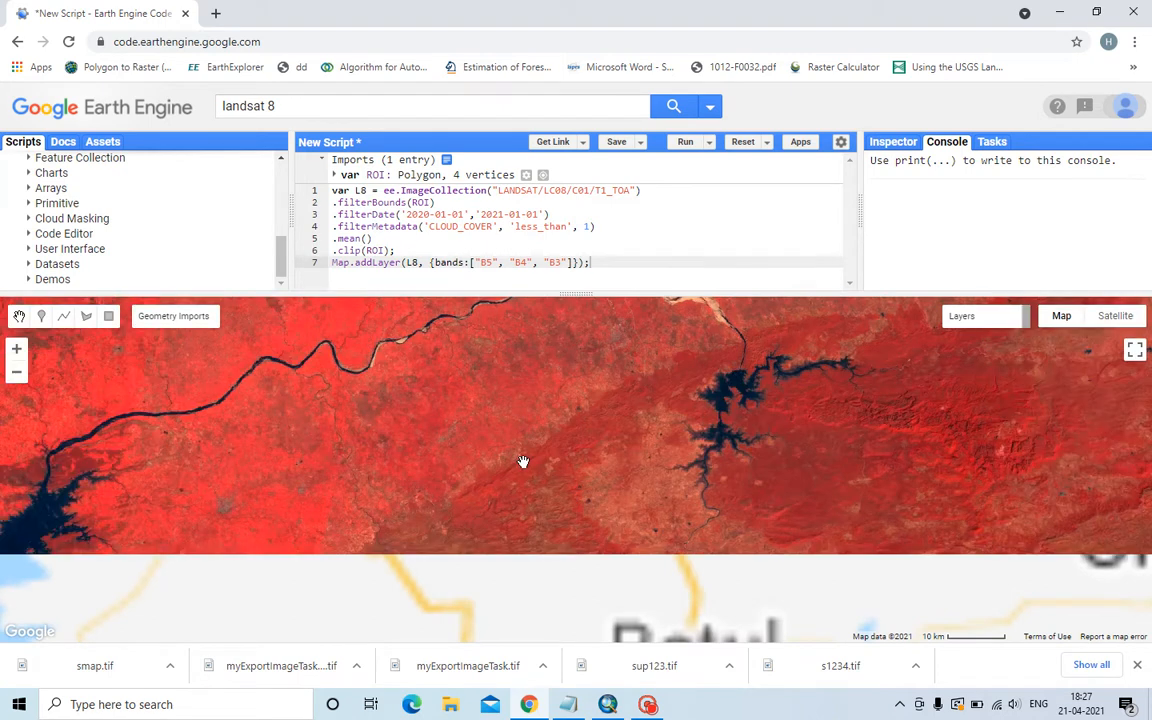
pyautogui.scroll(-3)
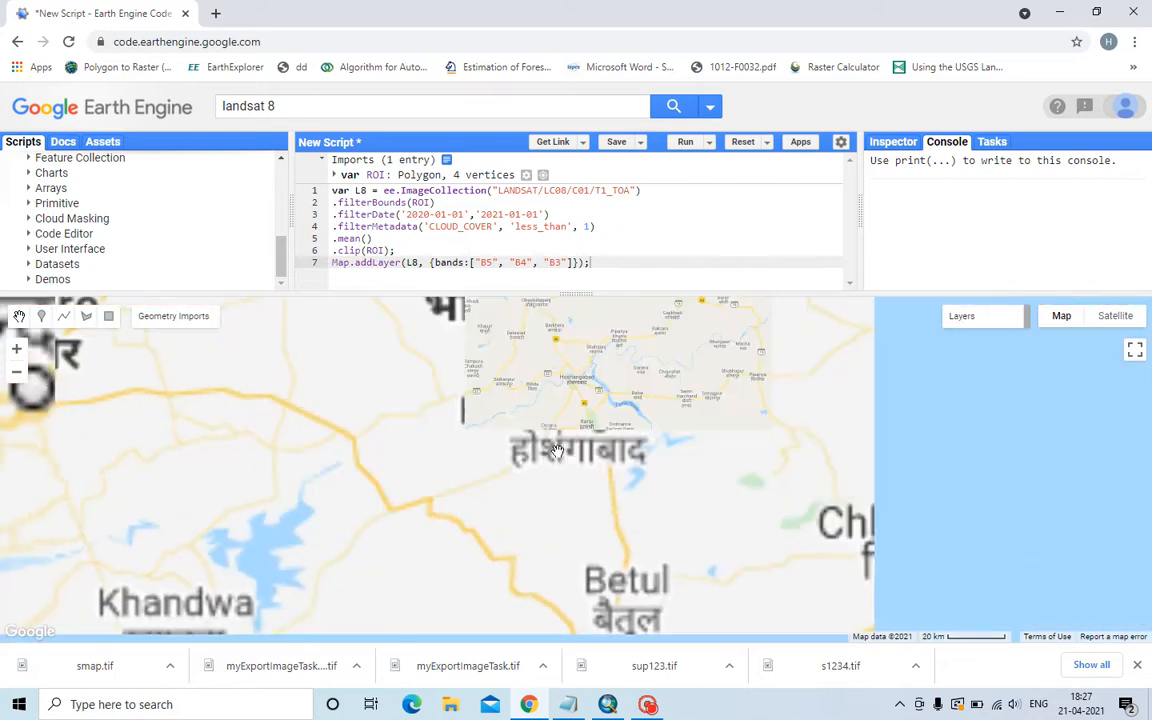
pyautogui.click(684, 140)
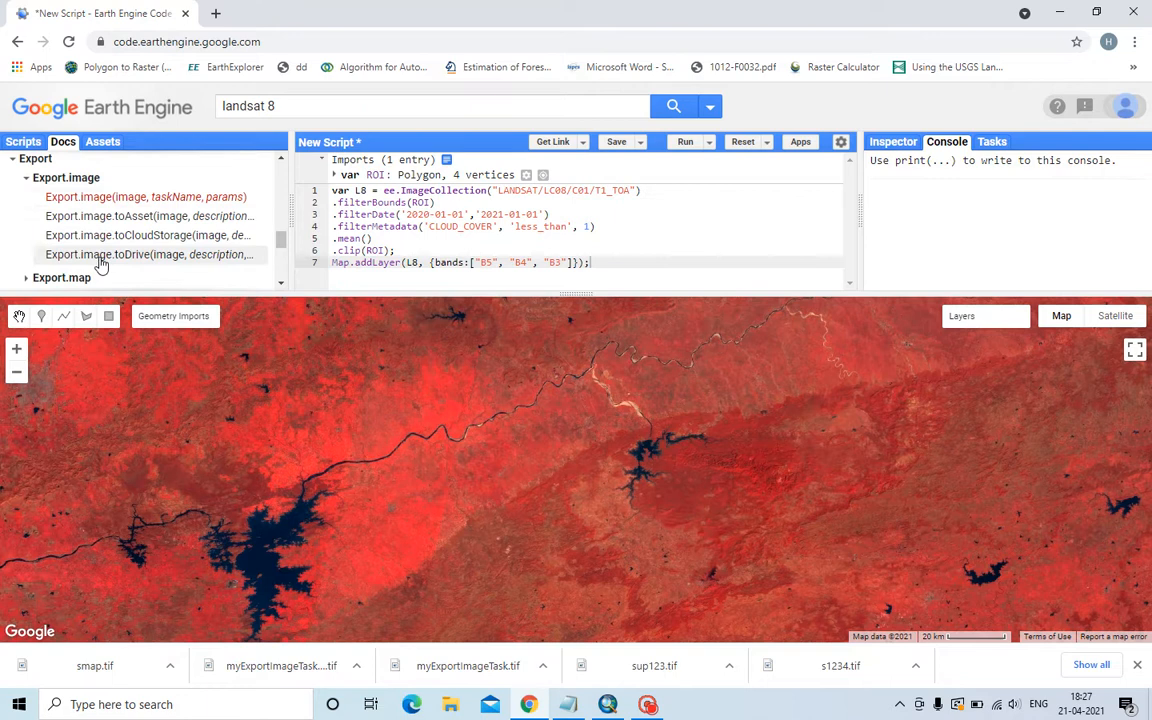
pyautogui.moveTo(124, 216)
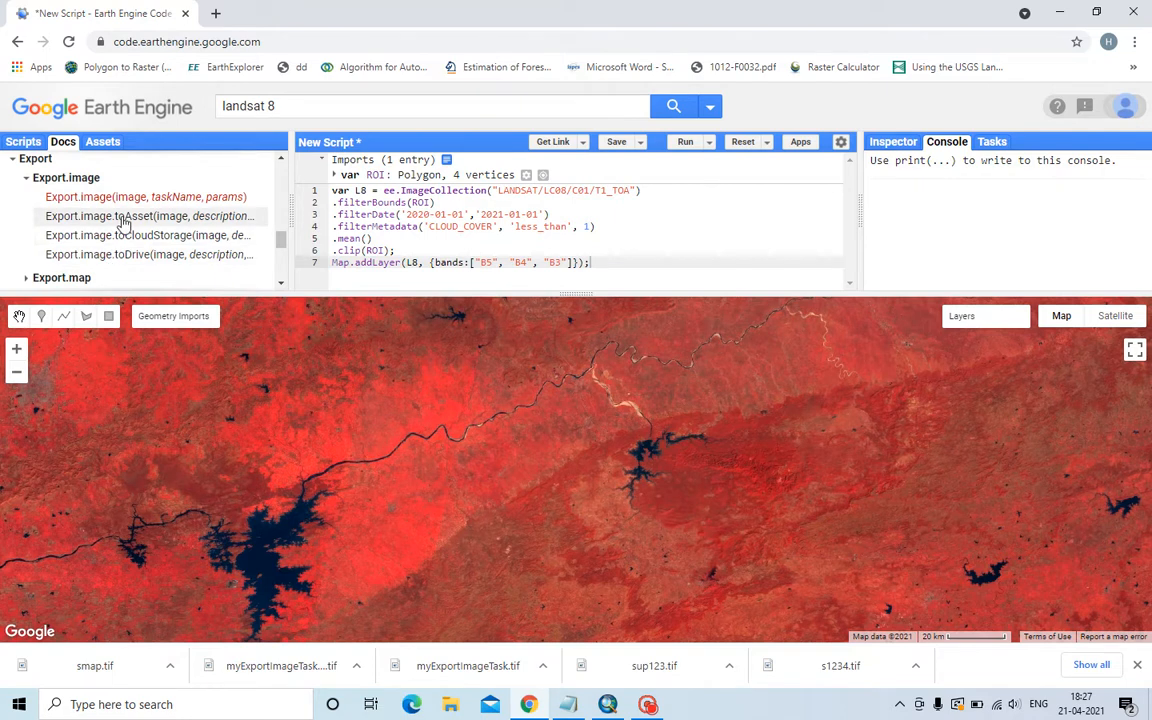
pyautogui.moveTo(128, 254)
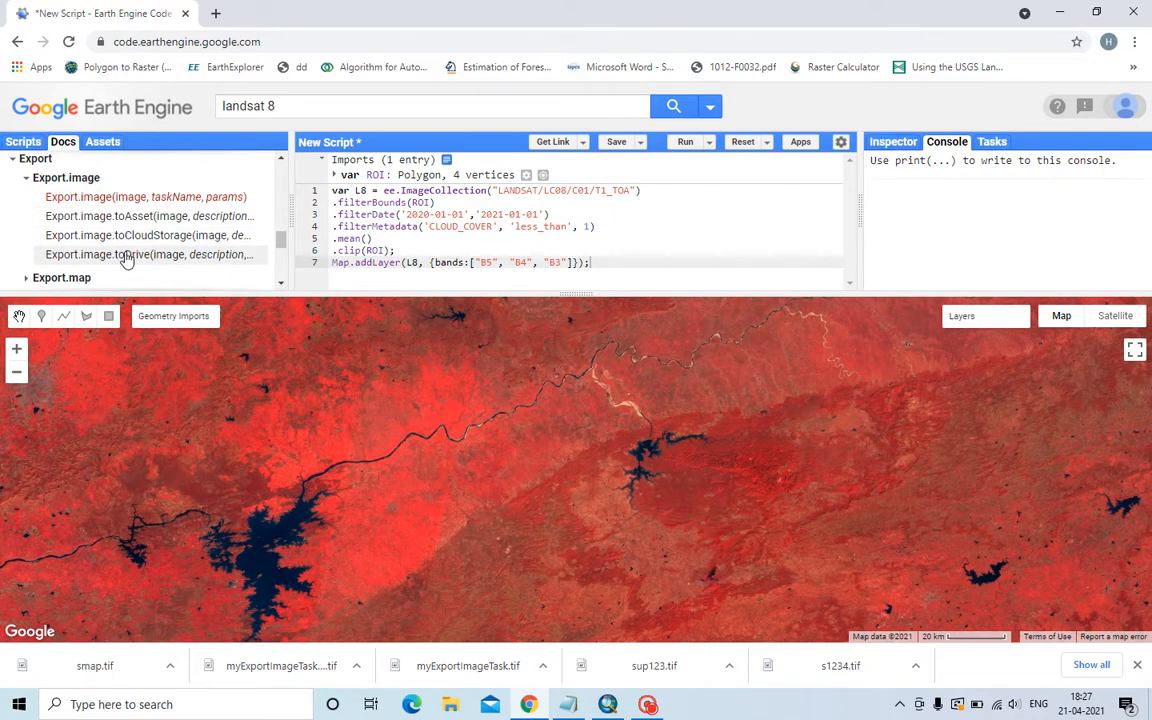
# Step: Open the Export.image.toDrive reference and scroll through its arguments down to fileFormat and formatOptions
pyautogui.click(128, 254)
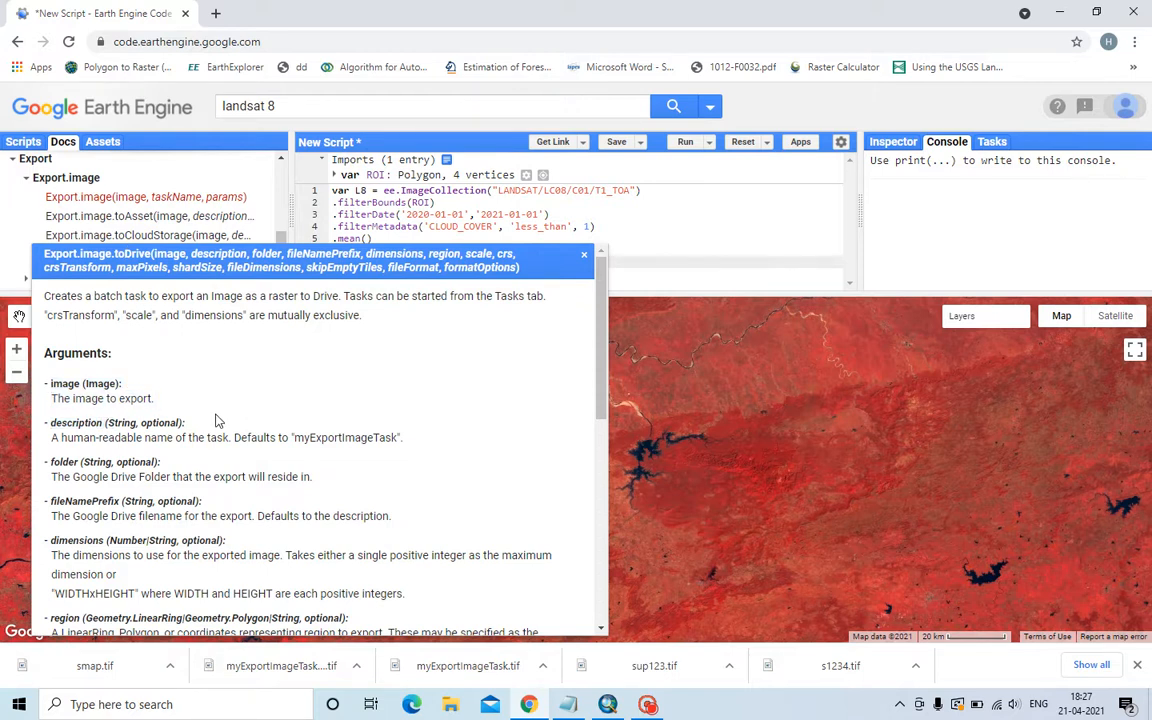
pyautogui.moveTo(42, 394)
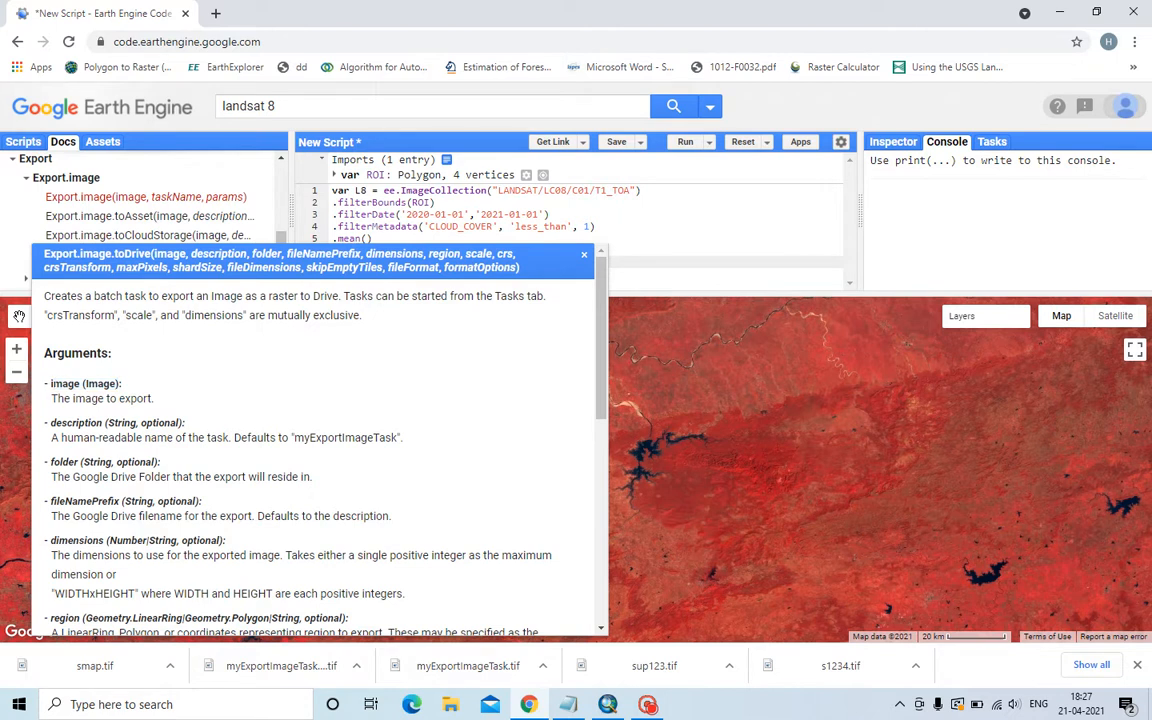
pyautogui.scroll(-3)
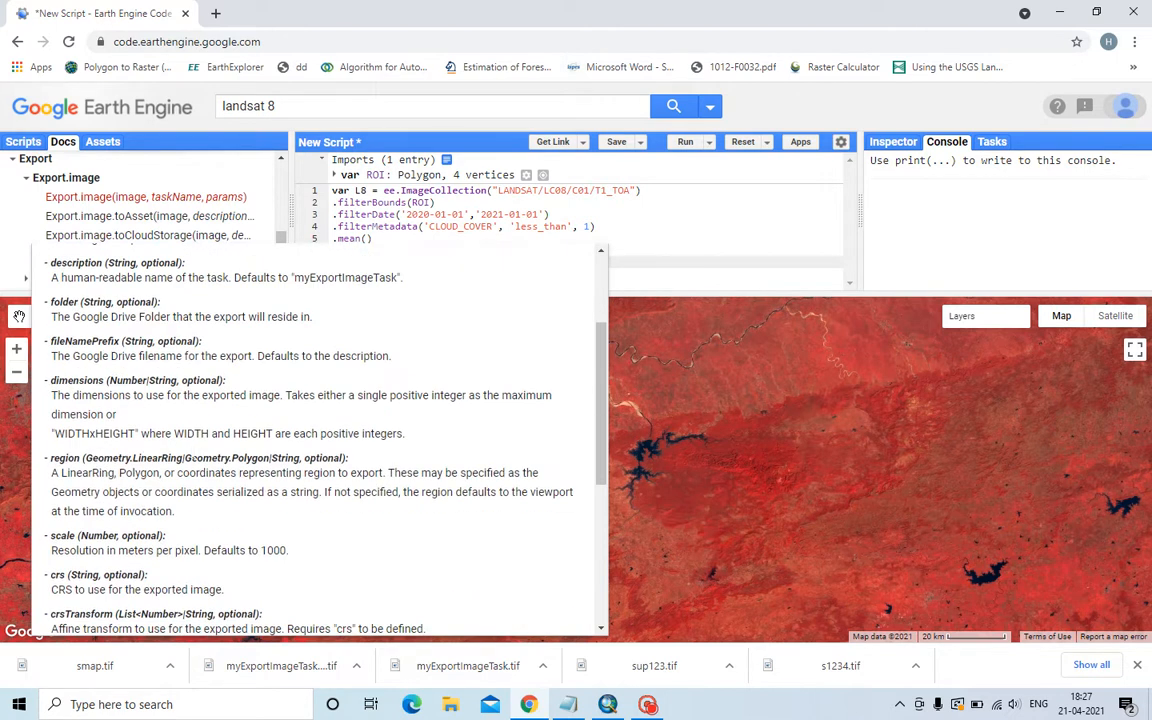
pyautogui.scroll(-3)
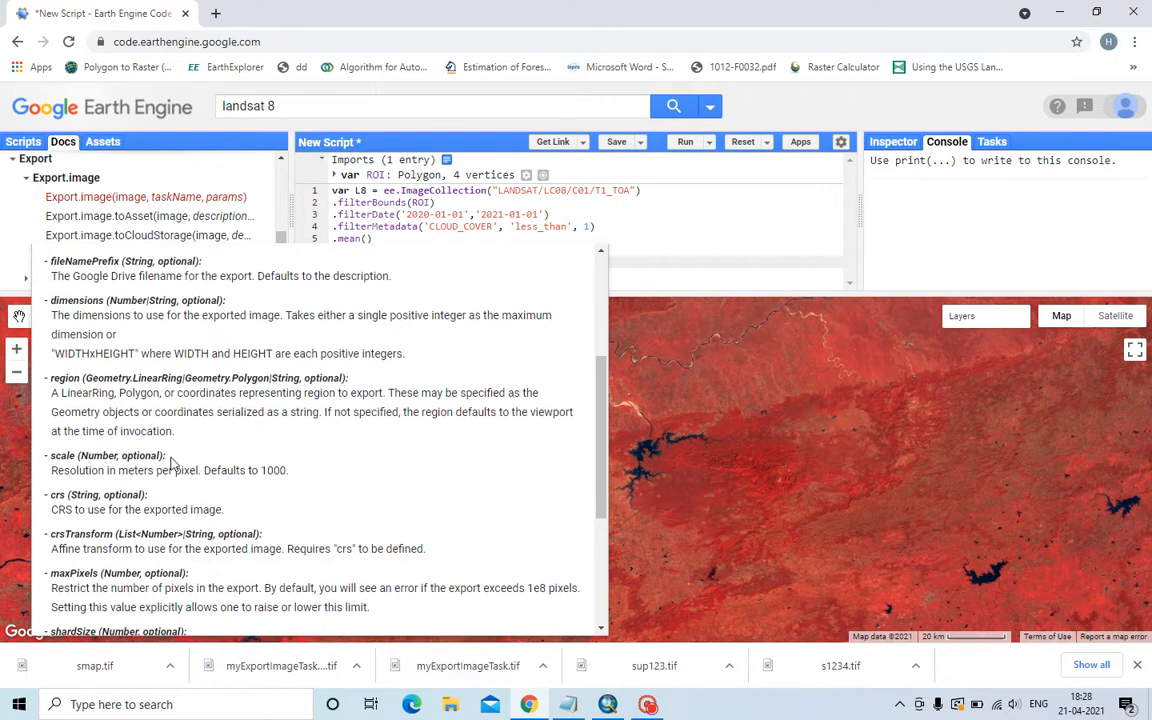
pyautogui.scroll(-3)
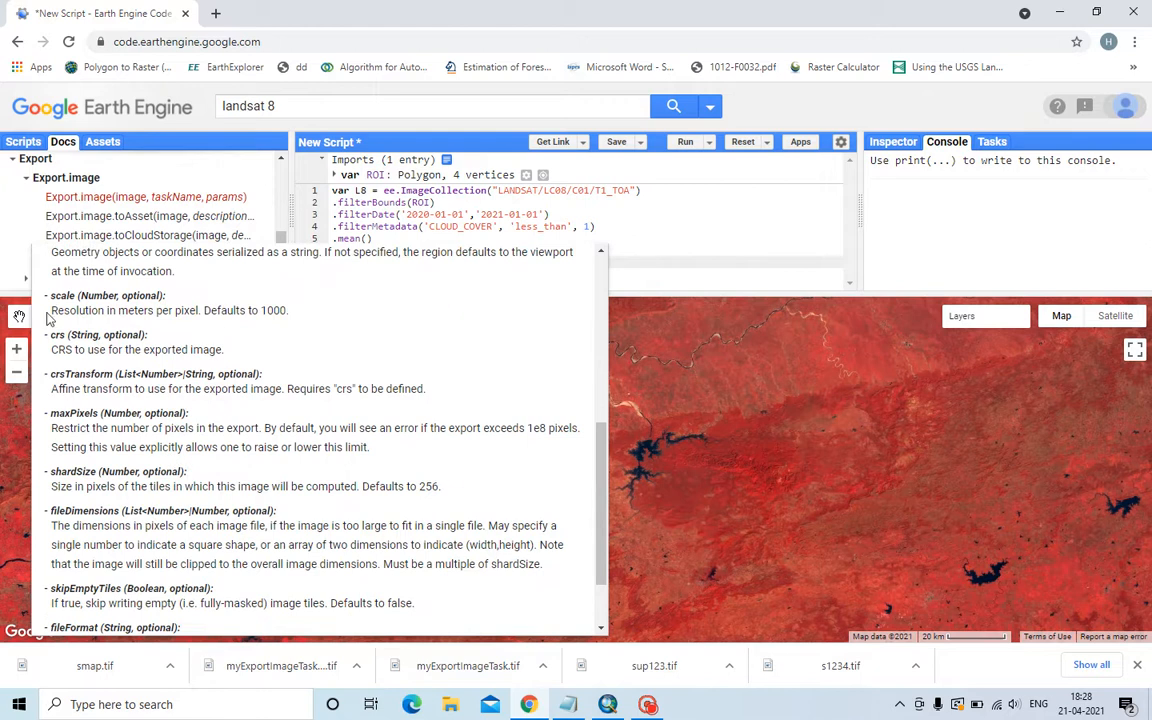
pyautogui.moveTo(452, 226)
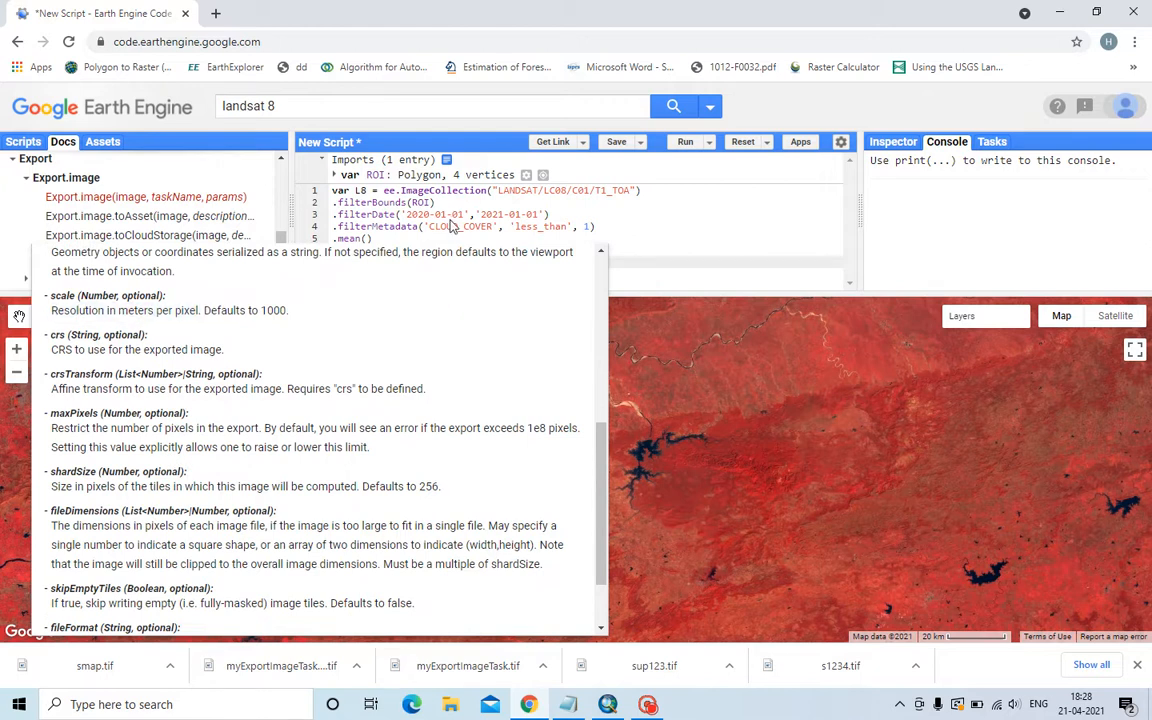
pyautogui.scroll(-3)
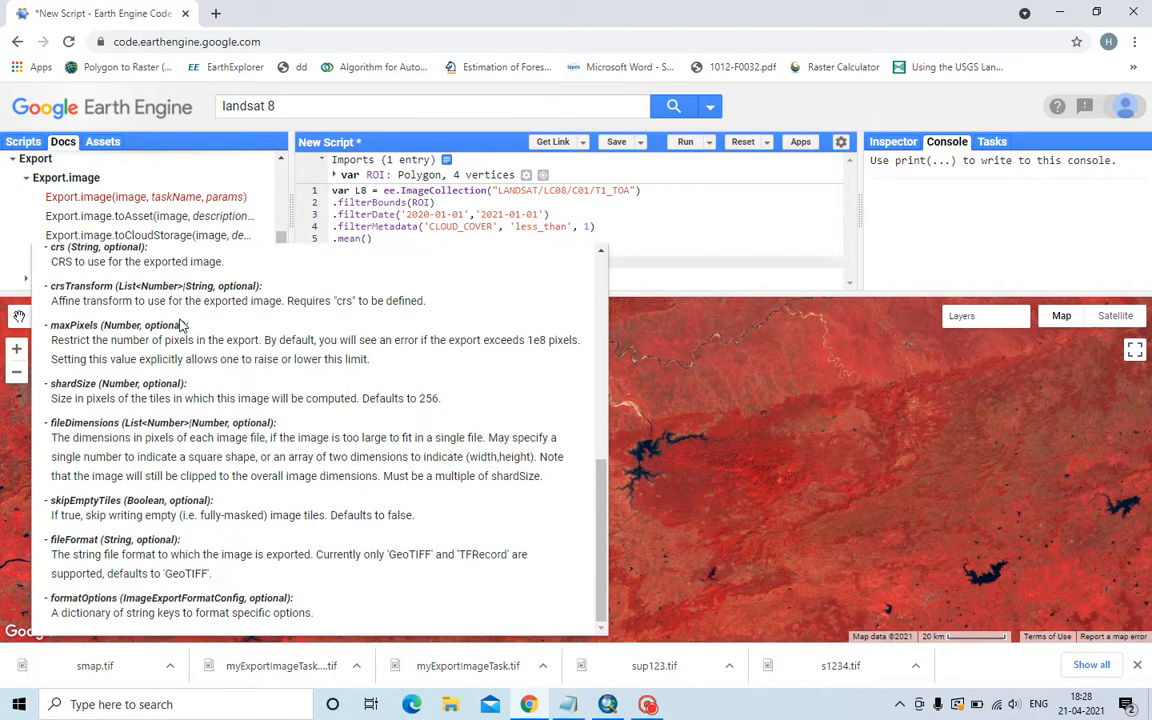